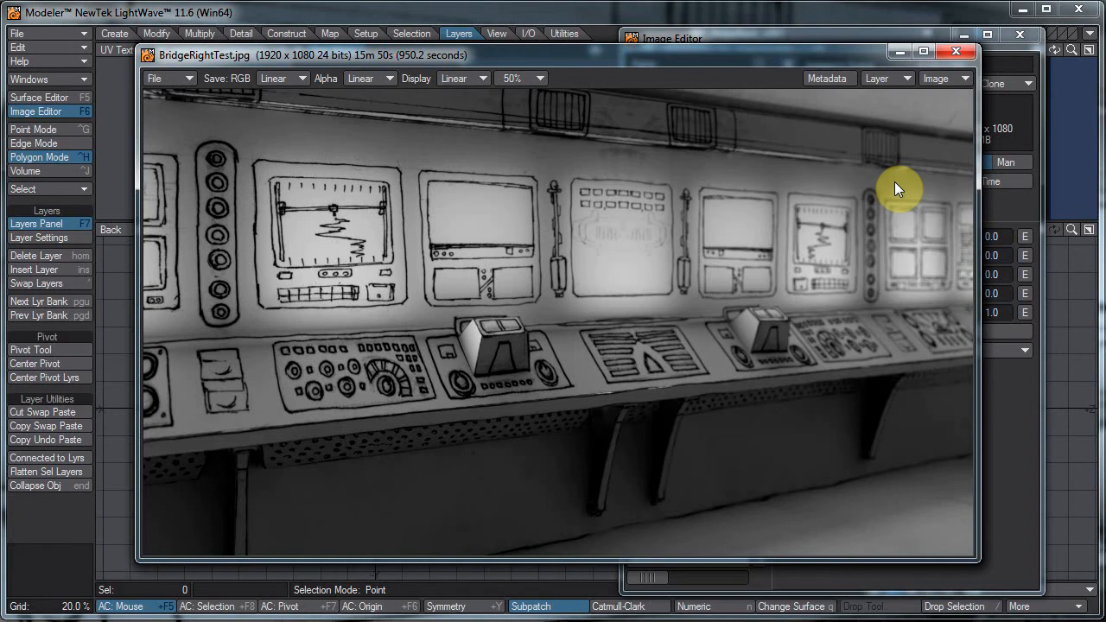
mouse_move(604, 288)
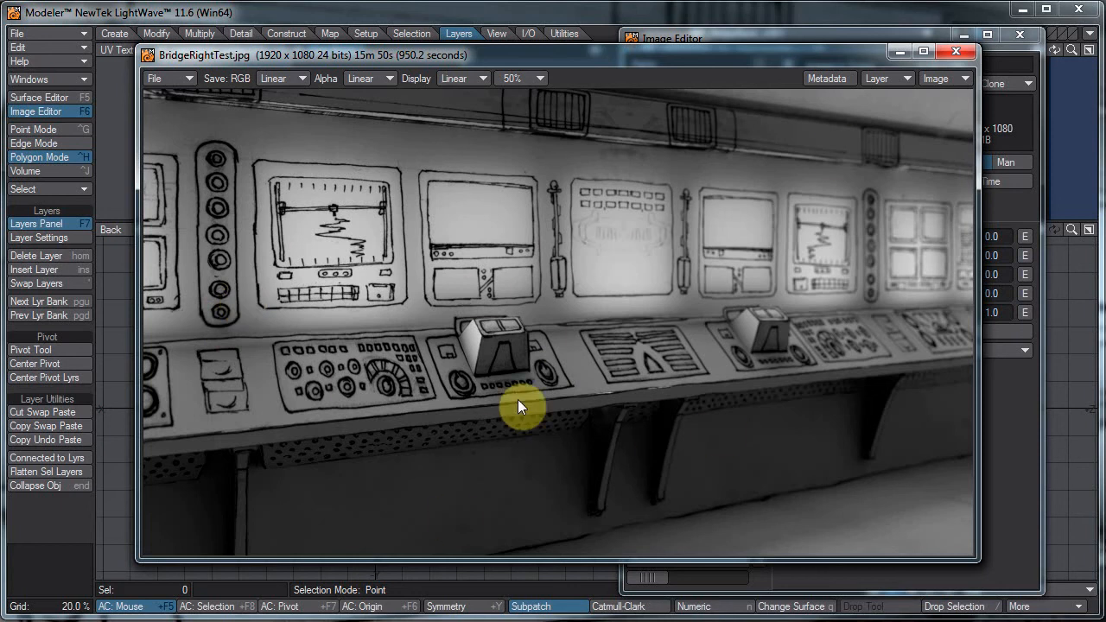
mouse_move(687, 249)
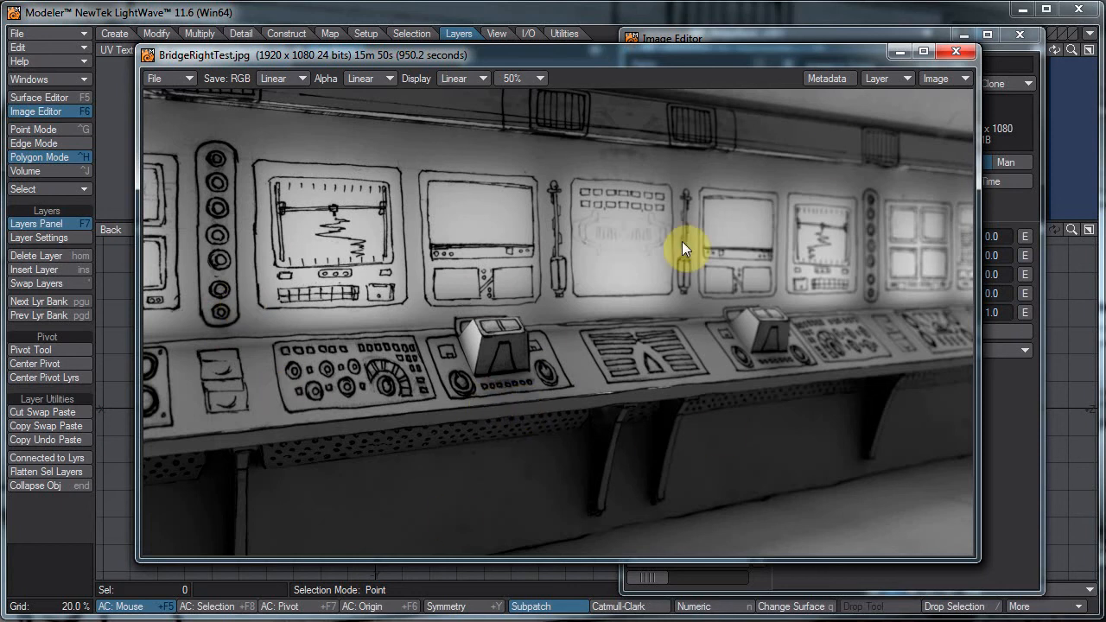
mouse_move(258, 146)
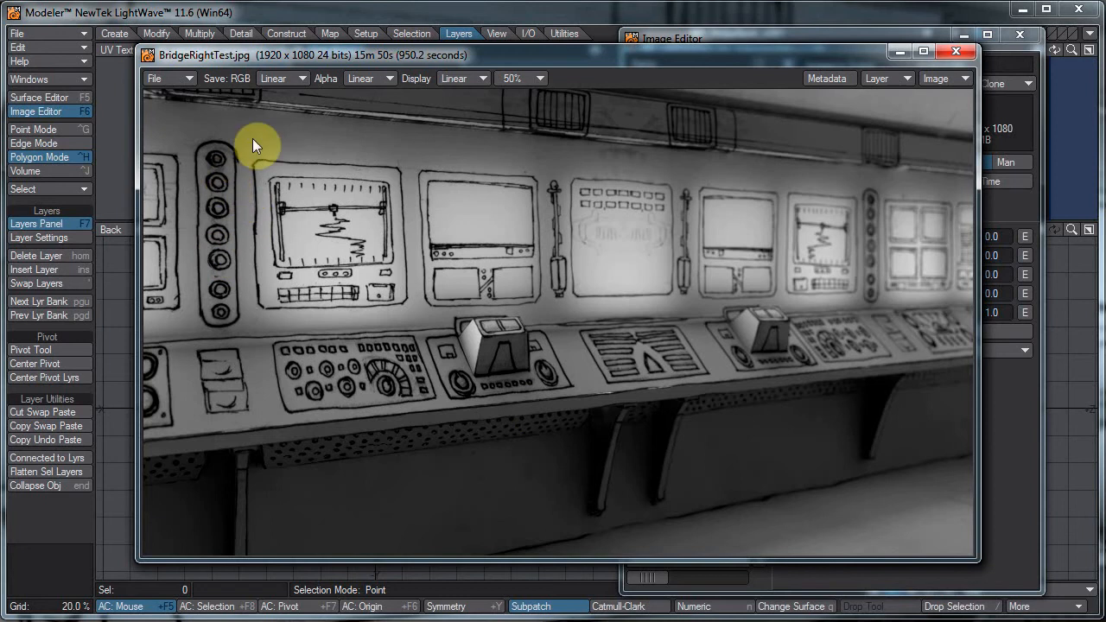
mouse_move(420, 456)
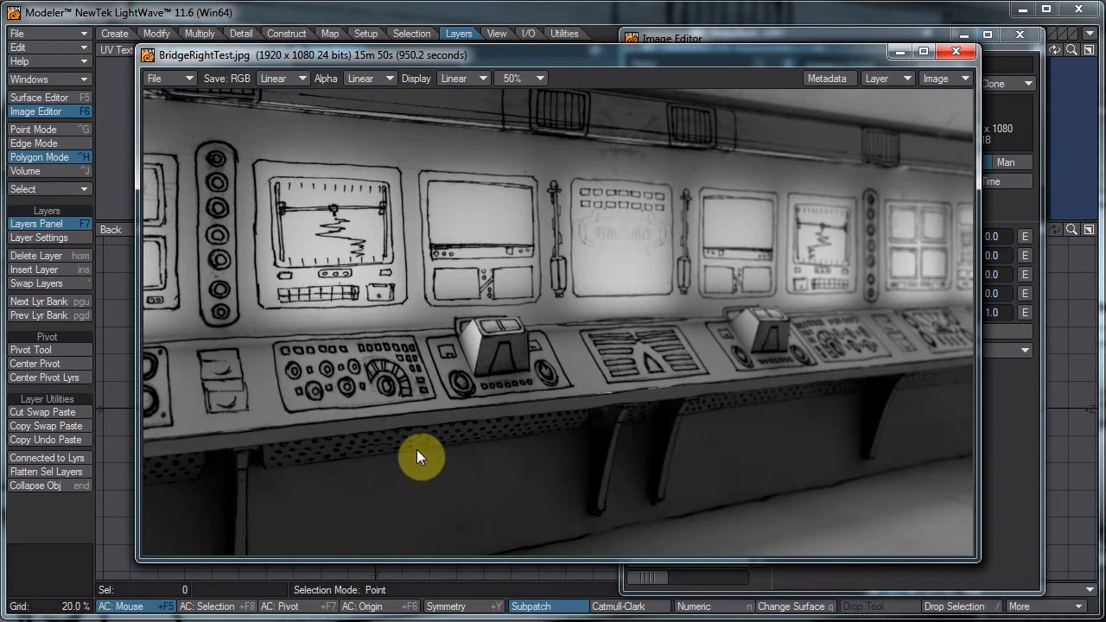
mouse_move(635, 386)
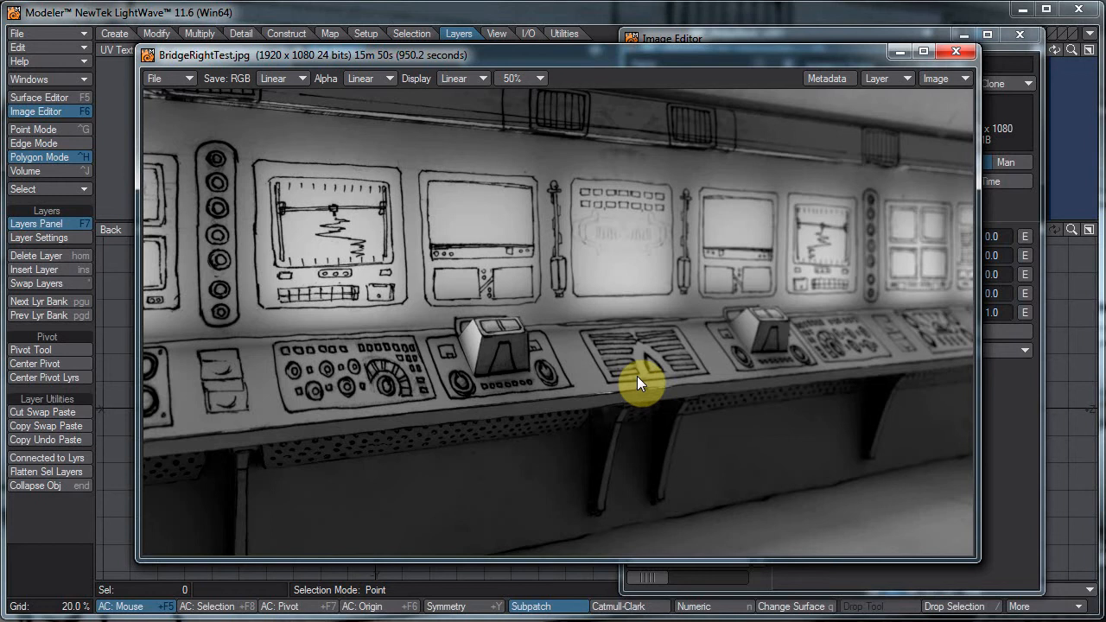
mouse_move(453, 335)
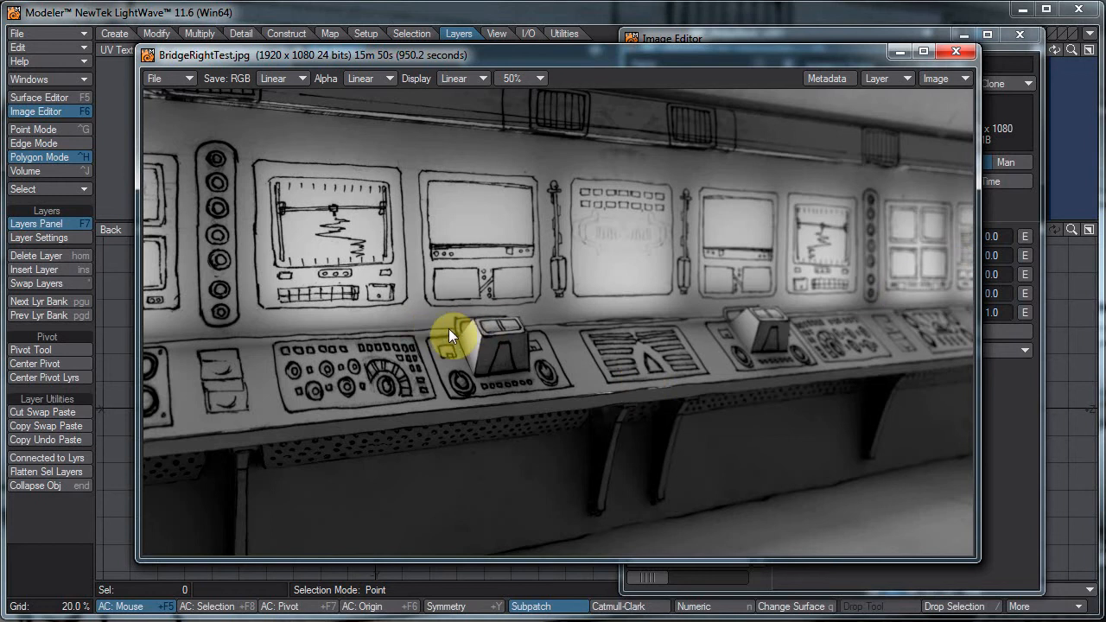
mouse_move(441, 362)
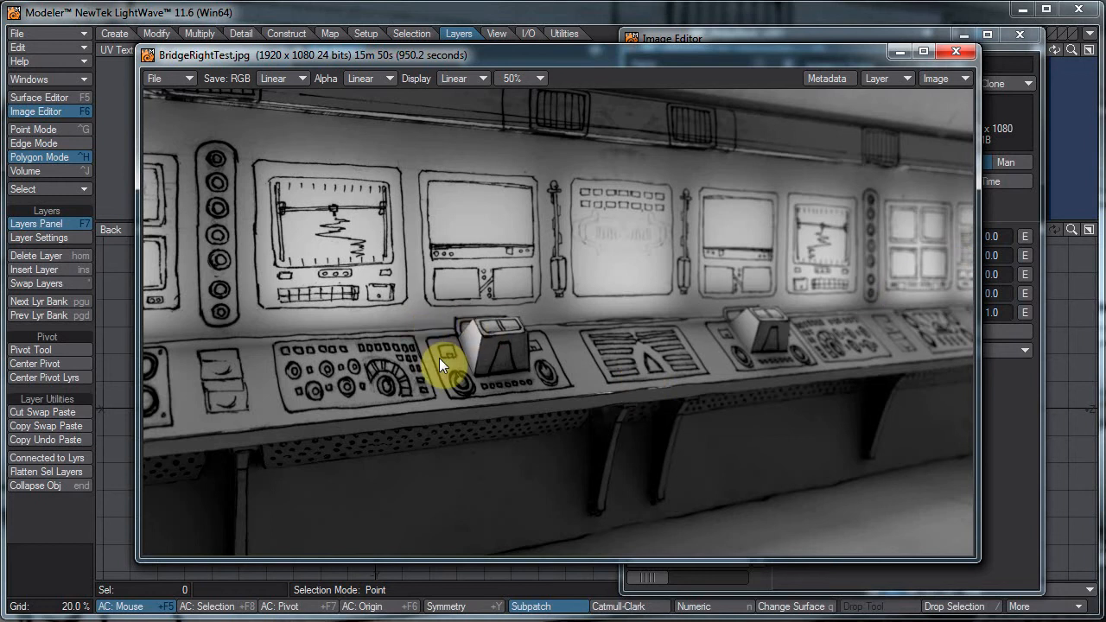
mouse_move(436, 344)
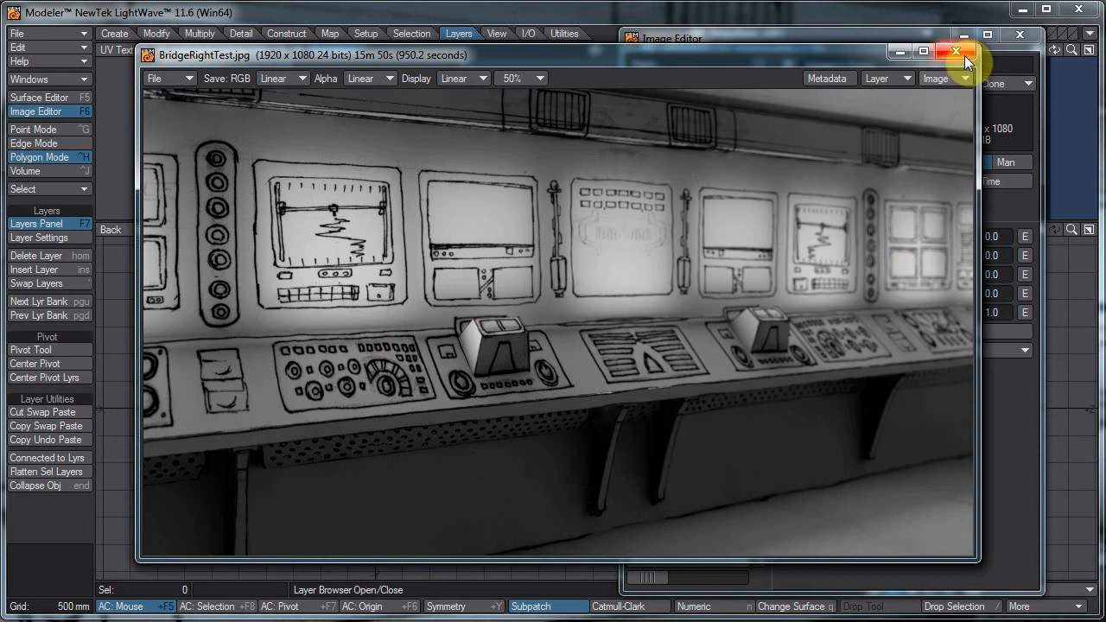
mouse_move(956, 52)
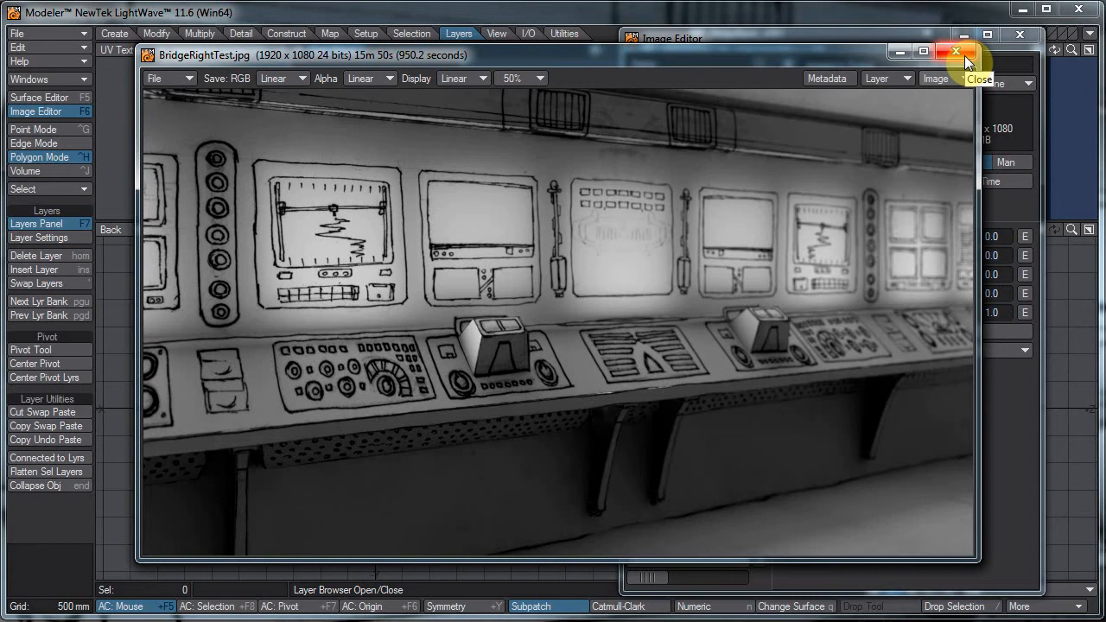
Step: Close the full-size BridgeRightTest.jpg preview to return to the image list
left_click(956, 52)
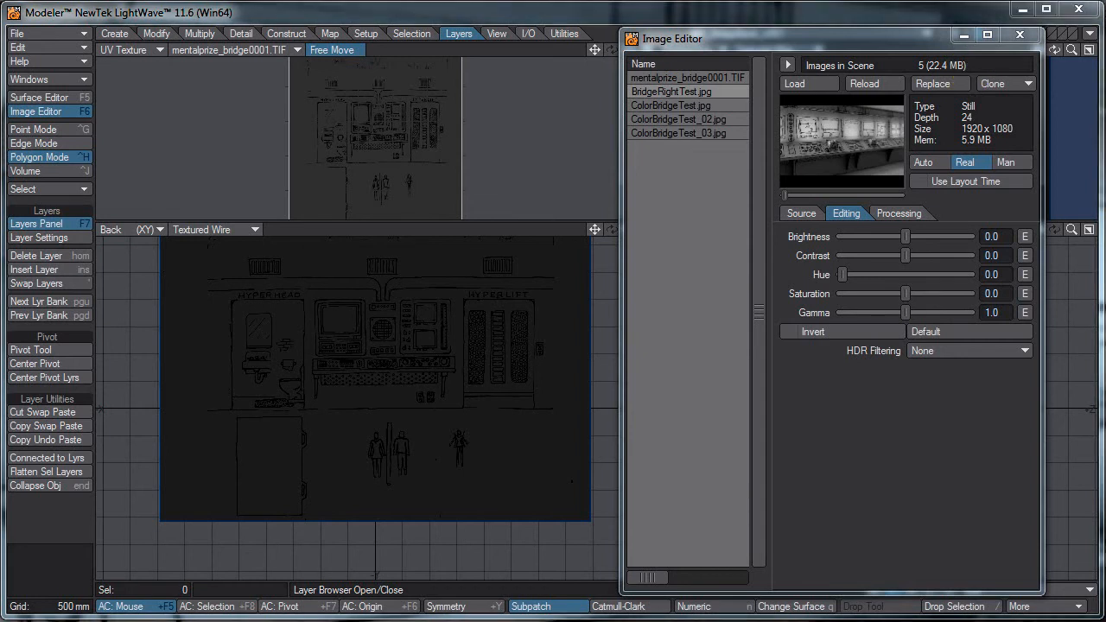
Step: Close the Image Editor and drag the MP_BridgeBack wall roughly into position
left_click(1019, 35)
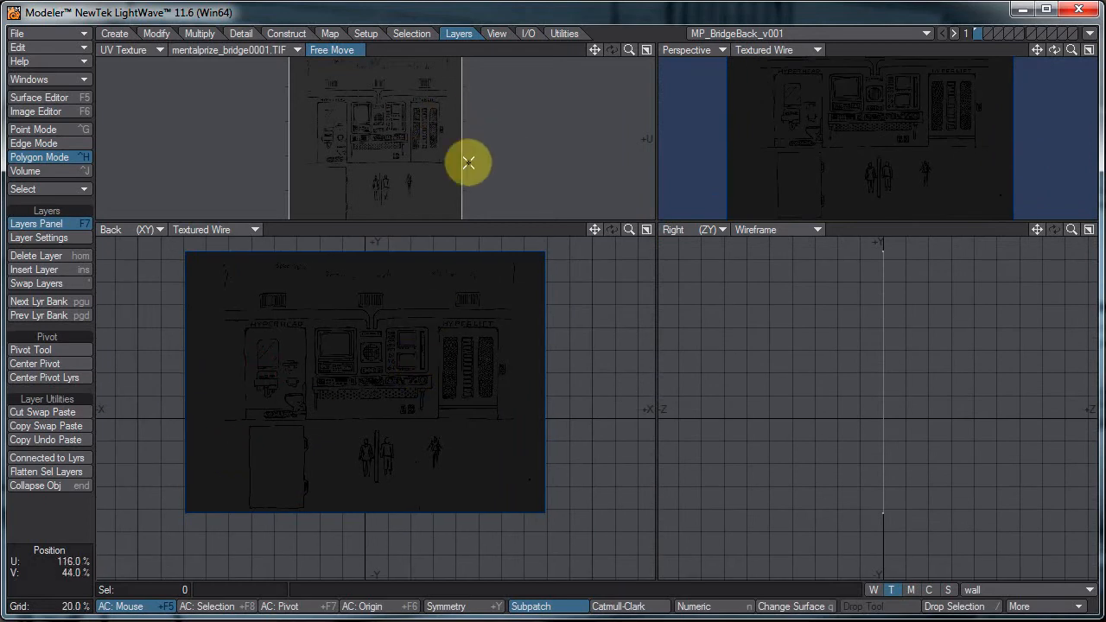
left_click_drag(468, 162, 554, 303)
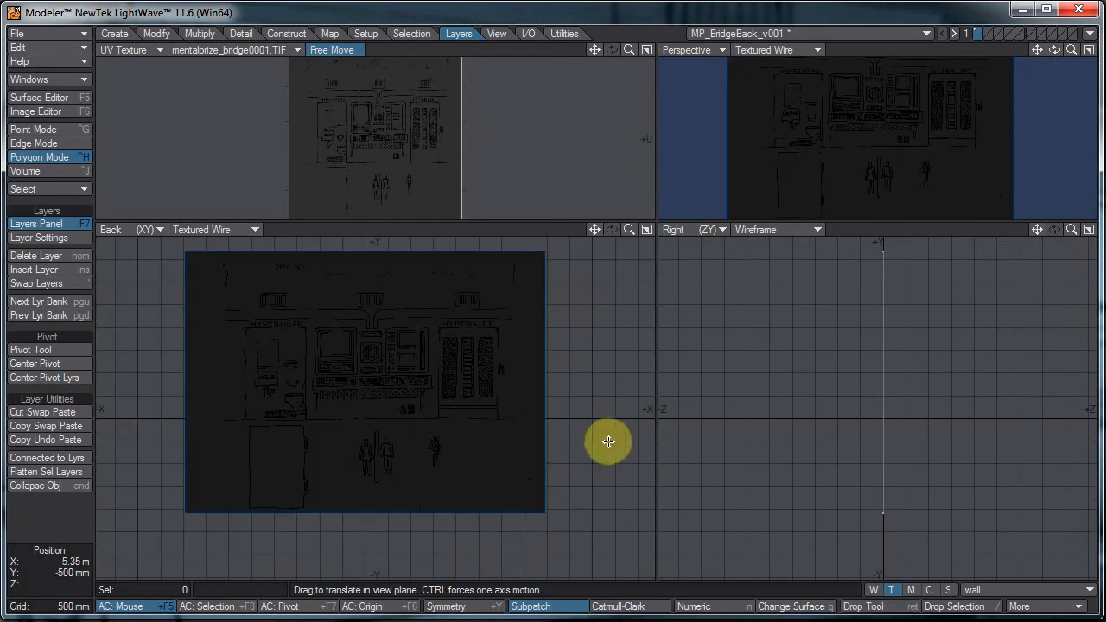
left_click_drag(609, 441, 230, 417)
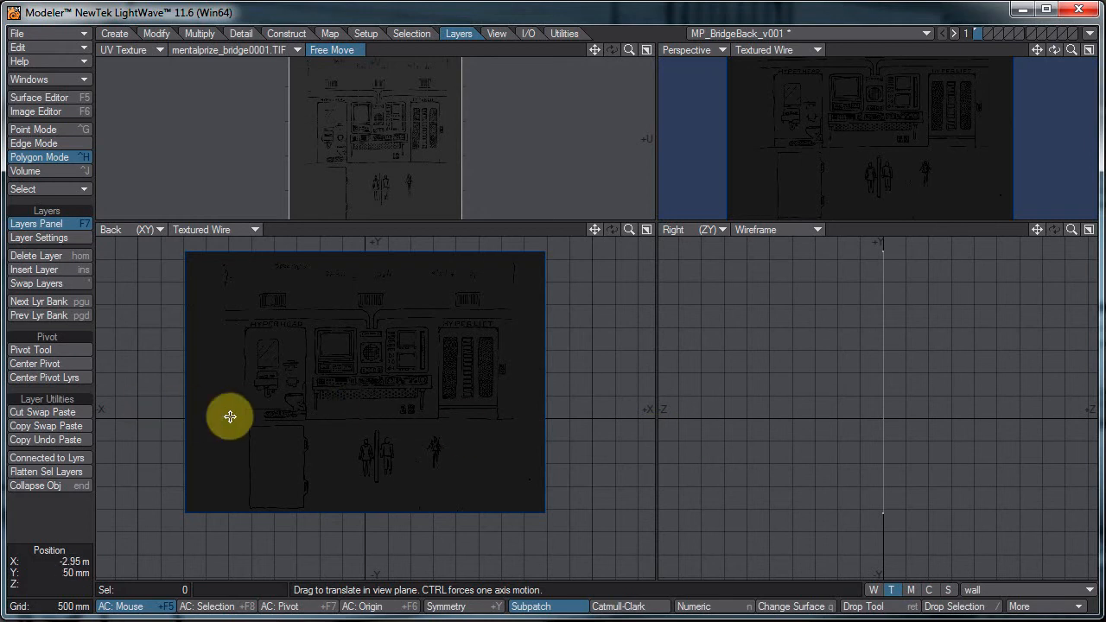
left_click_drag(229, 417, 318, 413)
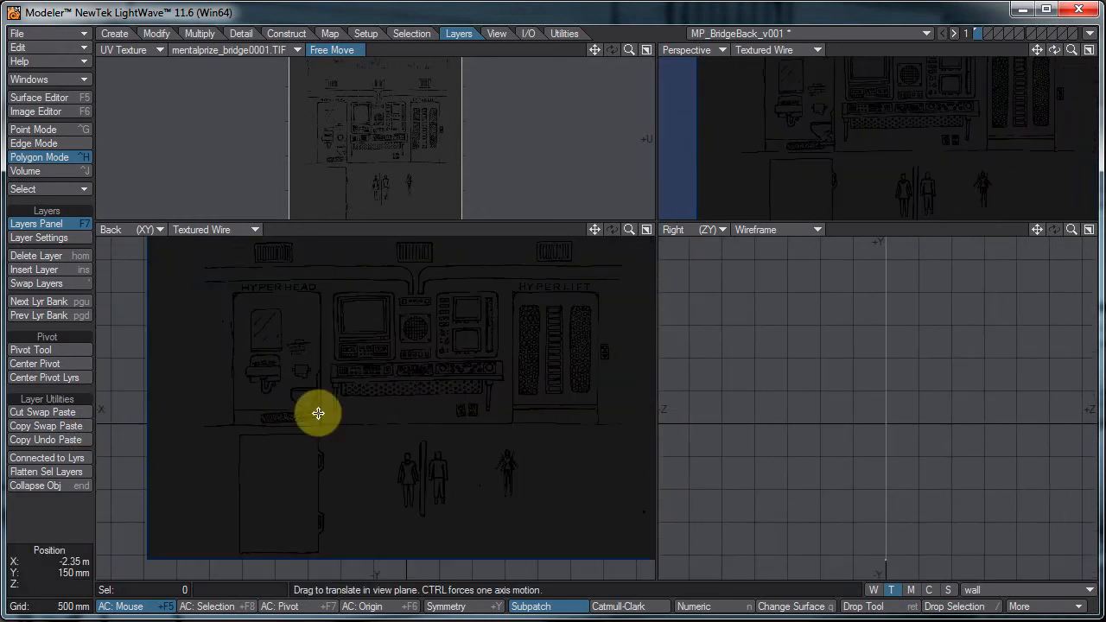
left_click_drag(318, 413, 177, 427)
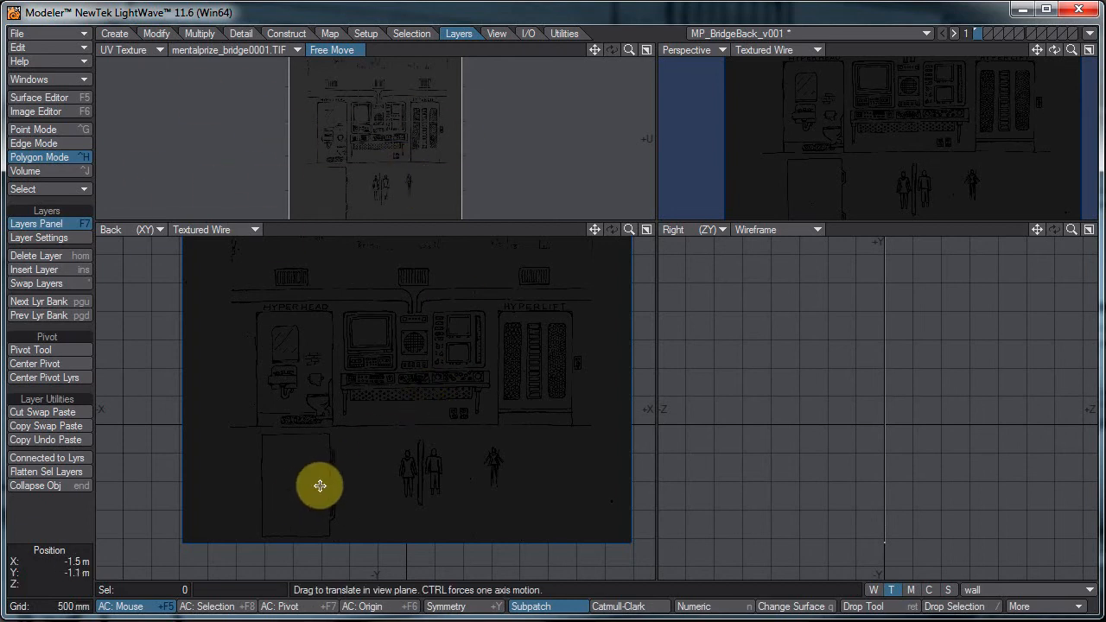
Step: Fine-tune the wall panel's placement against the axes in the Back view
left_click_drag(320, 486, 346, 476)
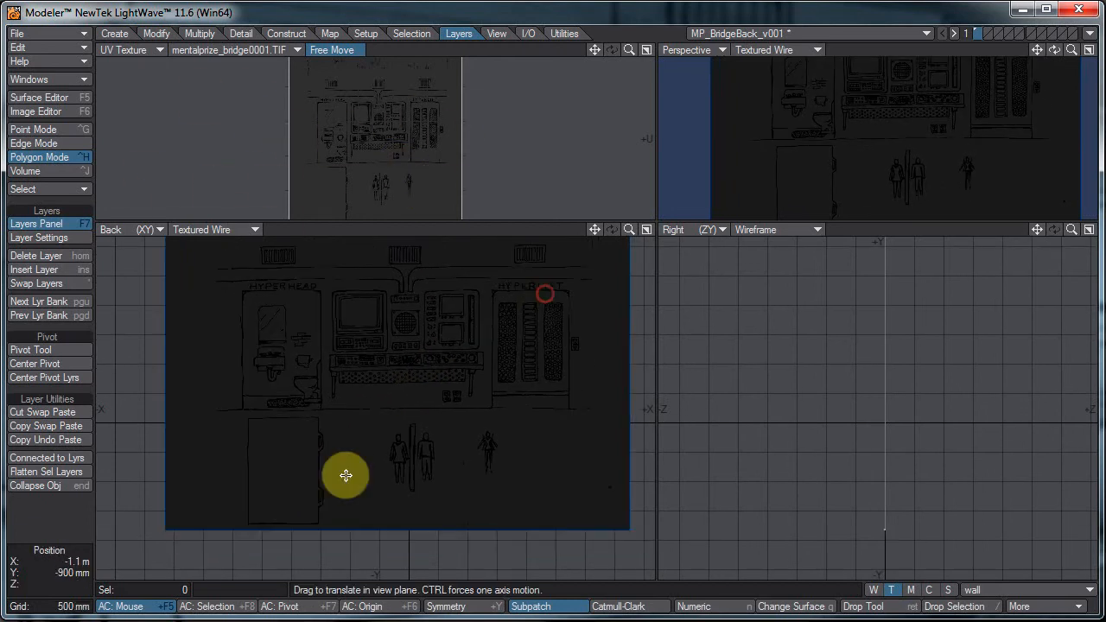
left_click_drag(345, 475, 254, 466)
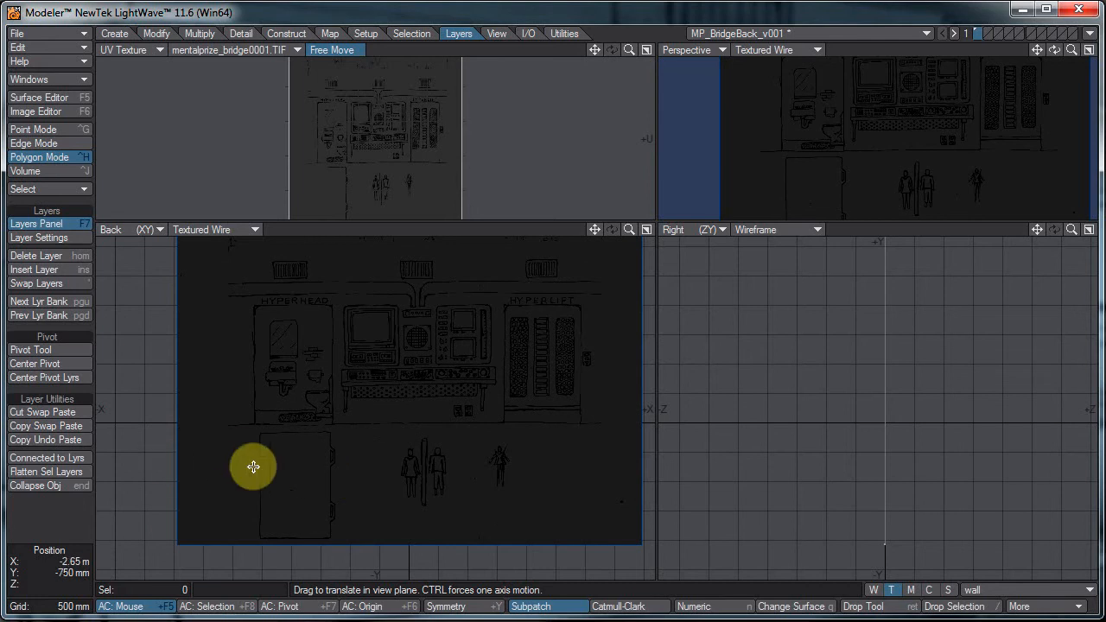
left_click_drag(254, 466, 198, 433)
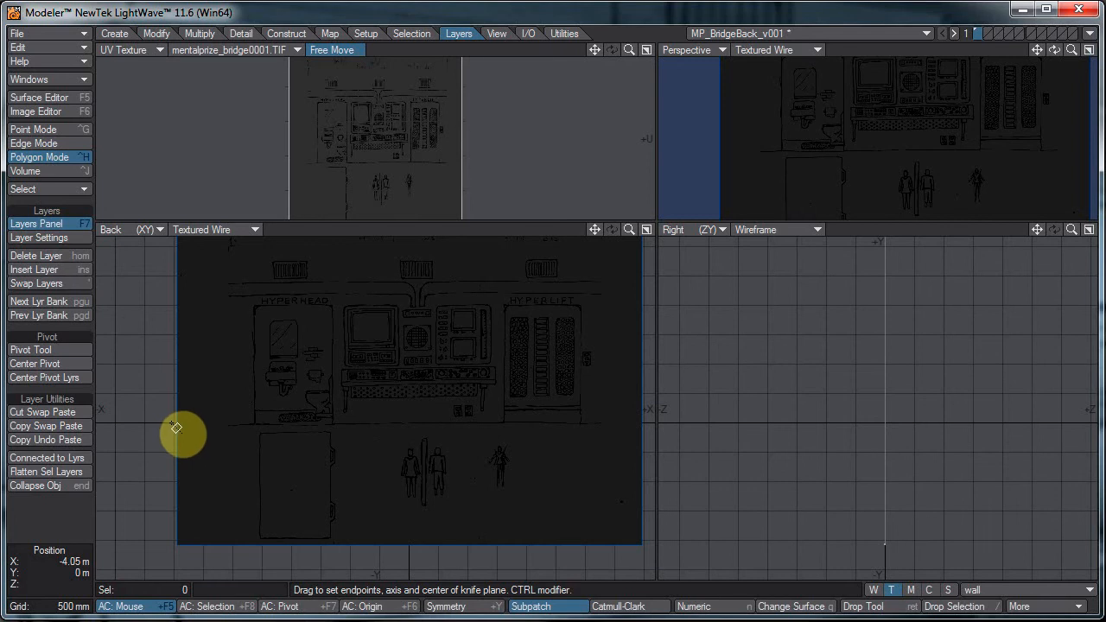
Step: Knife the wall horizontally along the floor line
left_click_drag(184, 425, 738, 425)
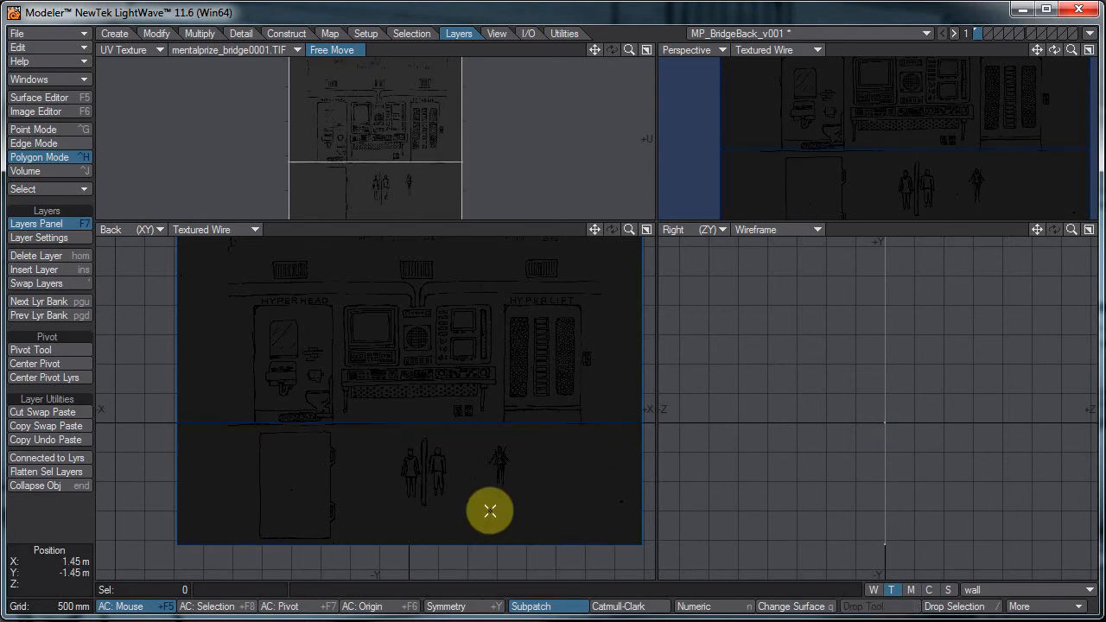
left_click(490, 511)
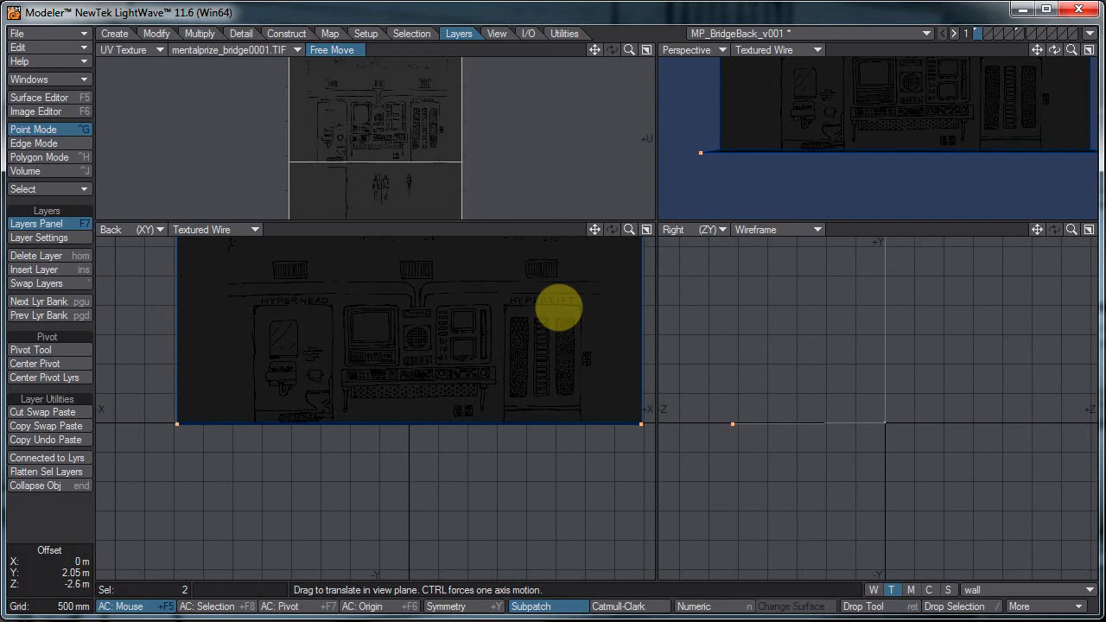
Step: Flatten the floor points on the Y axis and check the result in Perspective
left_click_drag(559, 307, 921, 148)
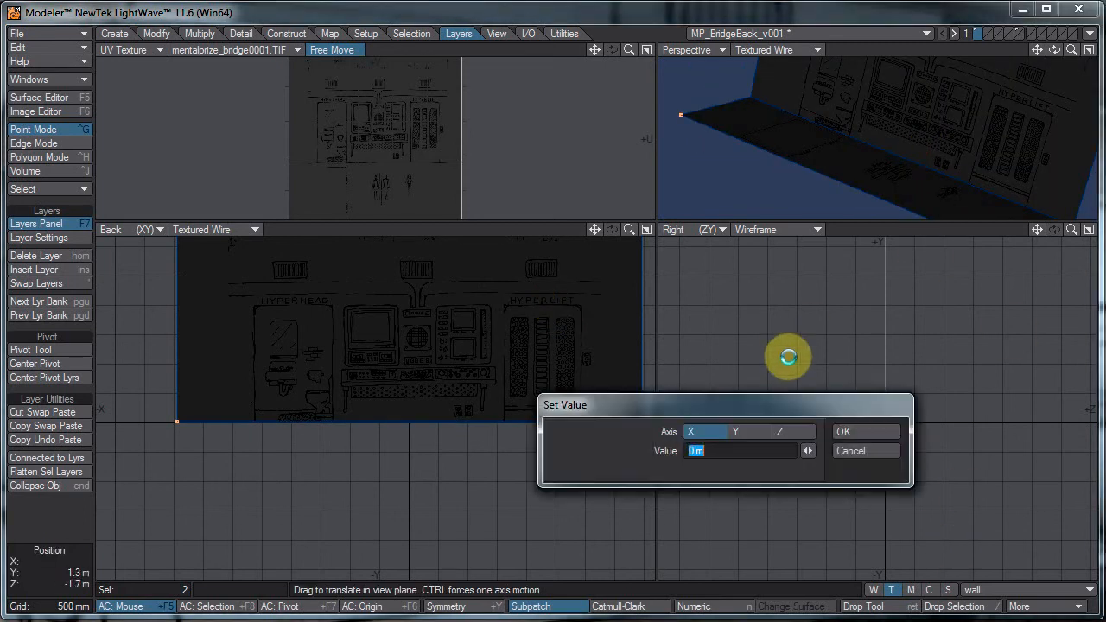
left_click(842, 431)
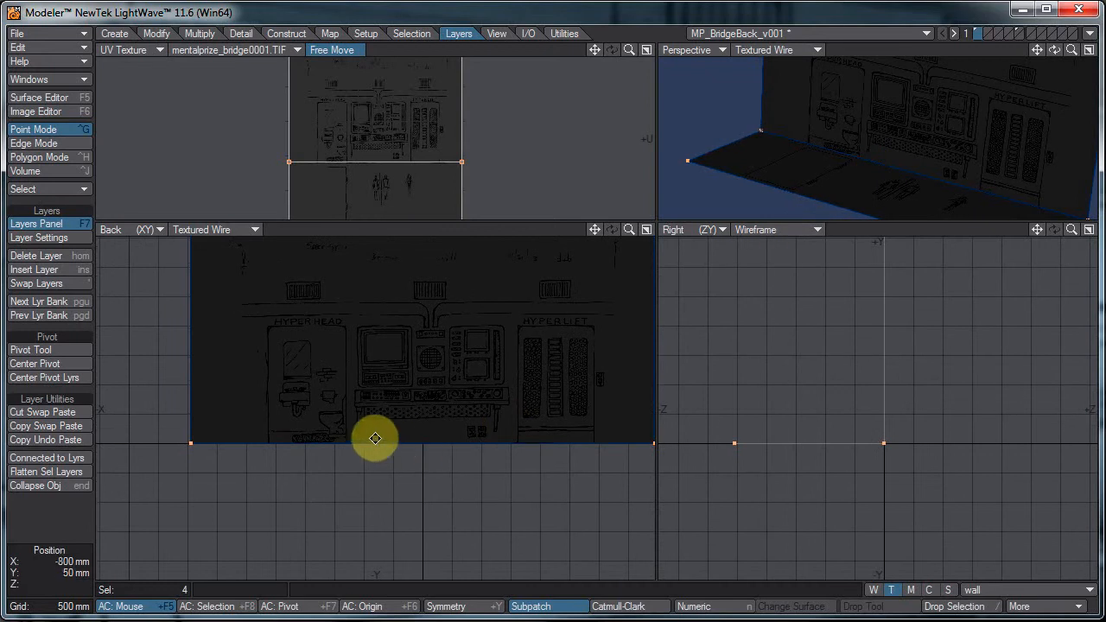
left_click_drag(374, 438, 375, 497)
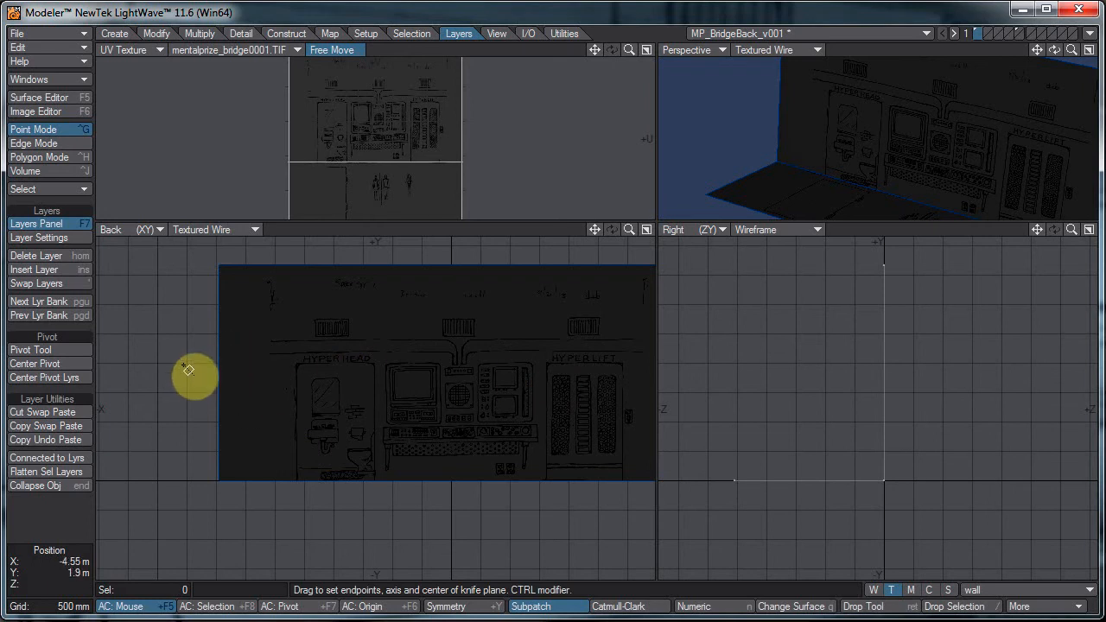
Step: Knife the wall horizontally across the HYPERHEAD and HYPERLIFT door-frame tops
left_click_drag(194, 376, 760, 361)
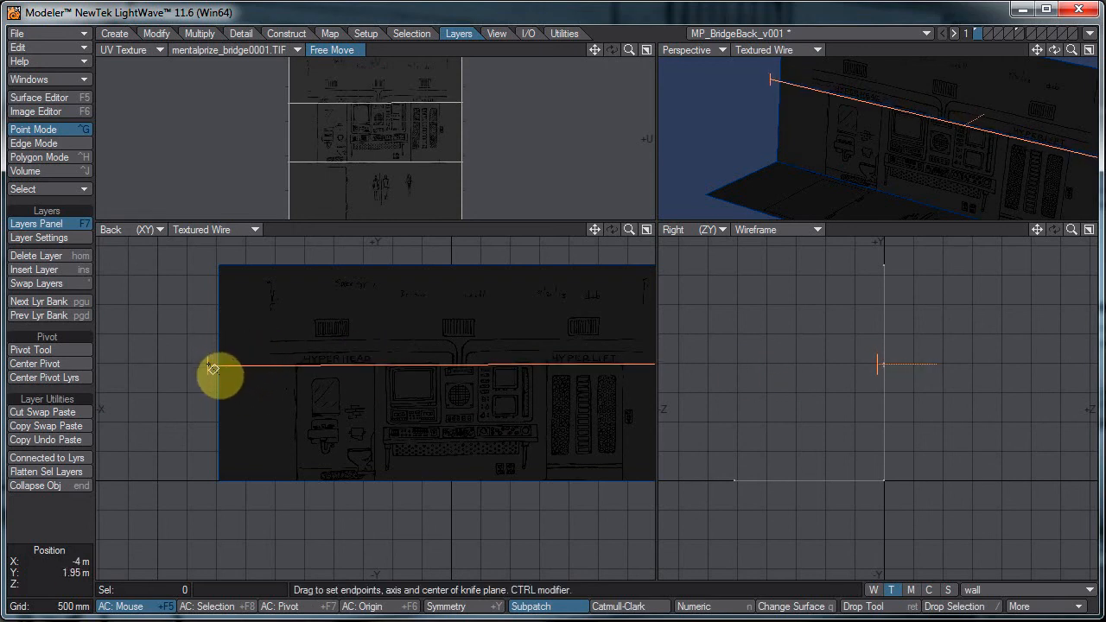
left_click_drag(213, 372, 628, 400)
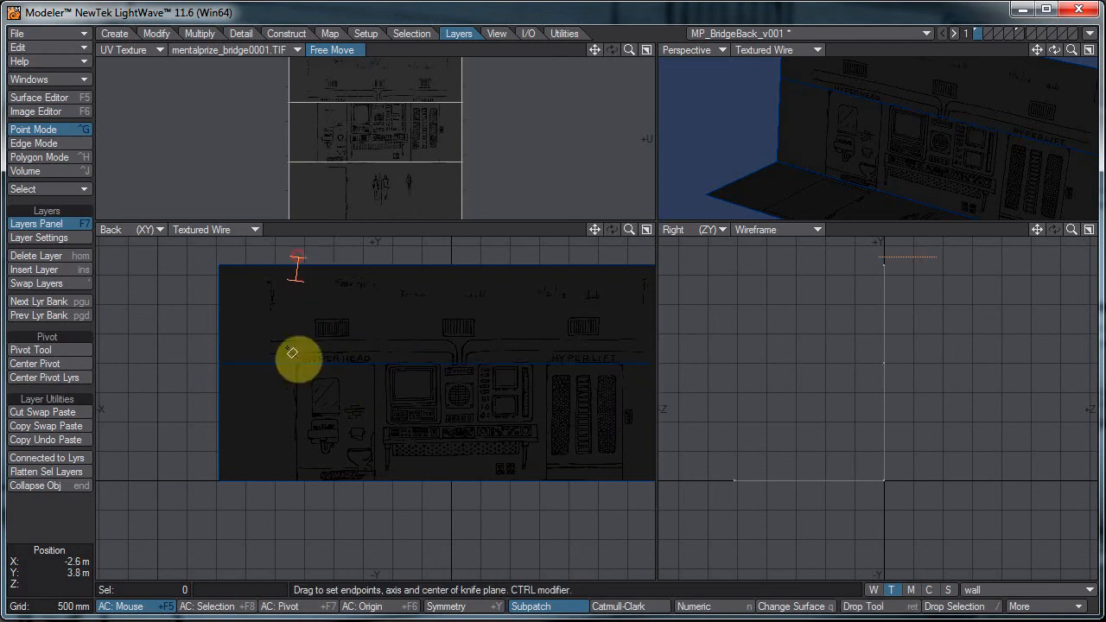
left_click_drag(292, 353, 310, 560)
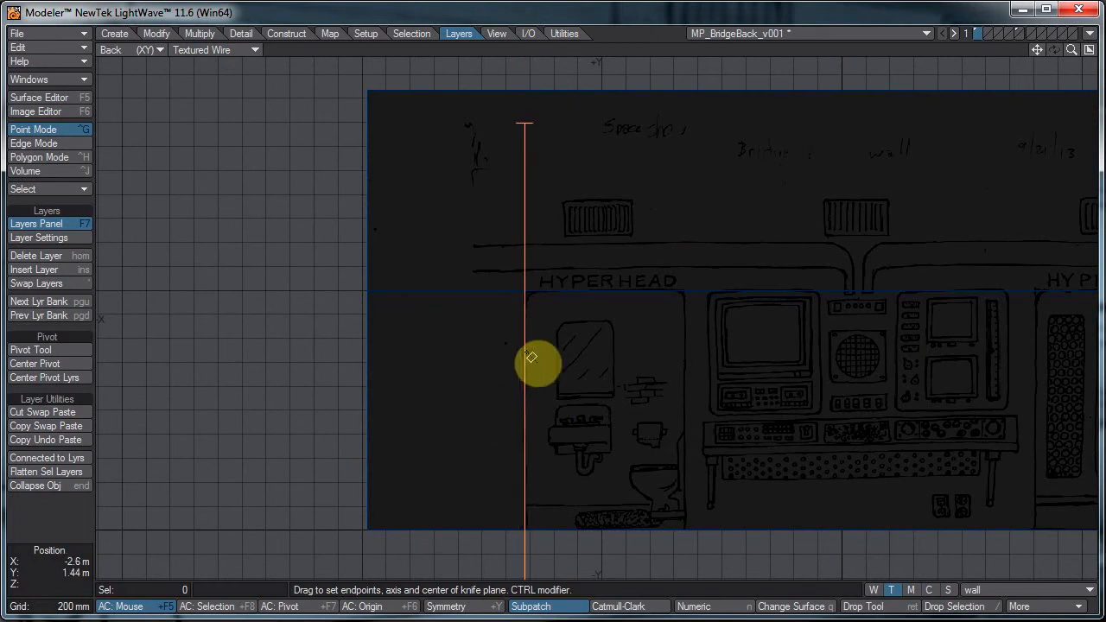
Step: Cut vertically along the left and right edges of both door frames
left_click_drag(531, 362, 528, 322)
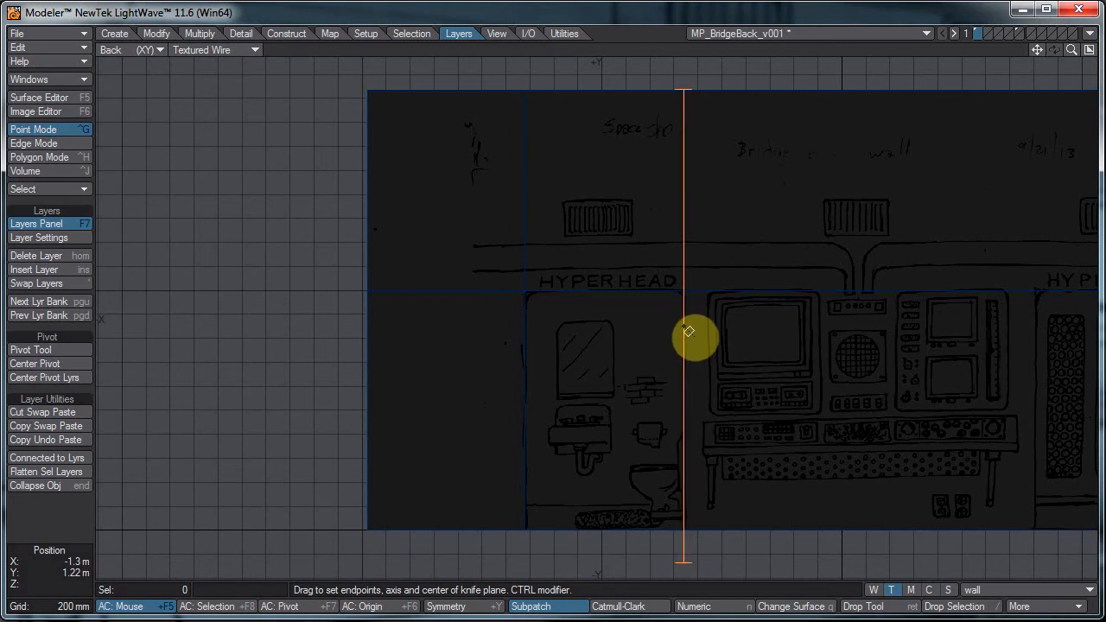
mouse_move(721, 216)
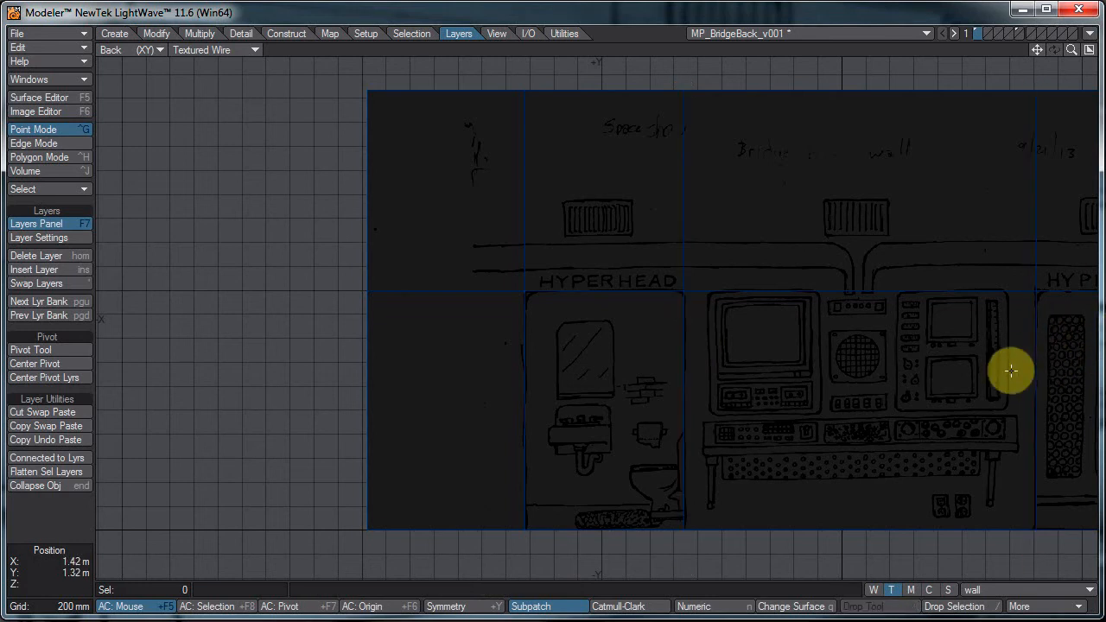
left_click(39, 157)
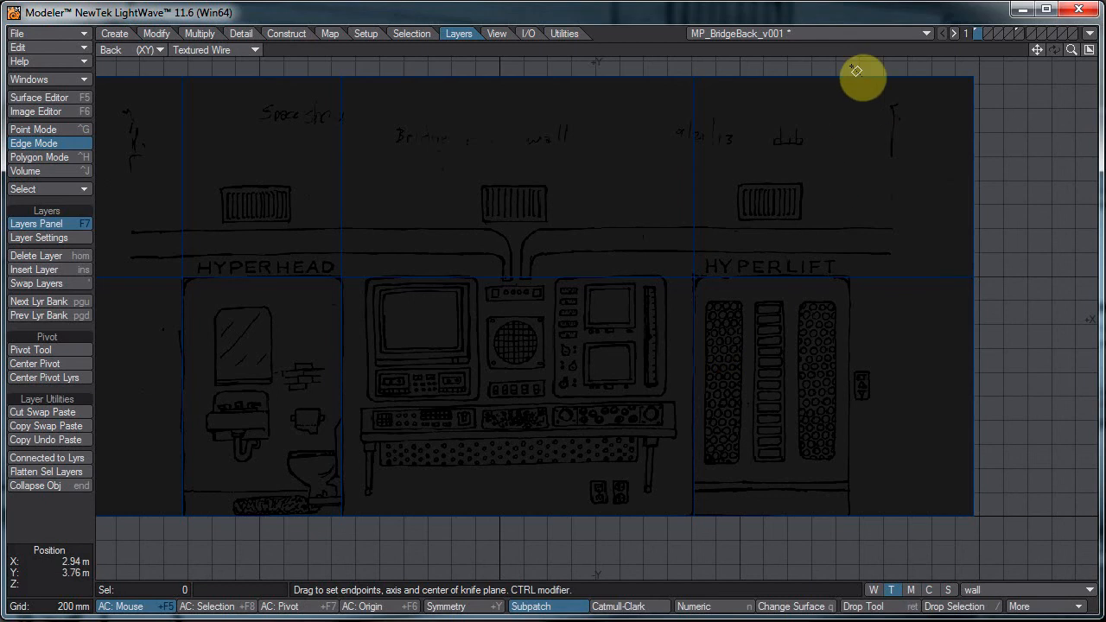
left_click_drag(862, 76, 856, 560)
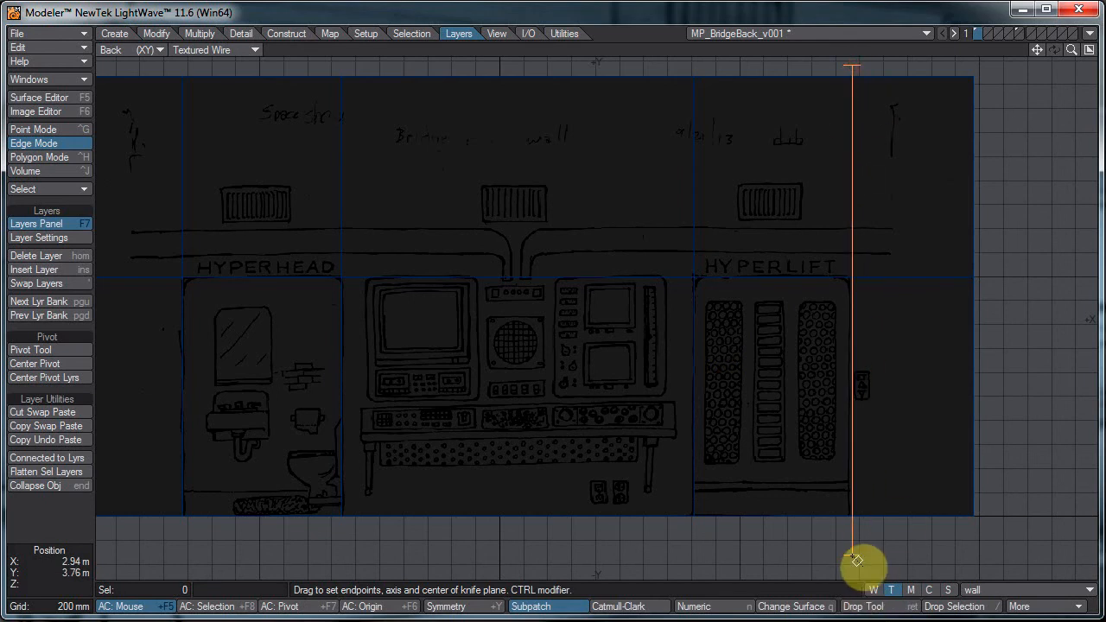
left_click_drag(864, 560, 863, 361)
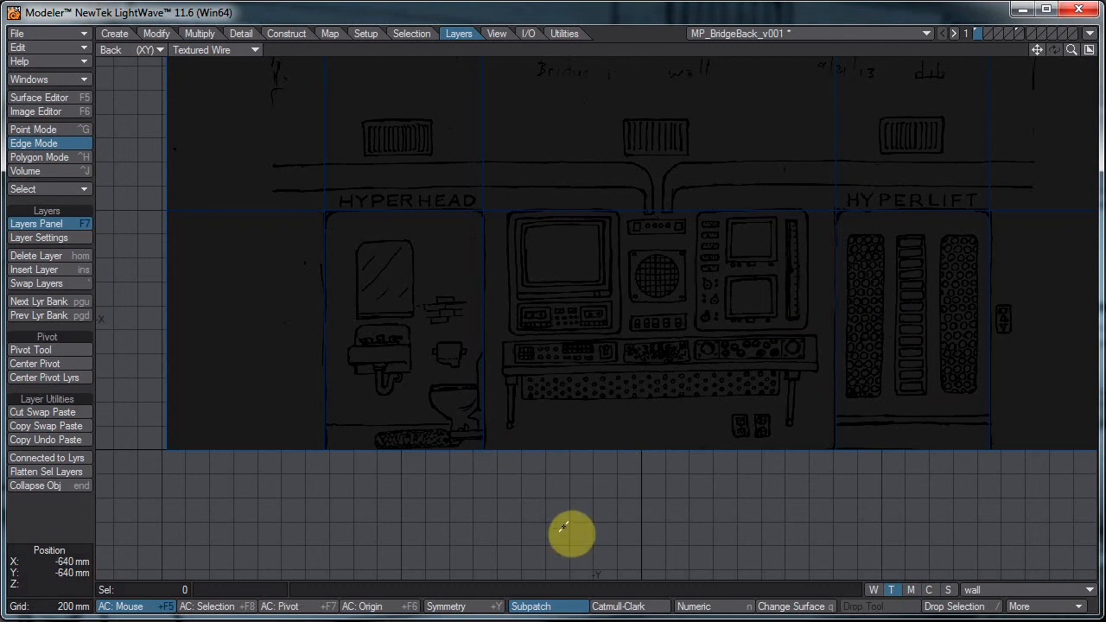
Step: Activate the Knife tool on the isolated console panel
left_click(39, 156)
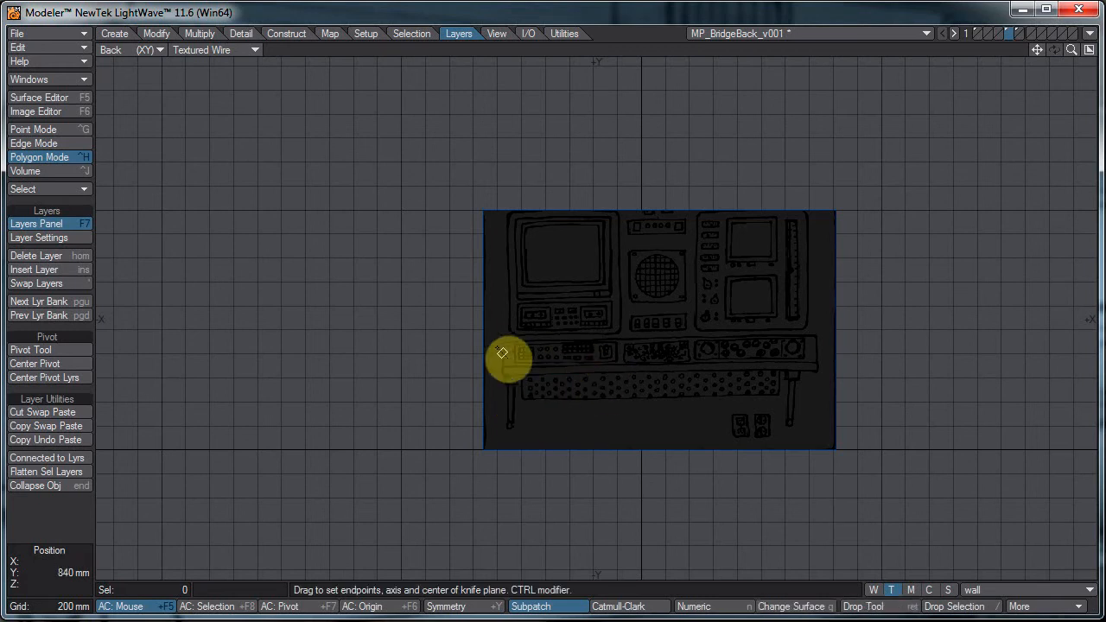
Step: Knife the console panel along the desk strip's top edge
left_click_drag(504, 360, 987, 357)
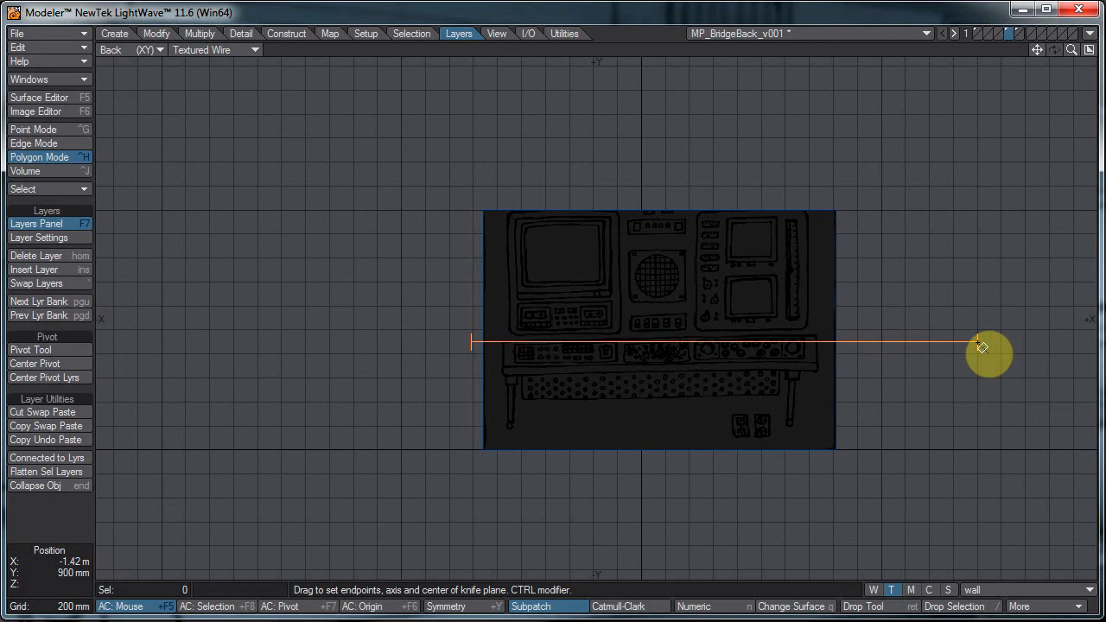
left_click_drag(989, 350, 652, 343)
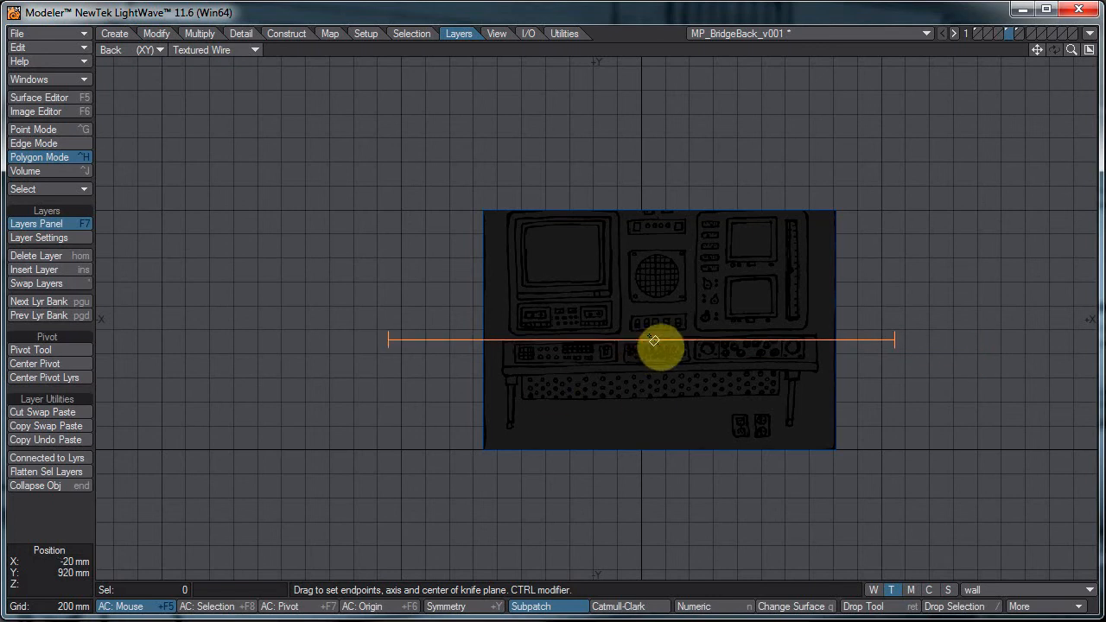
left_click_drag(654, 340, 658, 343)
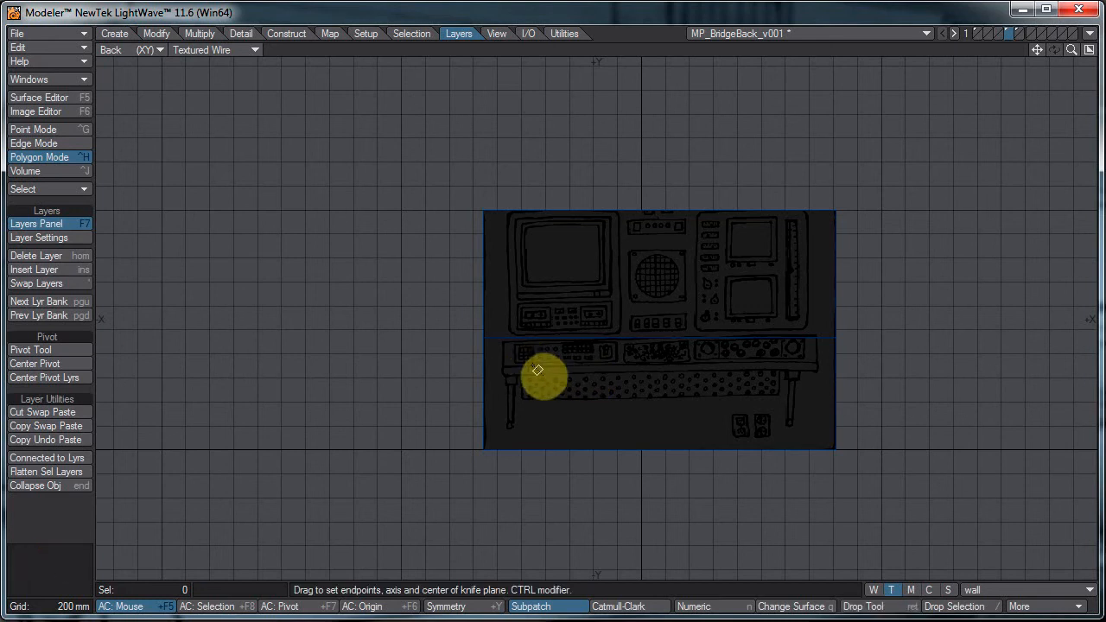
Step: Add a second knife cut across the panel just below the desk strip
left_click_drag(538, 371, 946, 366)
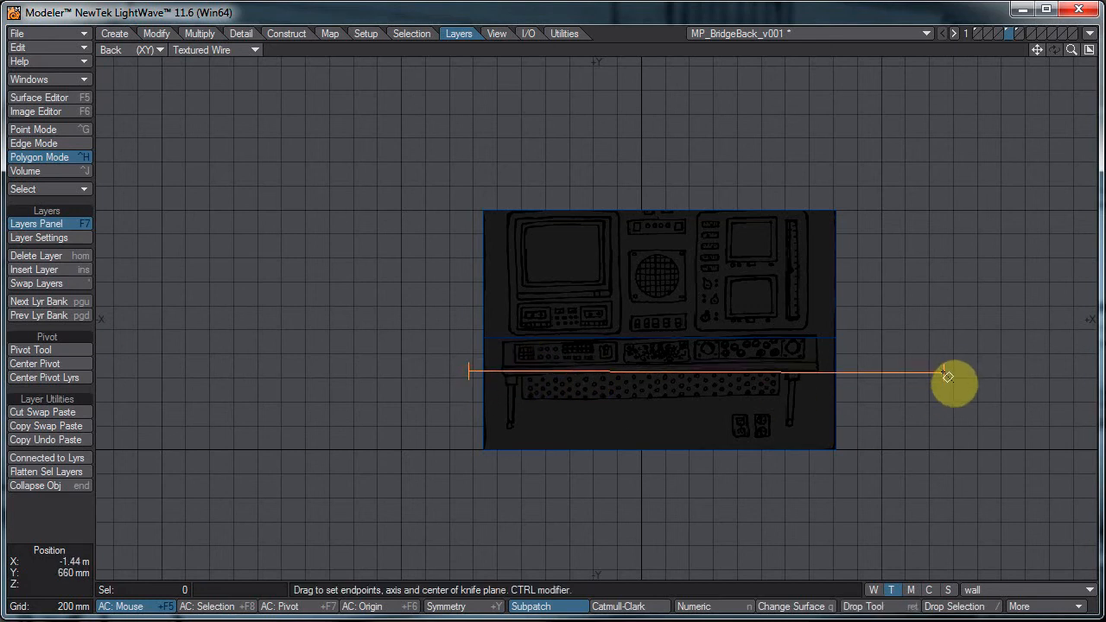
left_click_drag(947, 375, 904, 361)
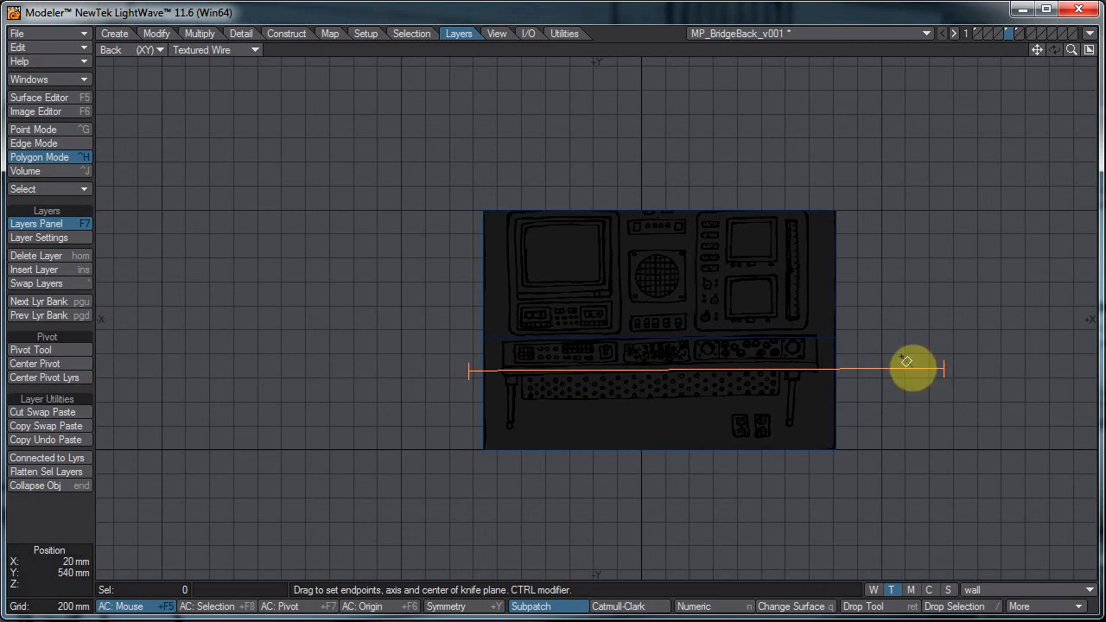
left_click_drag(907, 361, 864, 380)
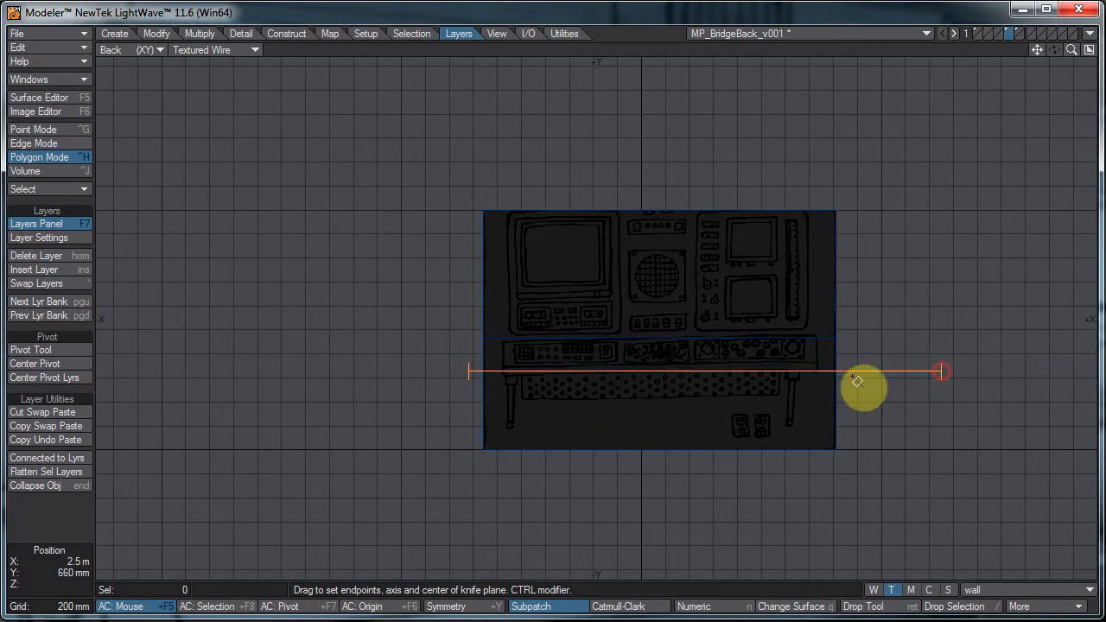
left_click_drag(860, 384, 695, 381)
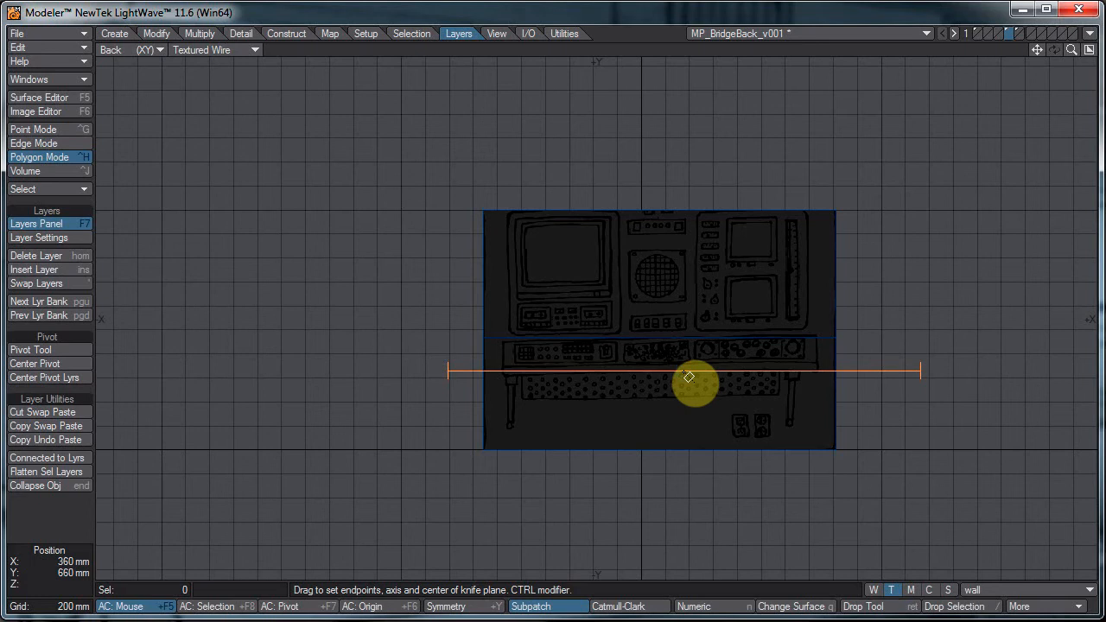
left_click_drag(687, 378, 678, 367)
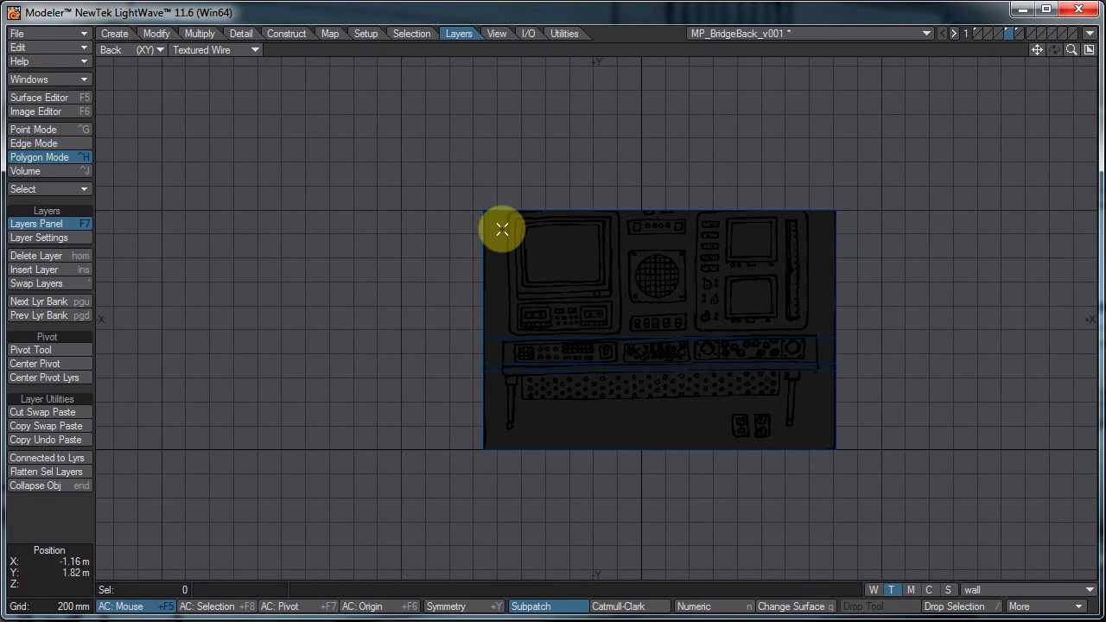
Step: Select the console panel area above the desk strip
left_click(574, 212)
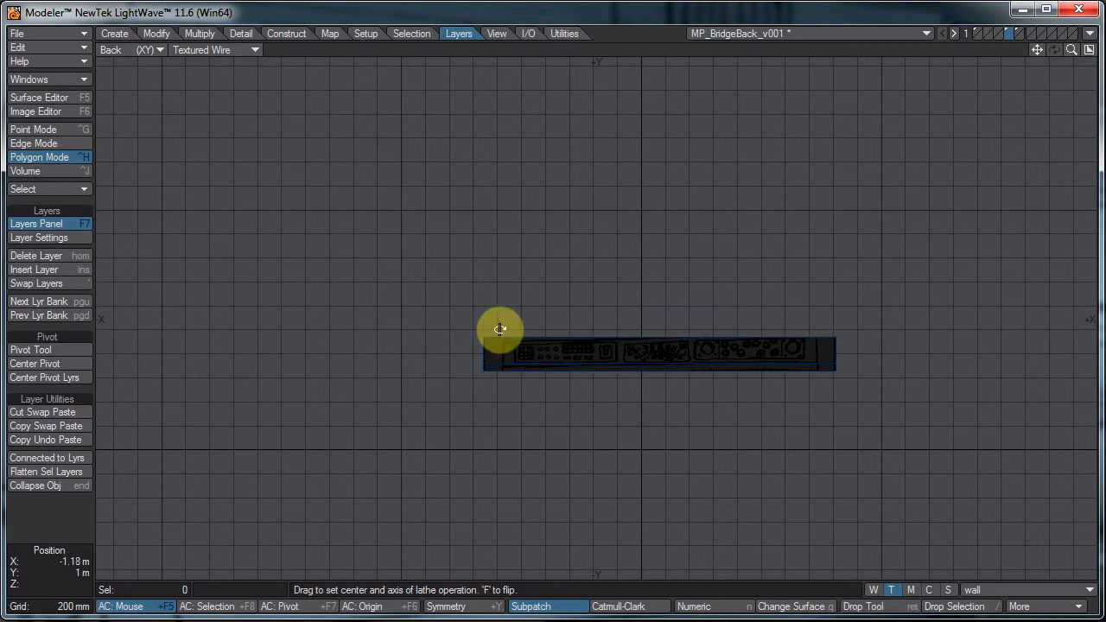
Step: Switch to Point mode and lasso the desk strip's left-end points
left_click(32, 129)
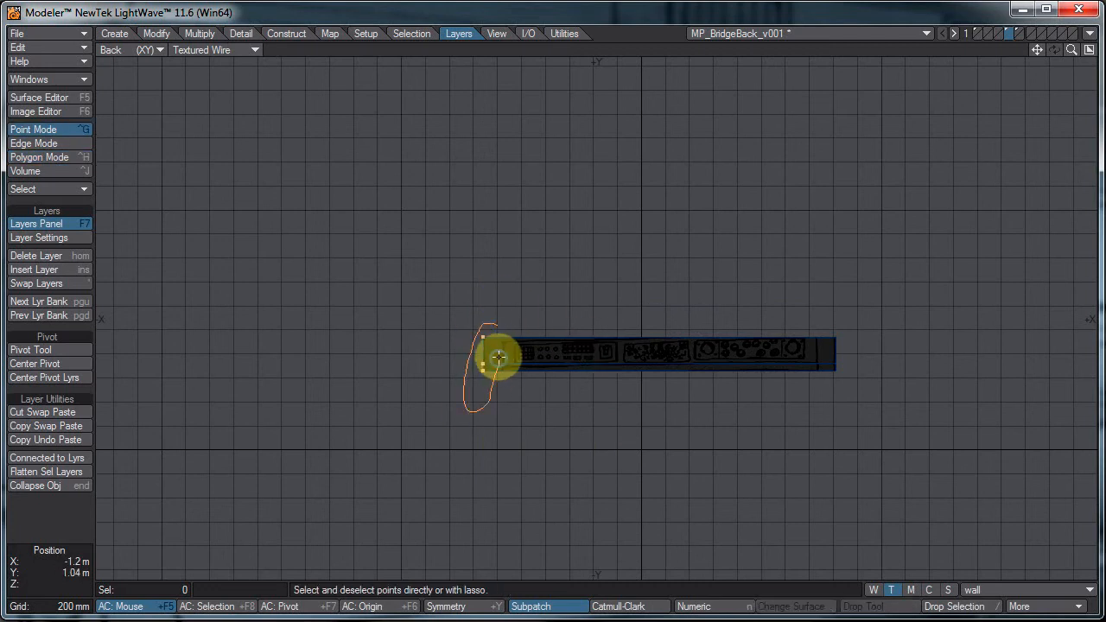
left_click_drag(496, 356, 557, 308)
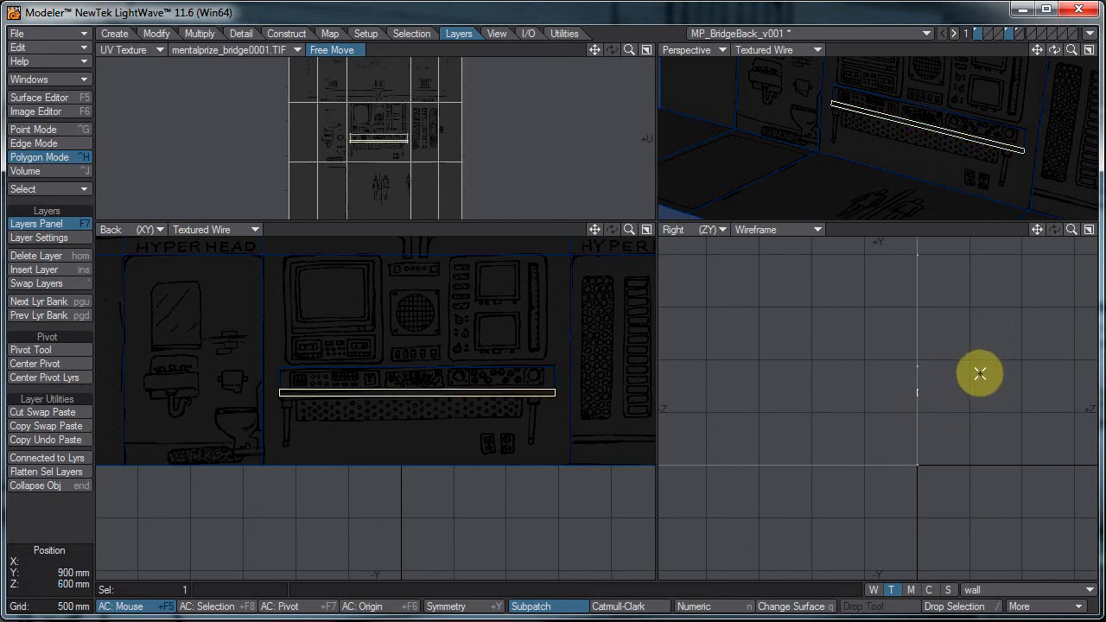
Step: Pull the desk strip's outer edge forward in the Right view, then orbit to check the slant
left_click_drag(979, 373, 999, 410)
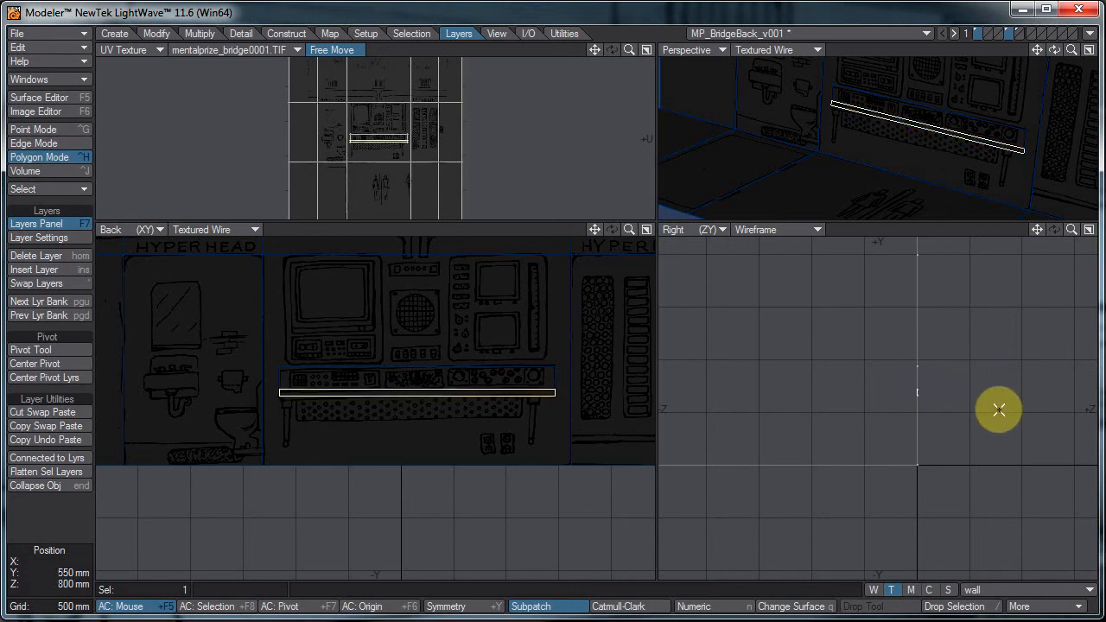
left_click_drag(999, 410, 993, 426)
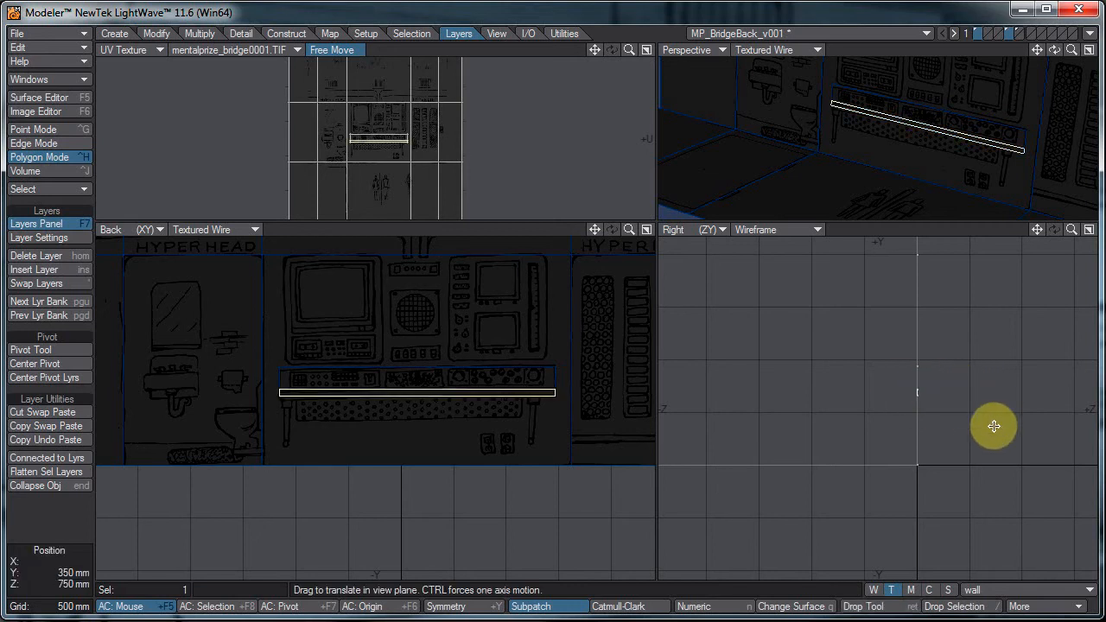
left_click_drag(994, 426, 559, 307)
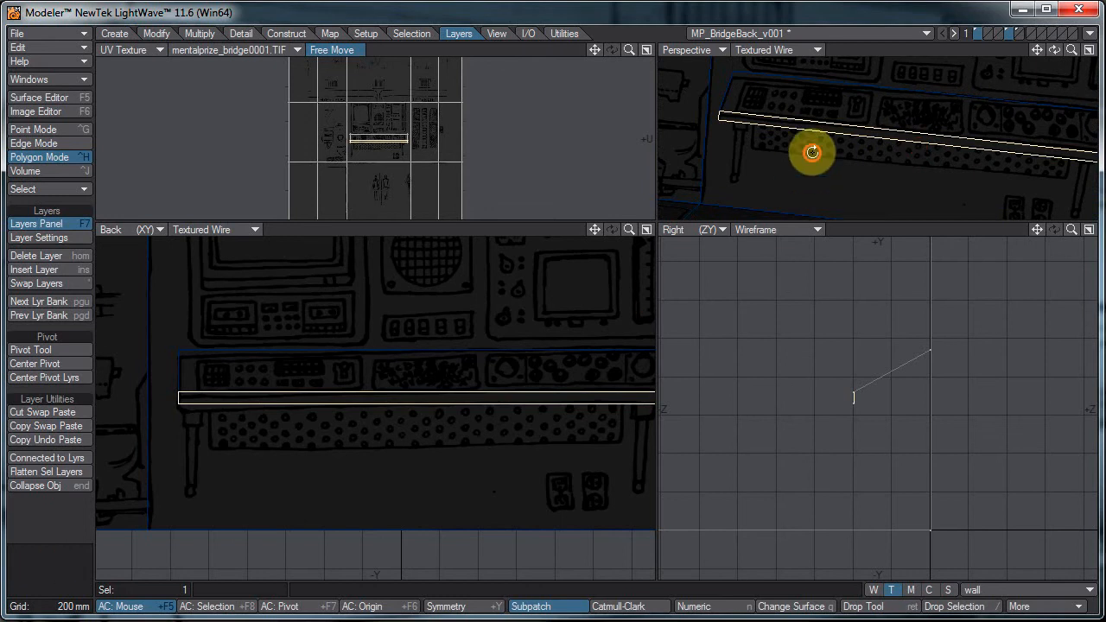
left_click_drag(811, 153, 812, 145)
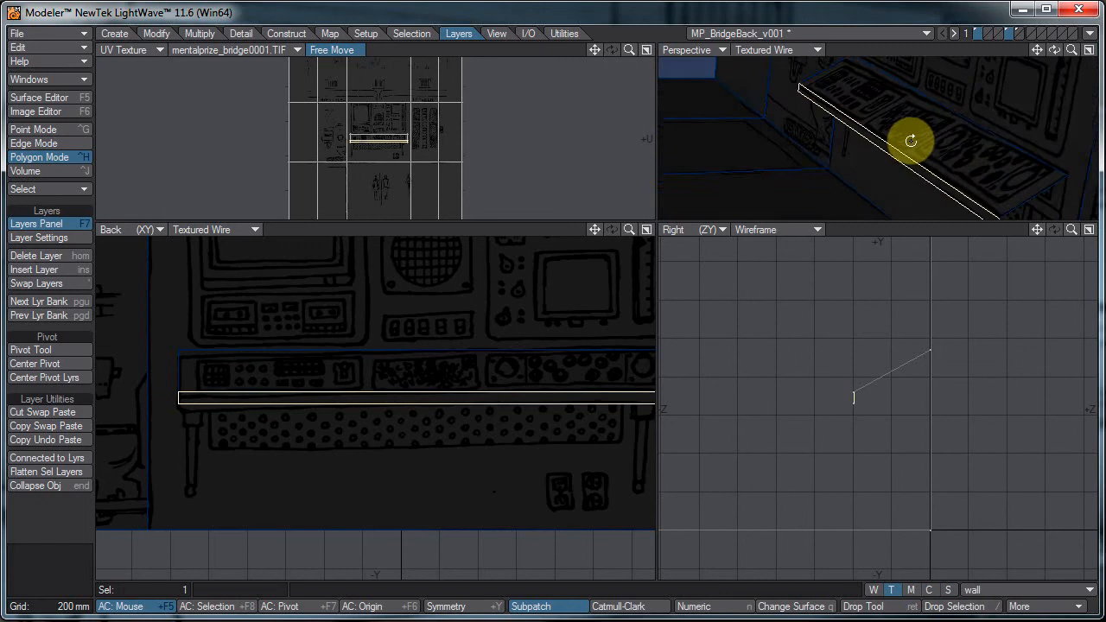
left_click_drag(910, 140, 559, 309)
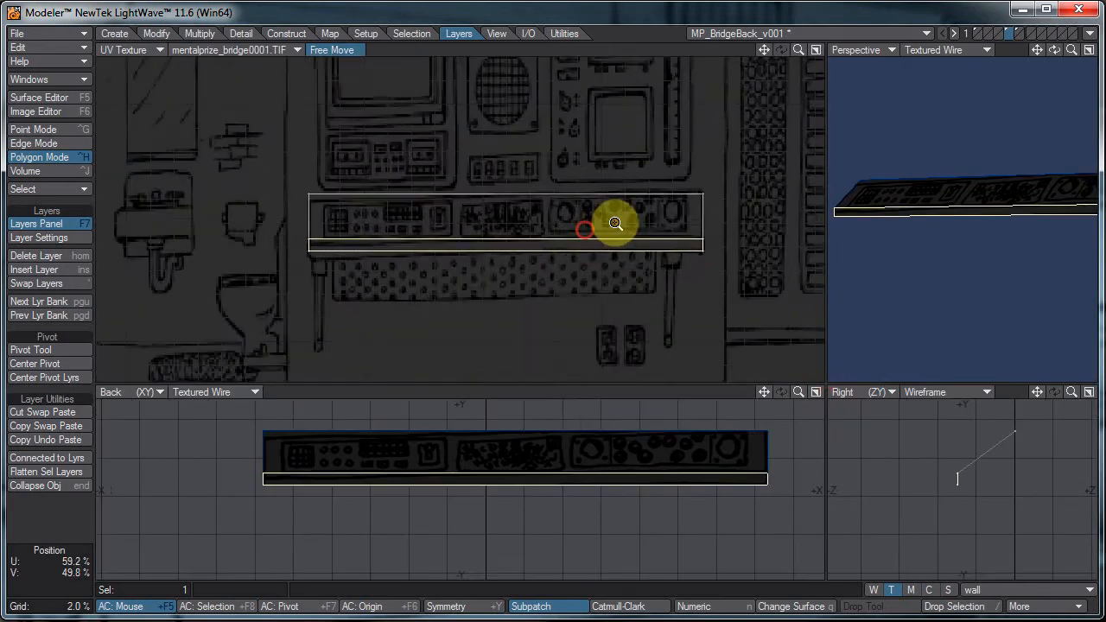
Step: Zoom onto the desk strip's UVs and drag its corners onto the console artwork edges
left_click_drag(615, 222, 747, 162)
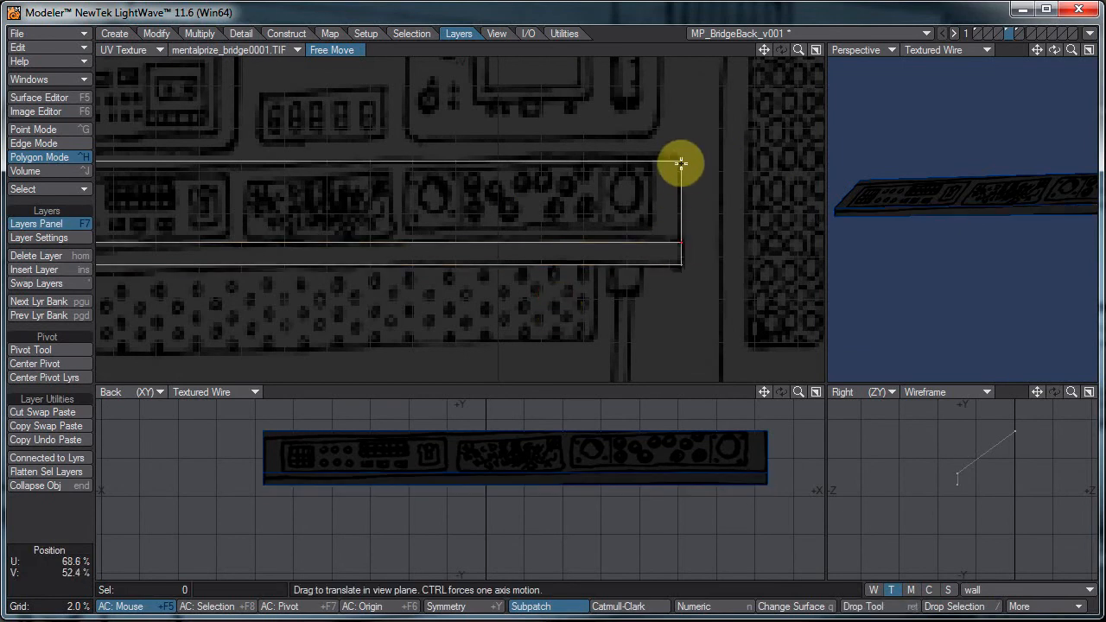
left_click_drag(681, 165, 559, 306)
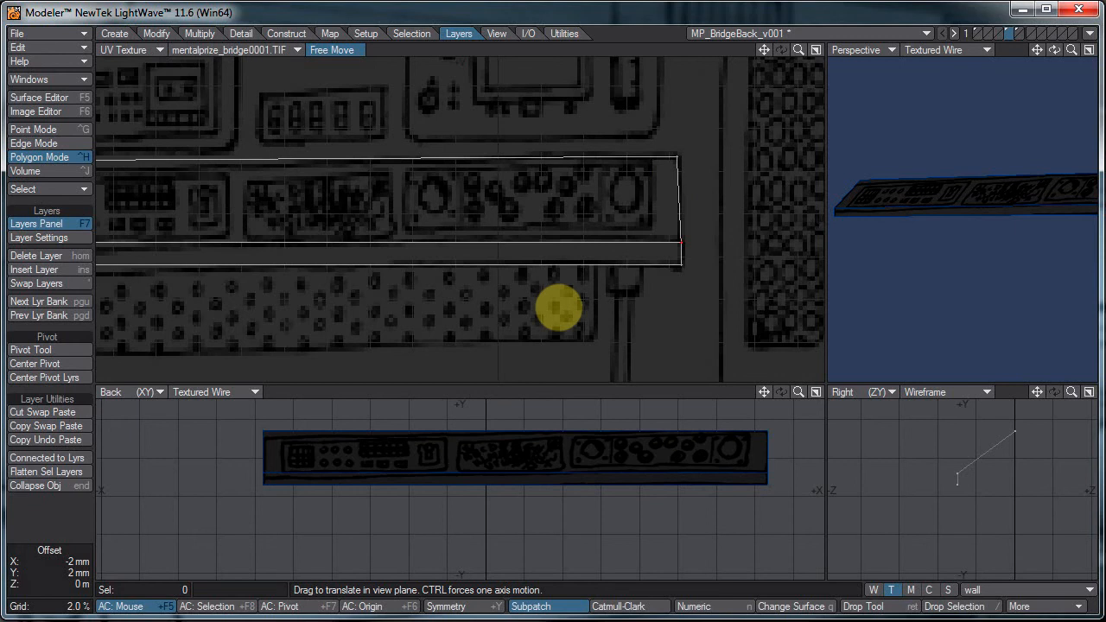
left_click_drag(559, 307, 681, 162)
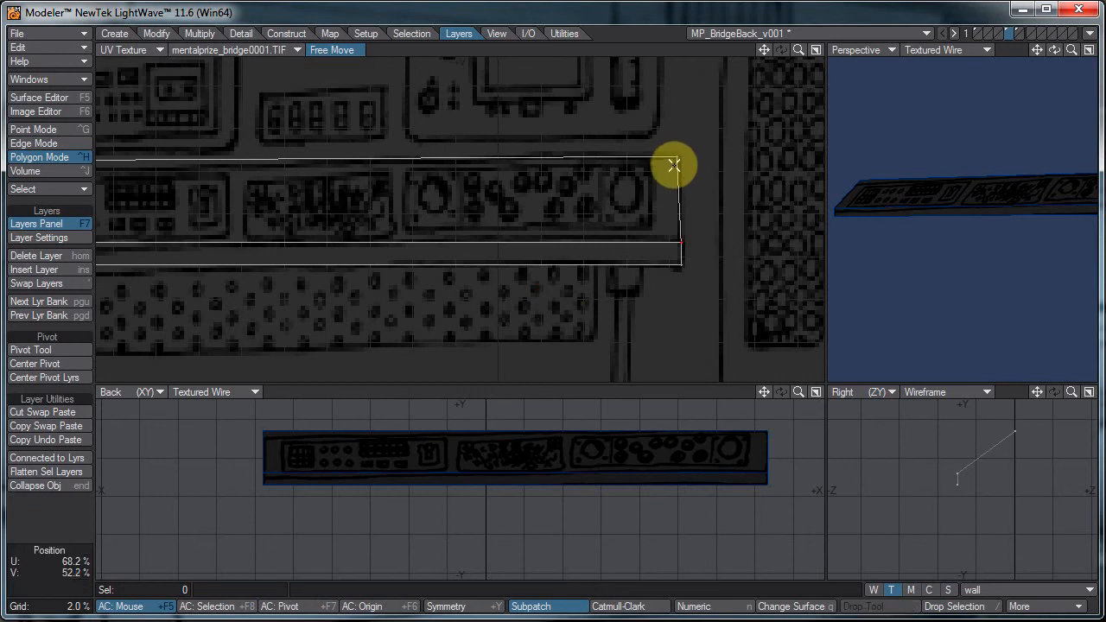
left_click_drag(674, 164, 559, 308)
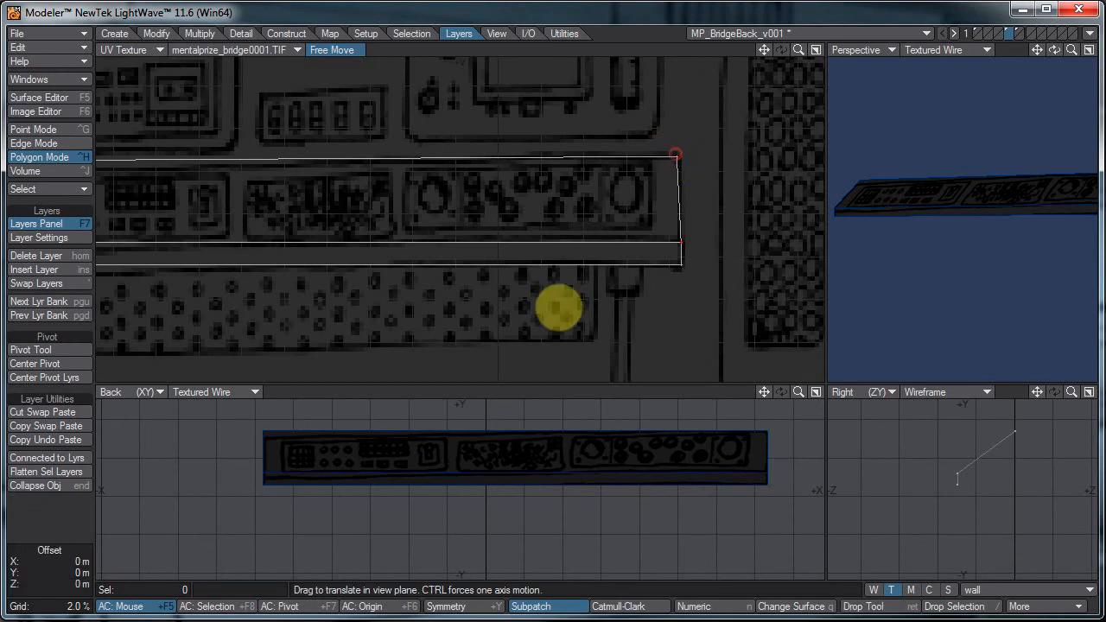
left_click_drag(559, 306, 673, 156)
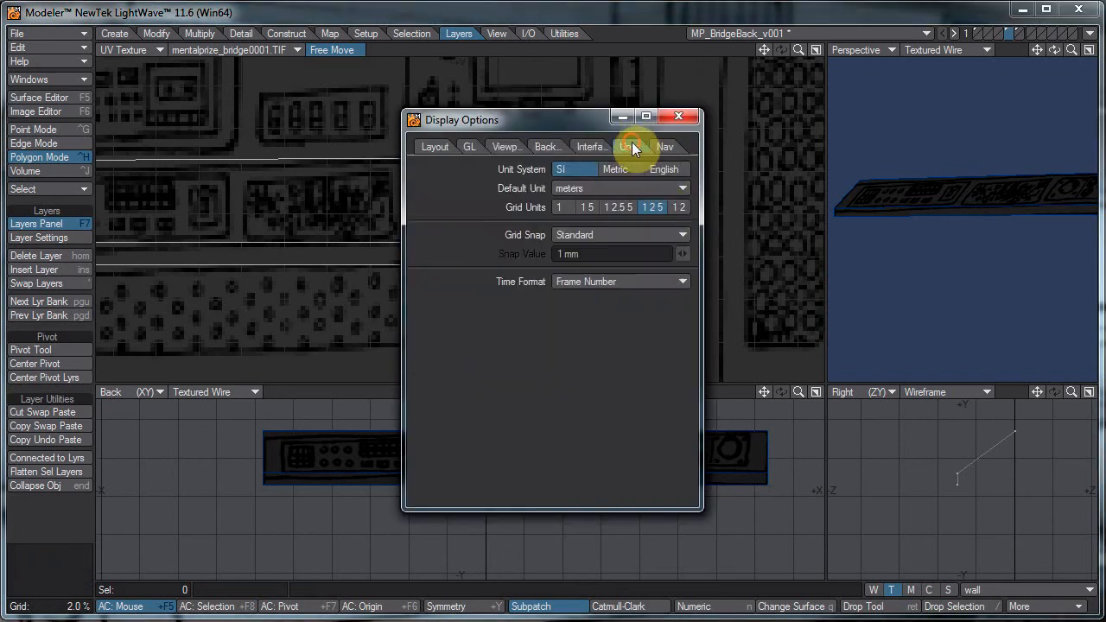
Step: Set Grid Snap to Fine on the Display Options Units tab and close the window
left_click(620, 234)
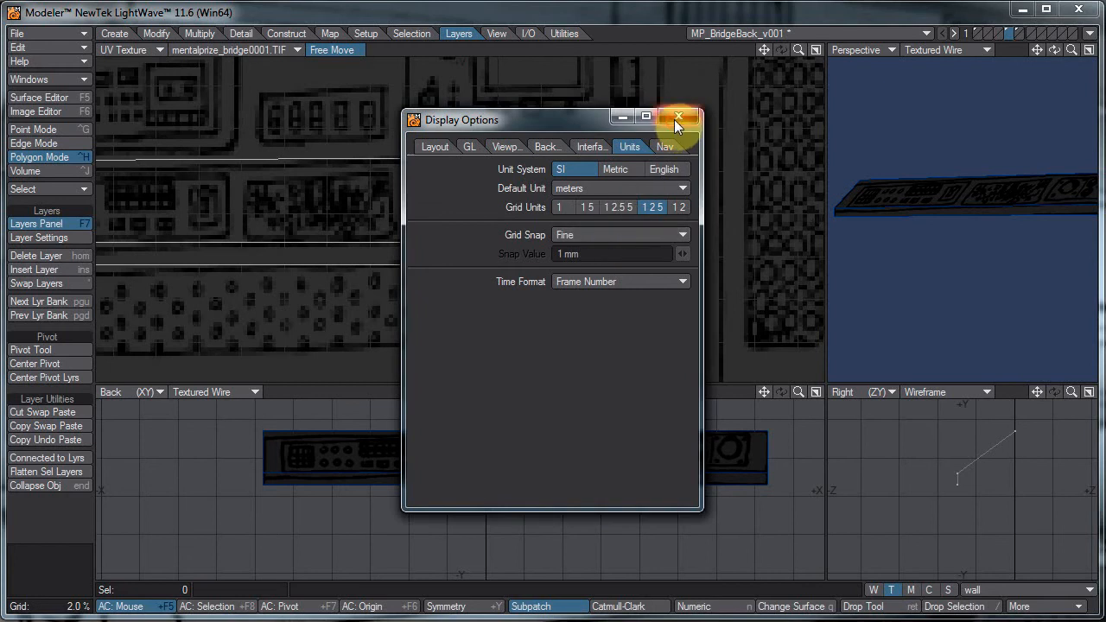
left_click(679, 116)
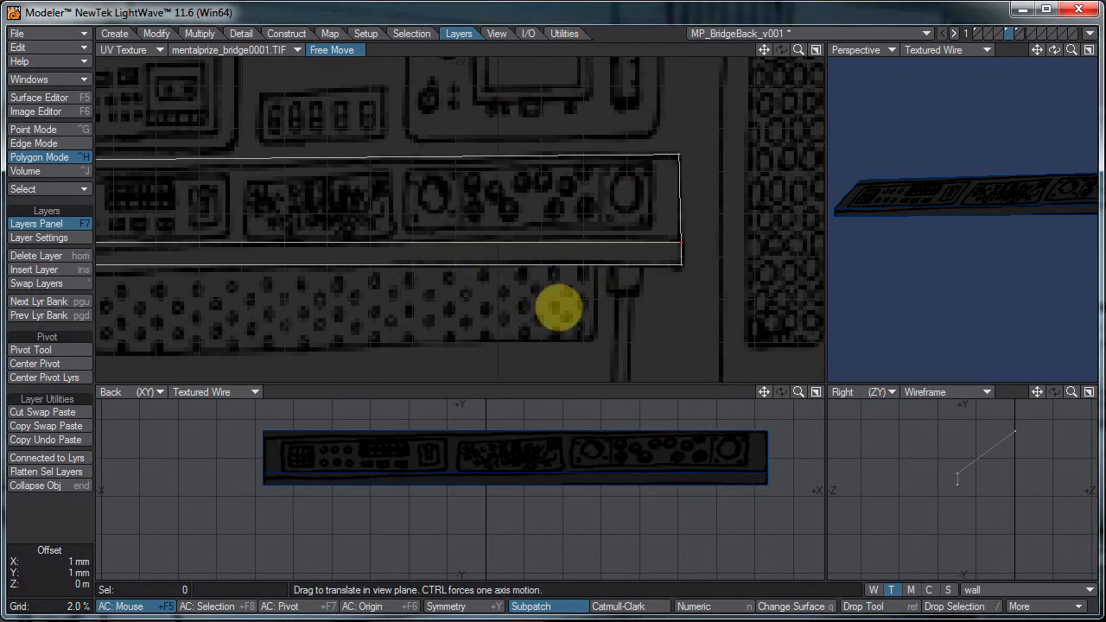
Step: Nudge the strip's lower-right UV corner into place, toggling Edge then Polygon mode
left_click_drag(559, 308, 679, 260)
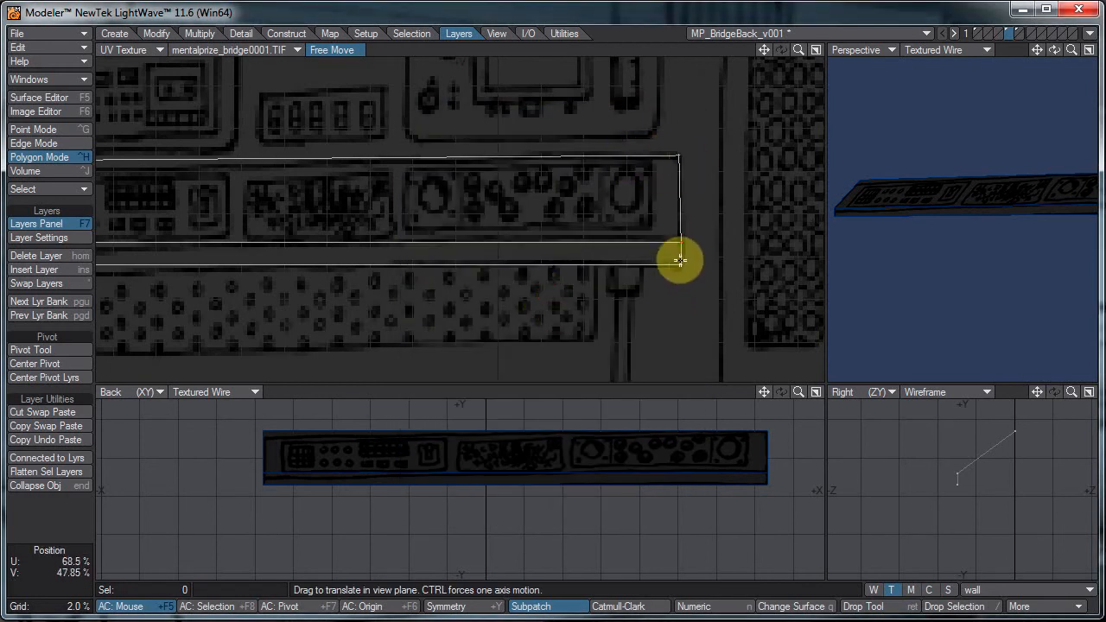
left_click(39, 142)
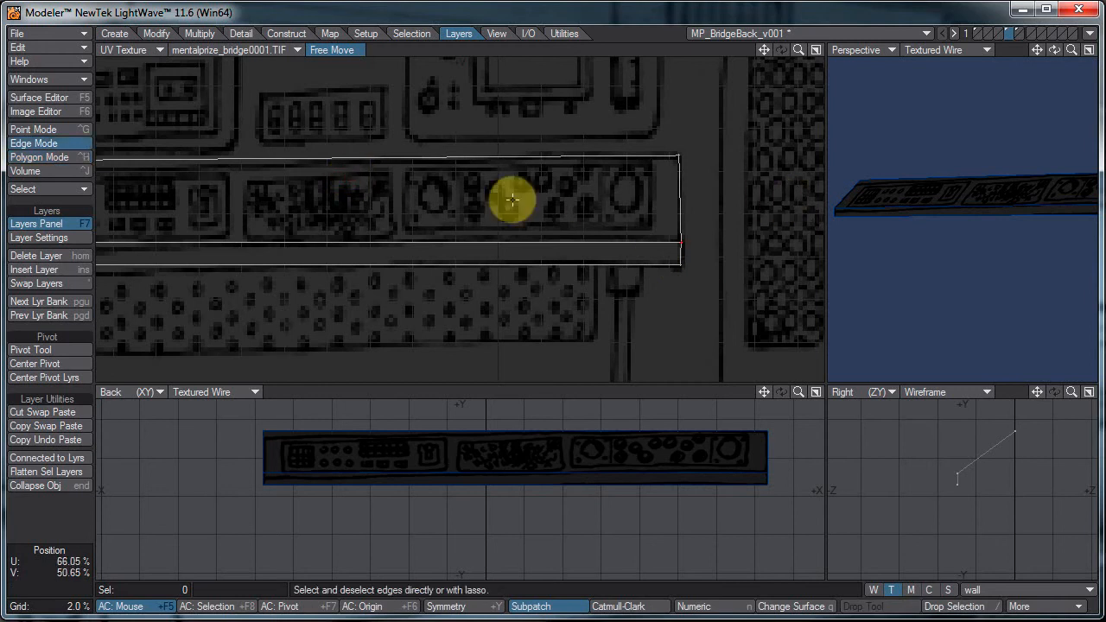
left_click(40, 157)
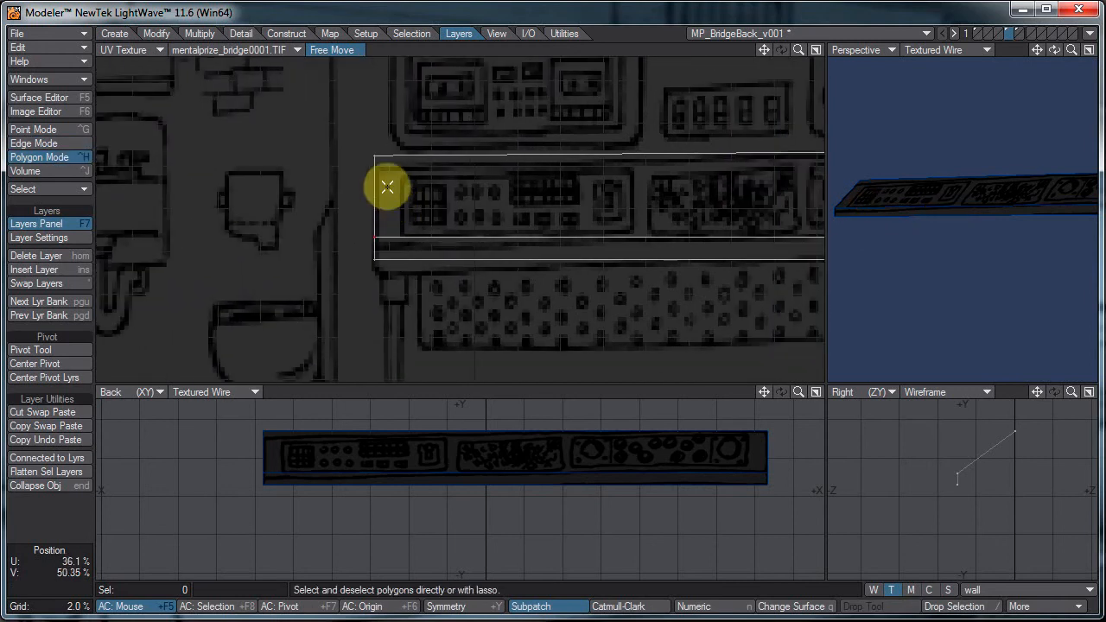
Step: Align the strip's left-end UVs with the artwork border and its front band
left_click_drag(387, 186, 559, 309)
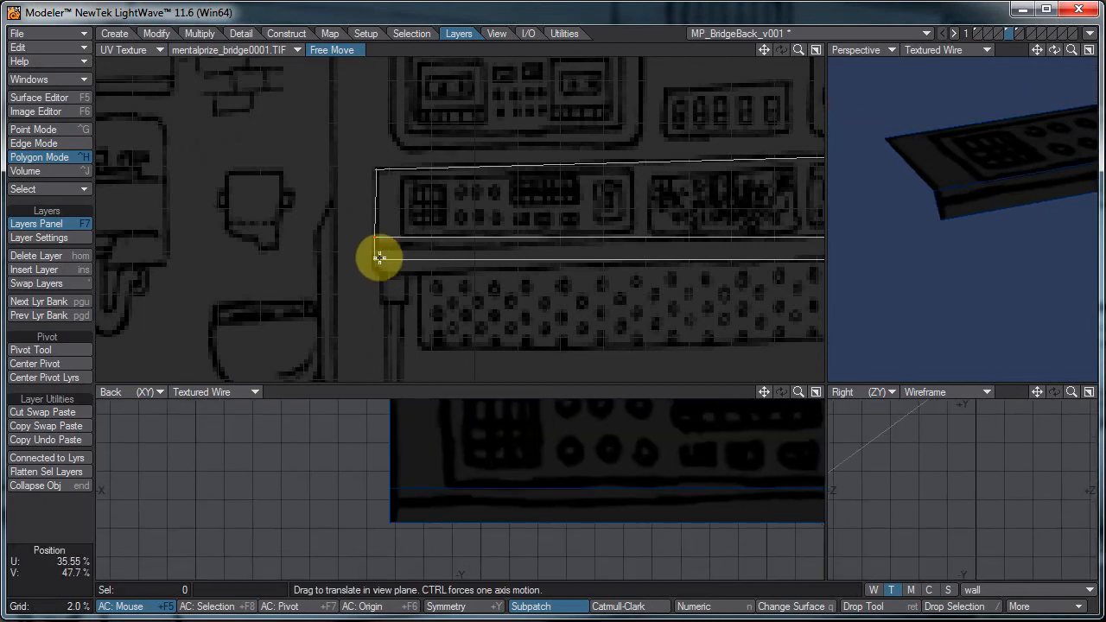
left_click_drag(380, 258, 557, 309)
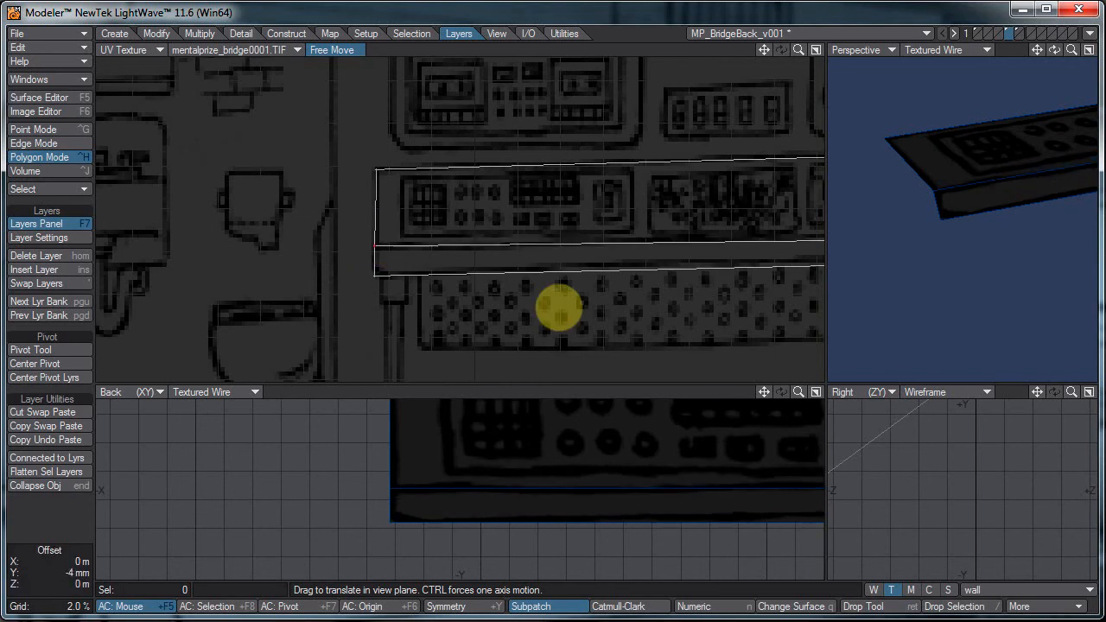
left_click_drag(559, 308, 554, 469)
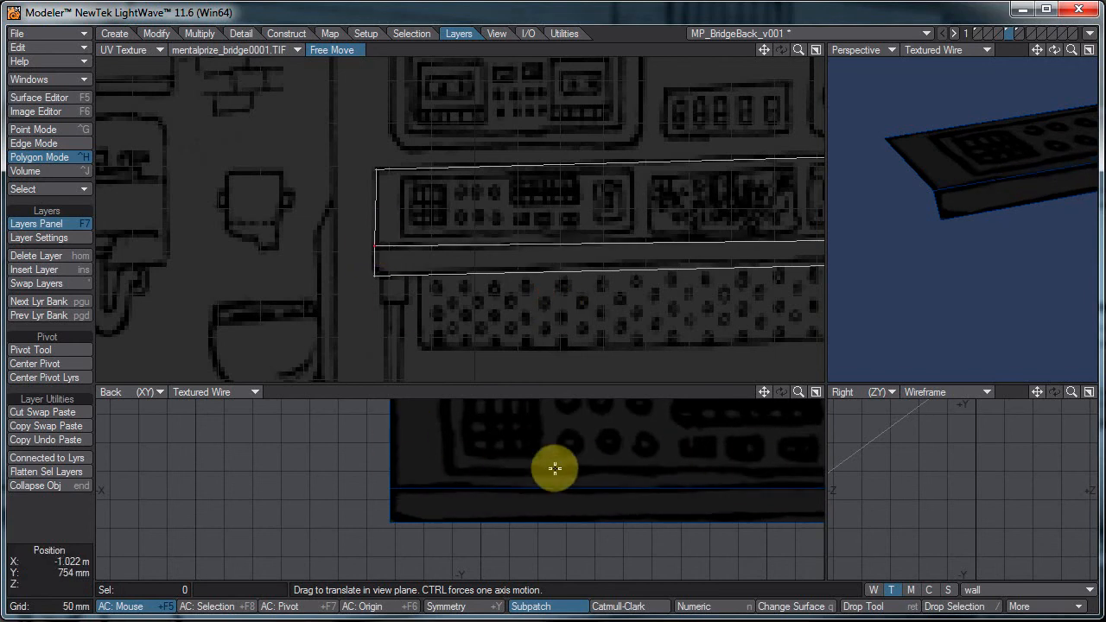
left_click_drag(553, 469, 684, 464)
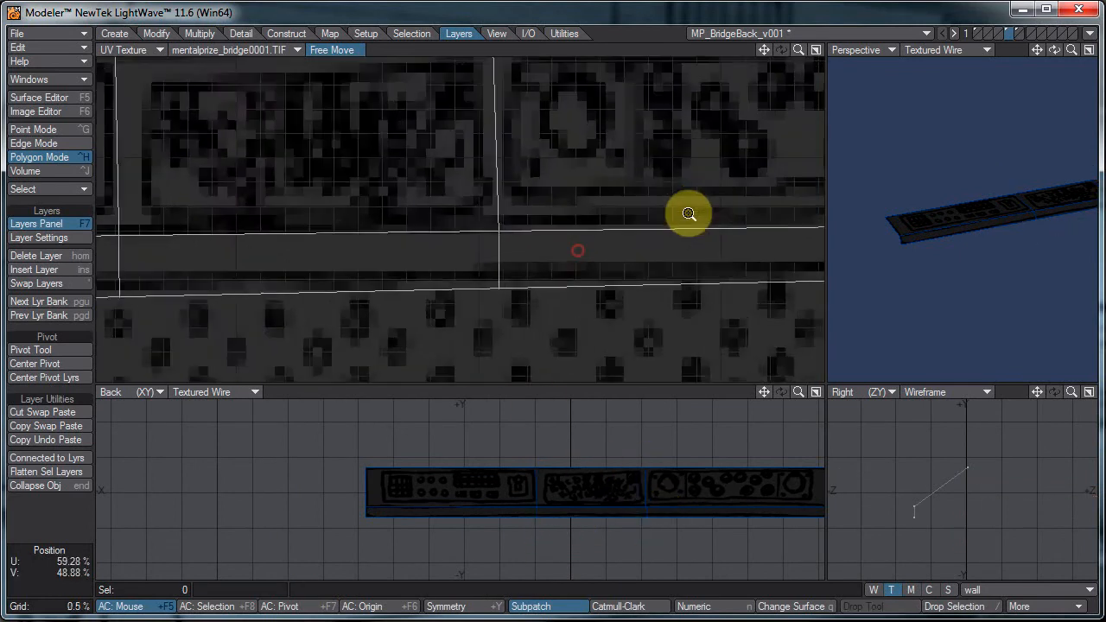
left_click_drag(689, 214, 498, 230)
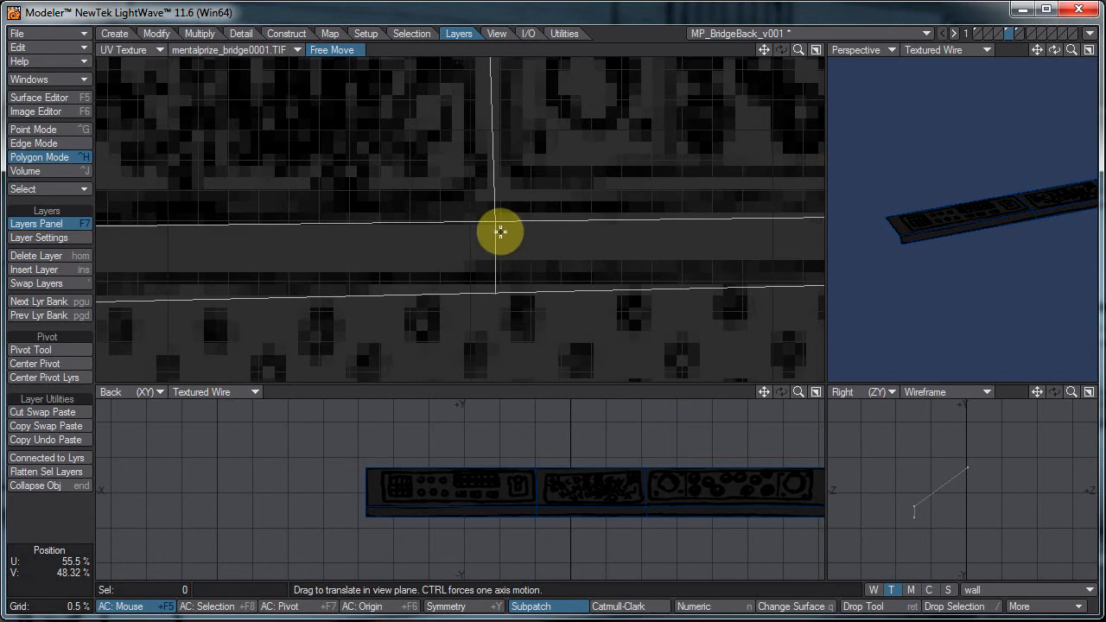
Step: Set the OpenGL Texture Resolution to 2048 x 2048 in Display Options
left_click(628, 146)
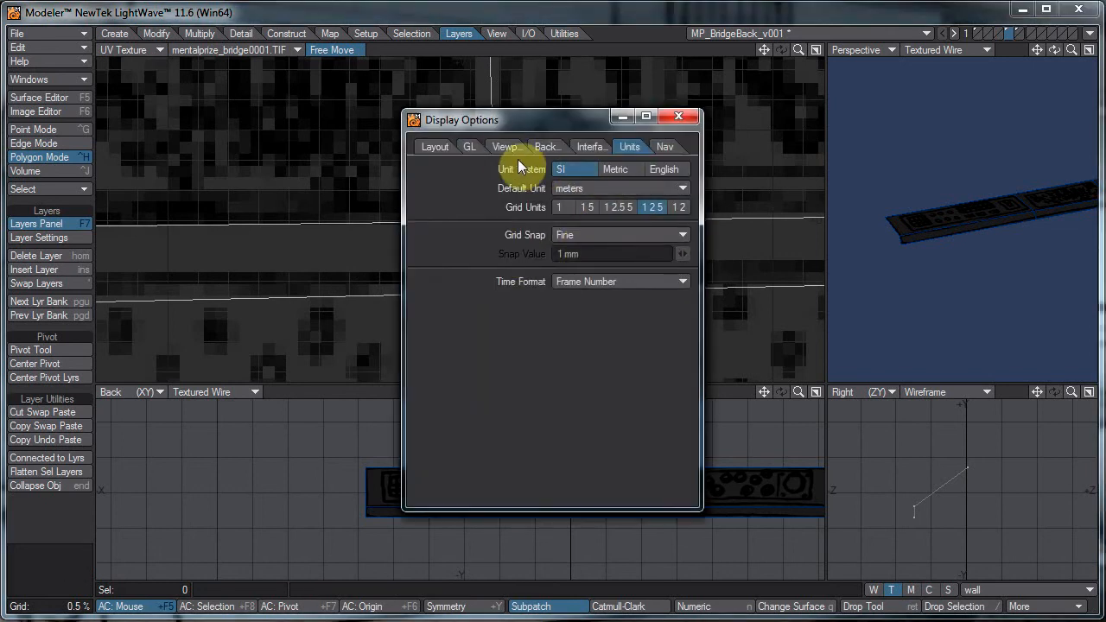
left_click(505, 146)
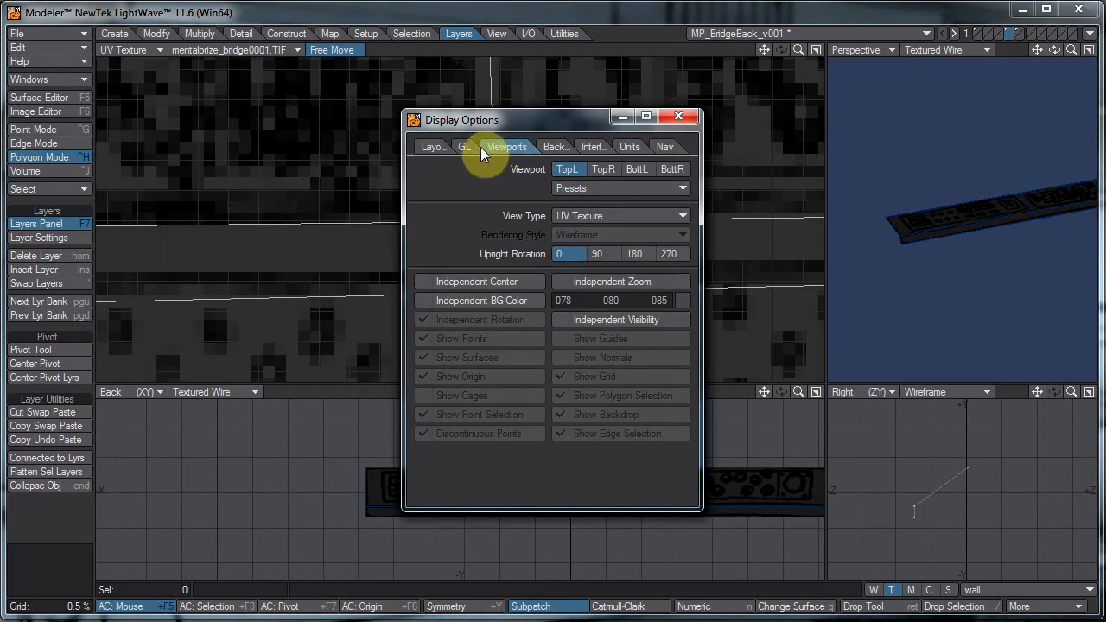
left_click(465, 146)
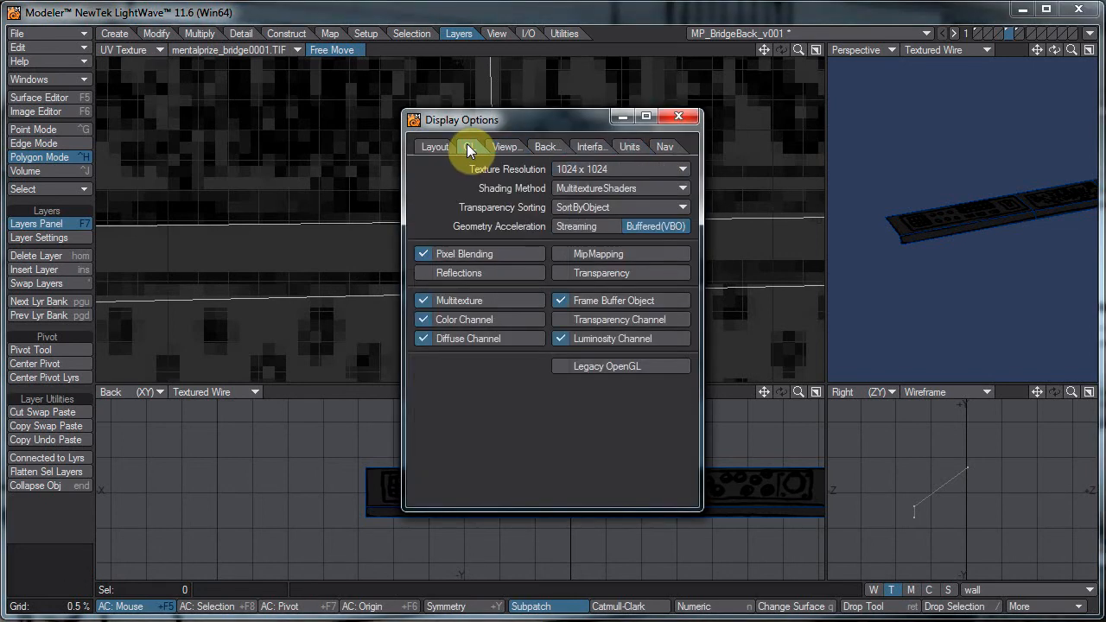
left_click(470, 146)
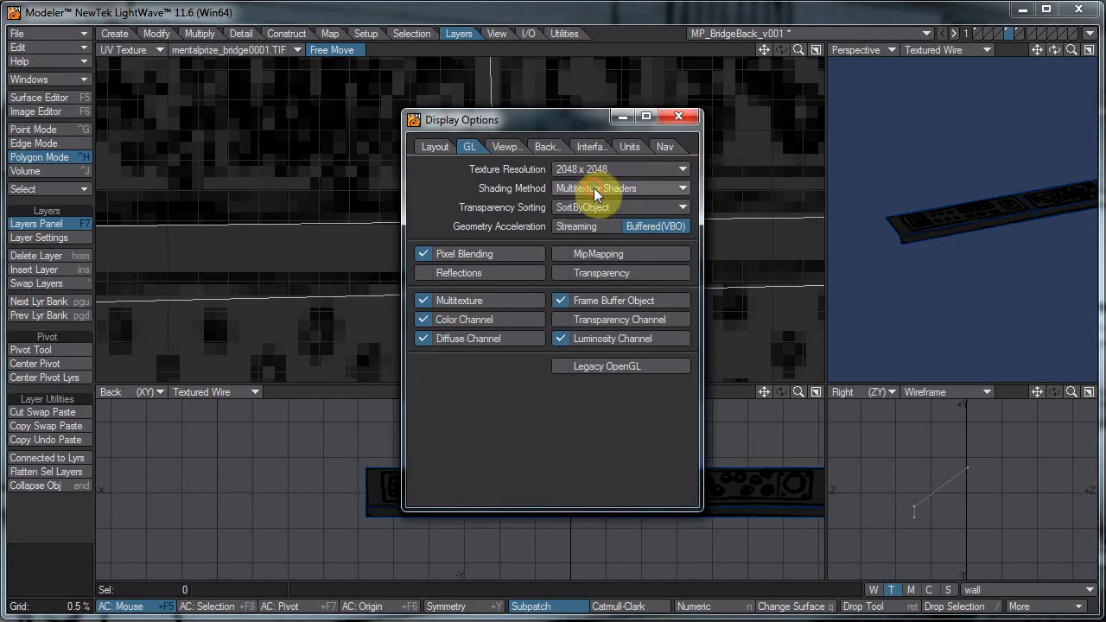
Step: Set the Backdrop Image Resolution to 2048 x 2048
left_click(434, 146)
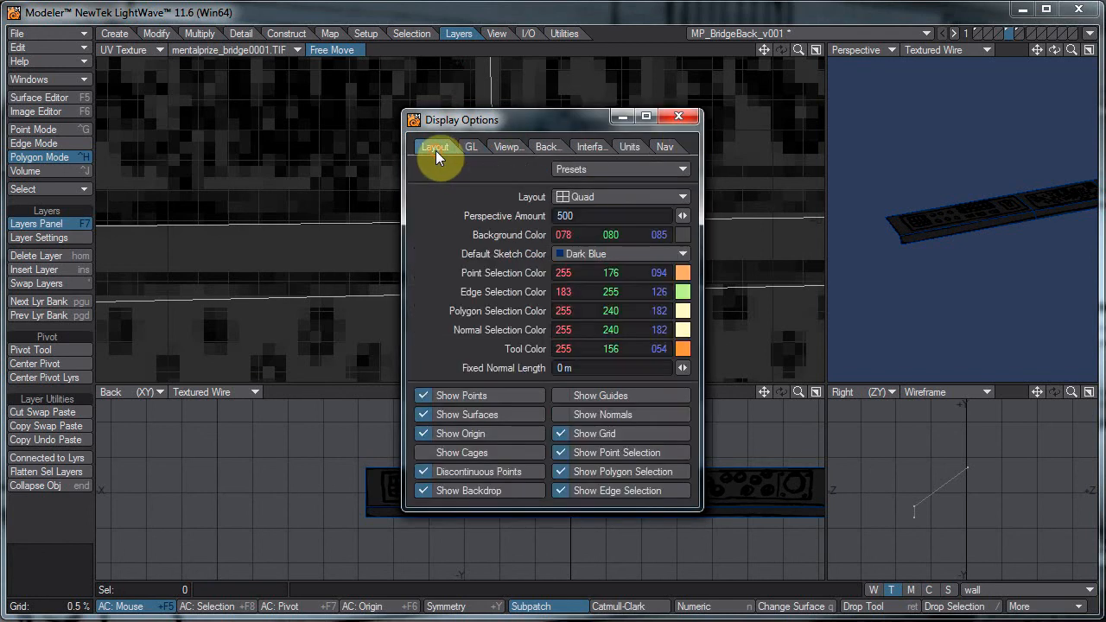
left_click(544, 146)
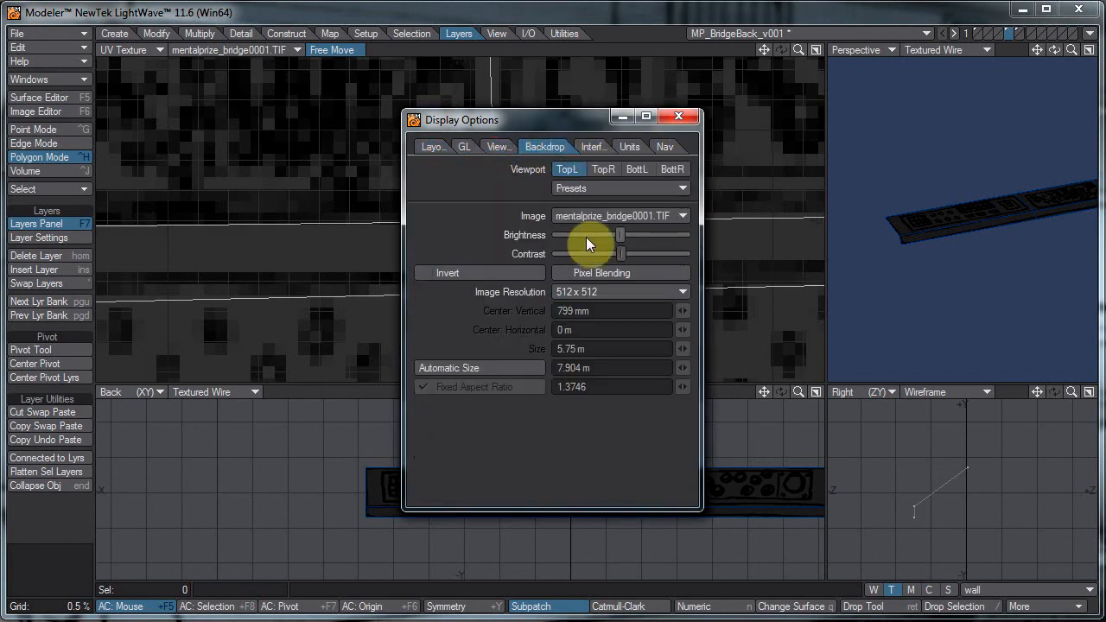
left_click(615, 291)
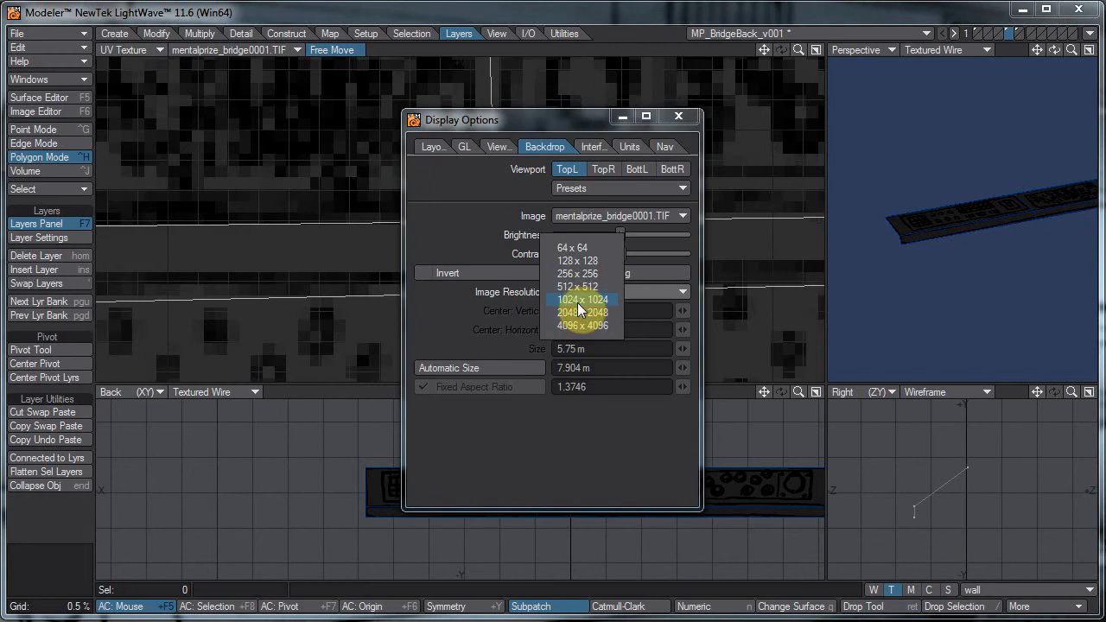
left_click(582, 312)
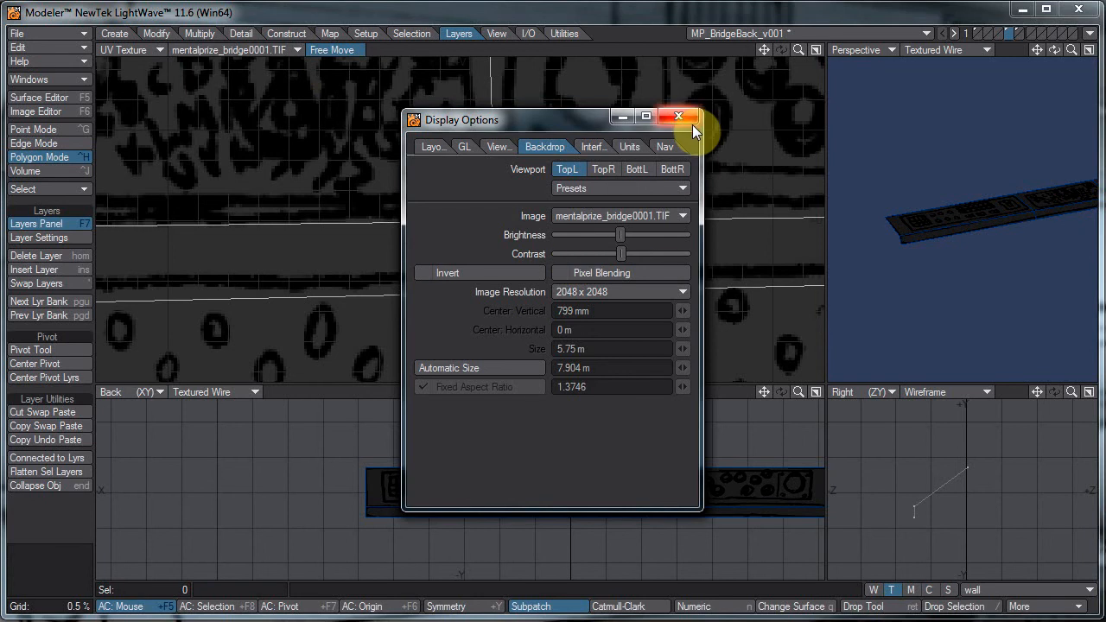
Step: Close Display Options and pan and zoom along the console UV strip to inspect its fit
left_click(678, 116)
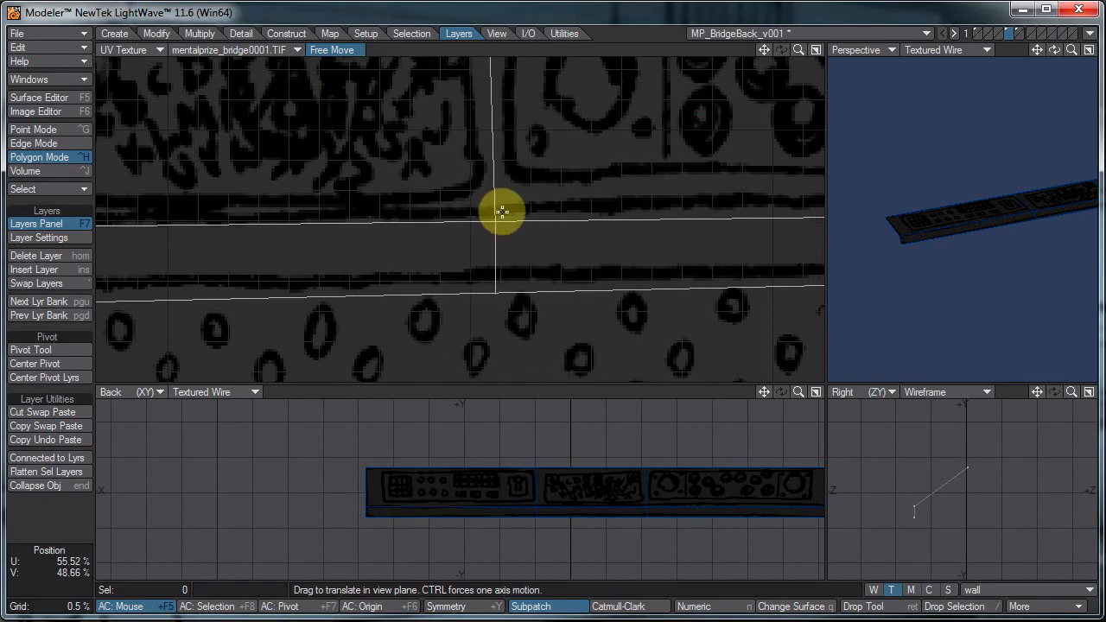
left_click_drag(501, 211, 557, 306)
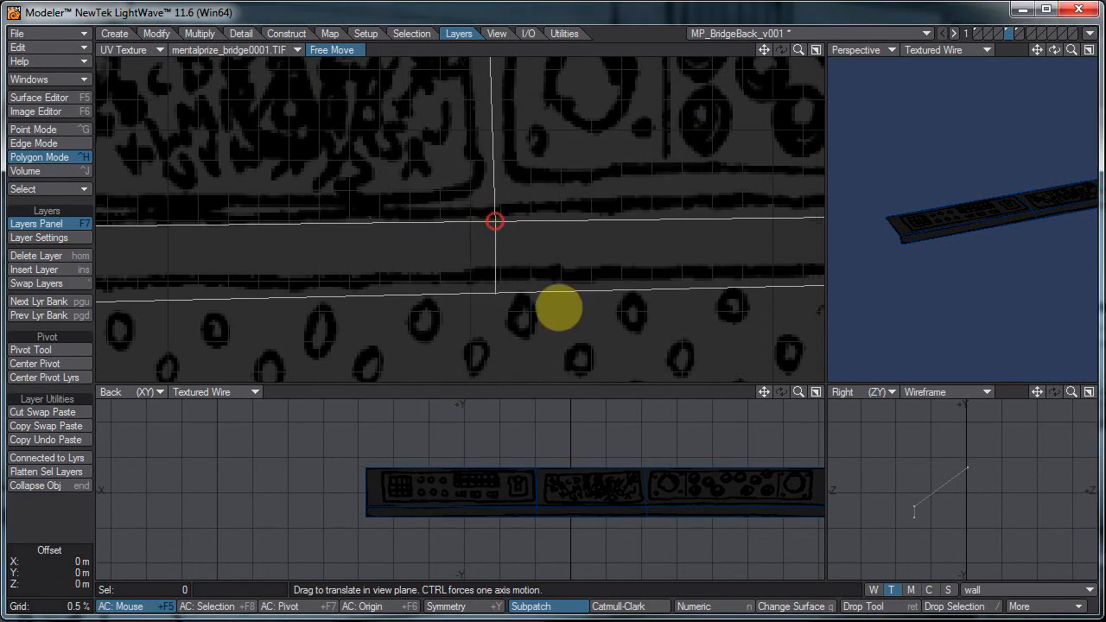
left_click_drag(557, 306, 497, 290)
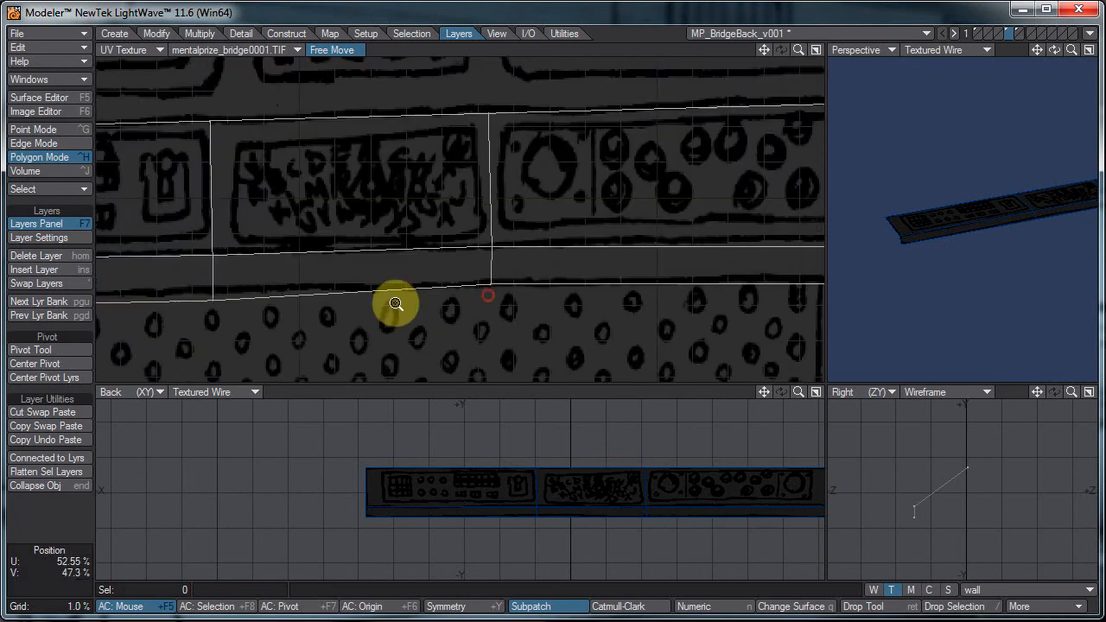
left_click_drag(396, 303, 557, 307)
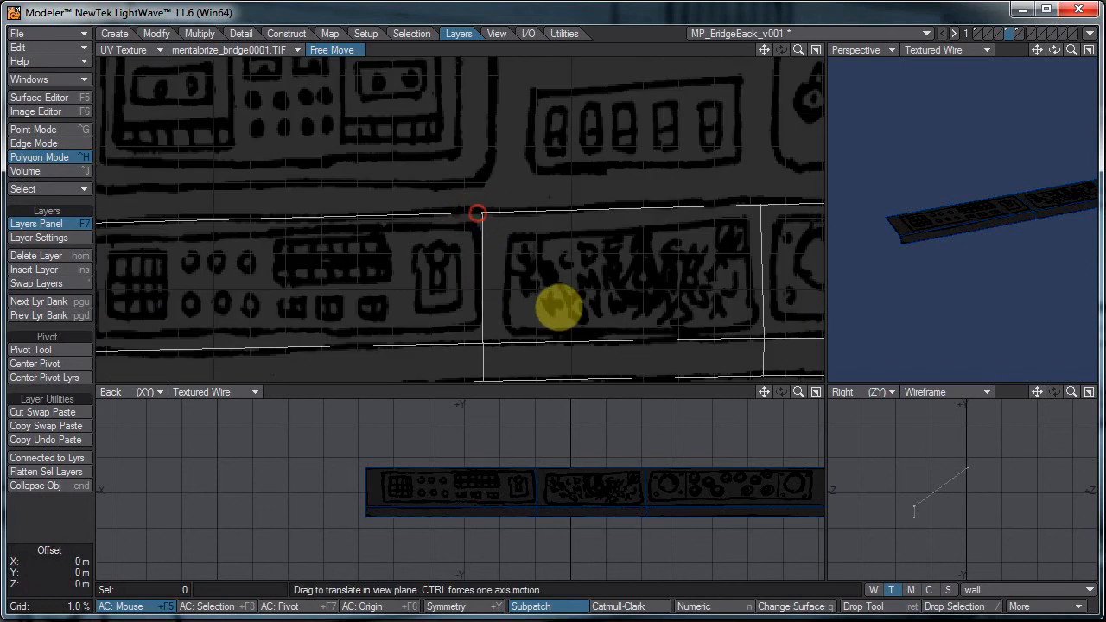
left_click_drag(557, 309, 526, 217)
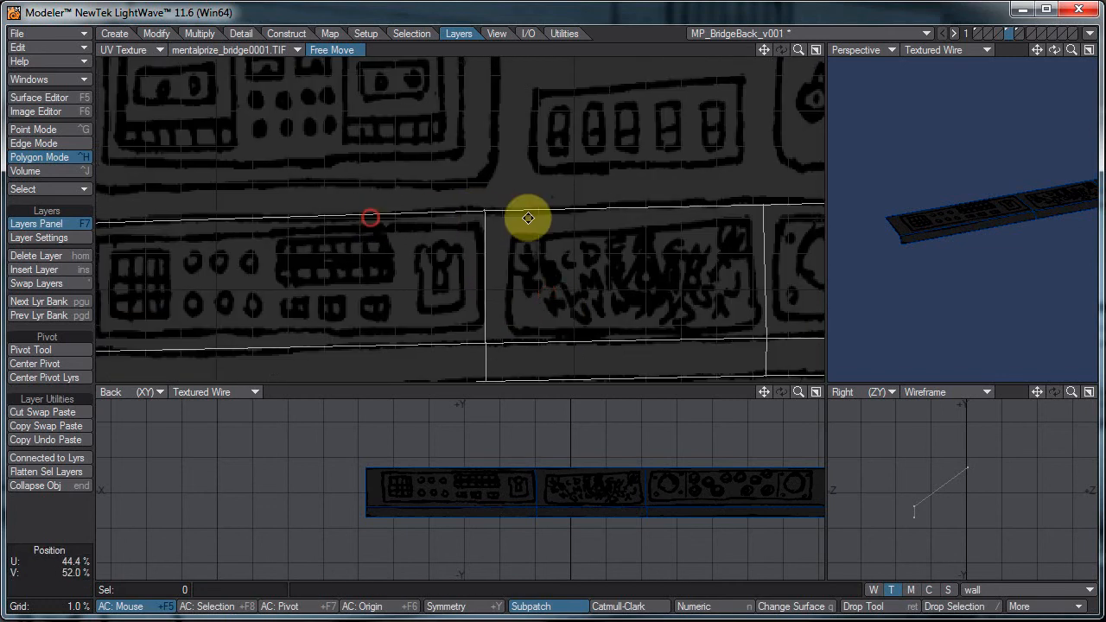
left_click_drag(527, 217, 508, 217)
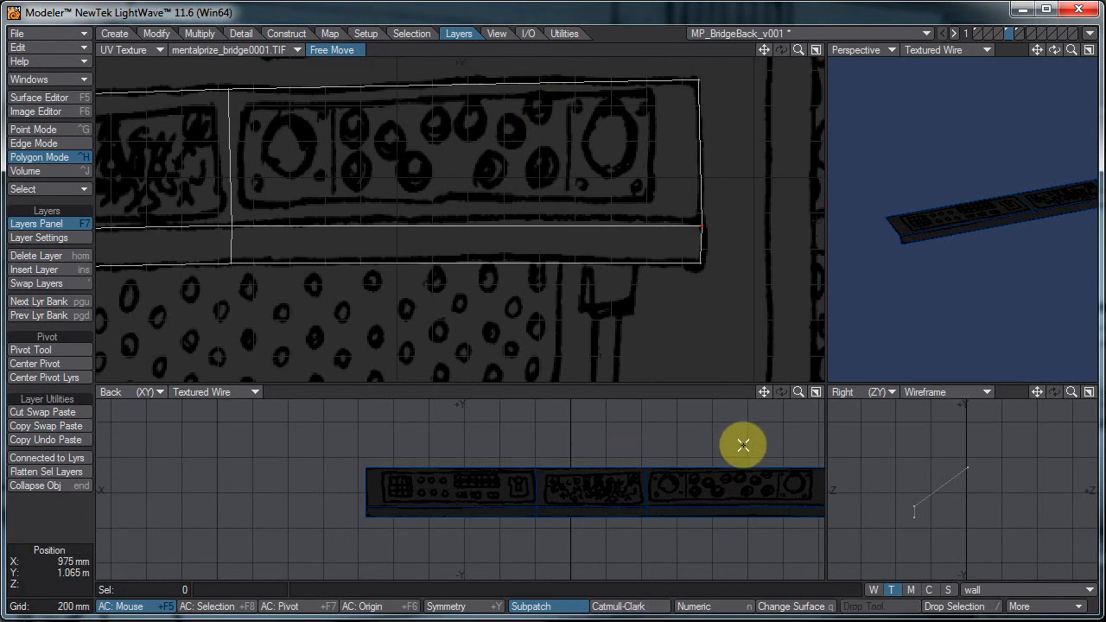
left_click_drag(734, 444, 736, 574)
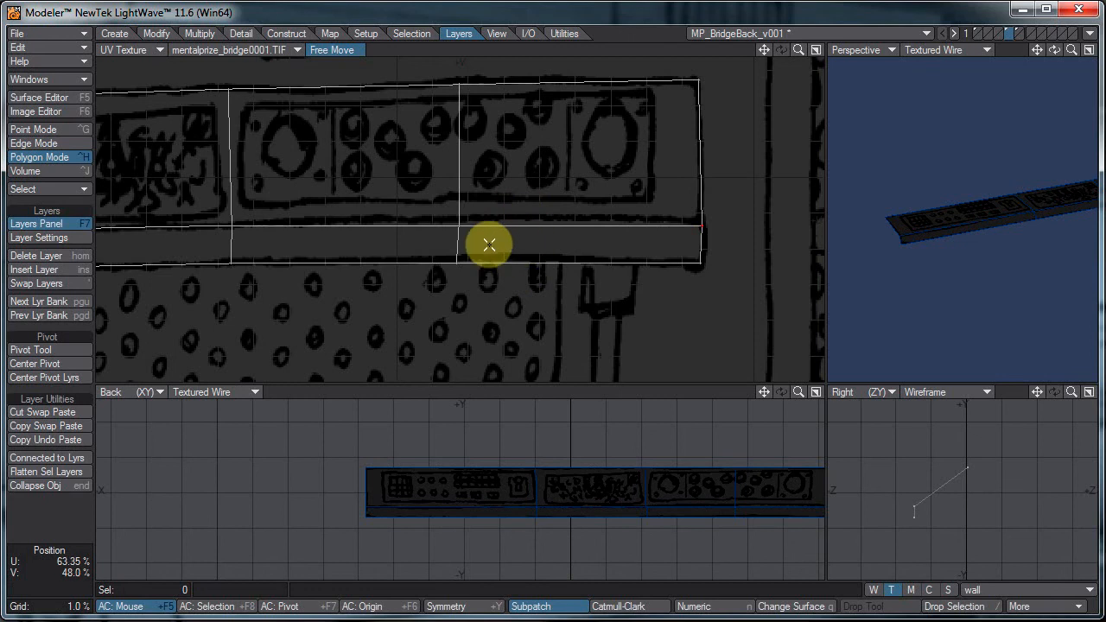
left_click_drag(488, 243, 559, 308)
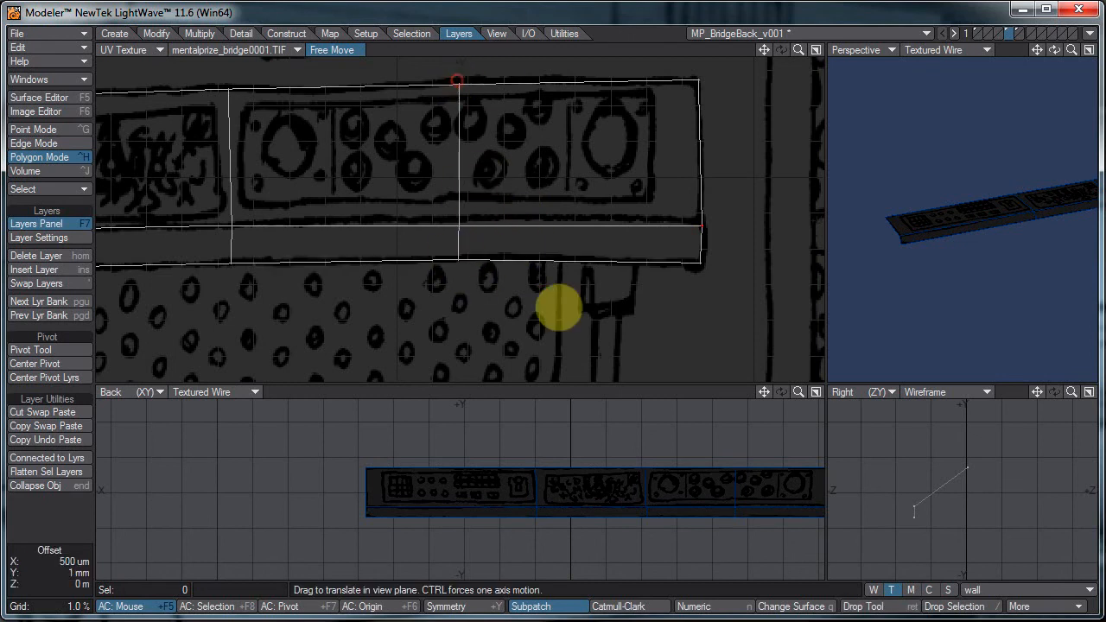
left_click_drag(559, 309, 354, 102)
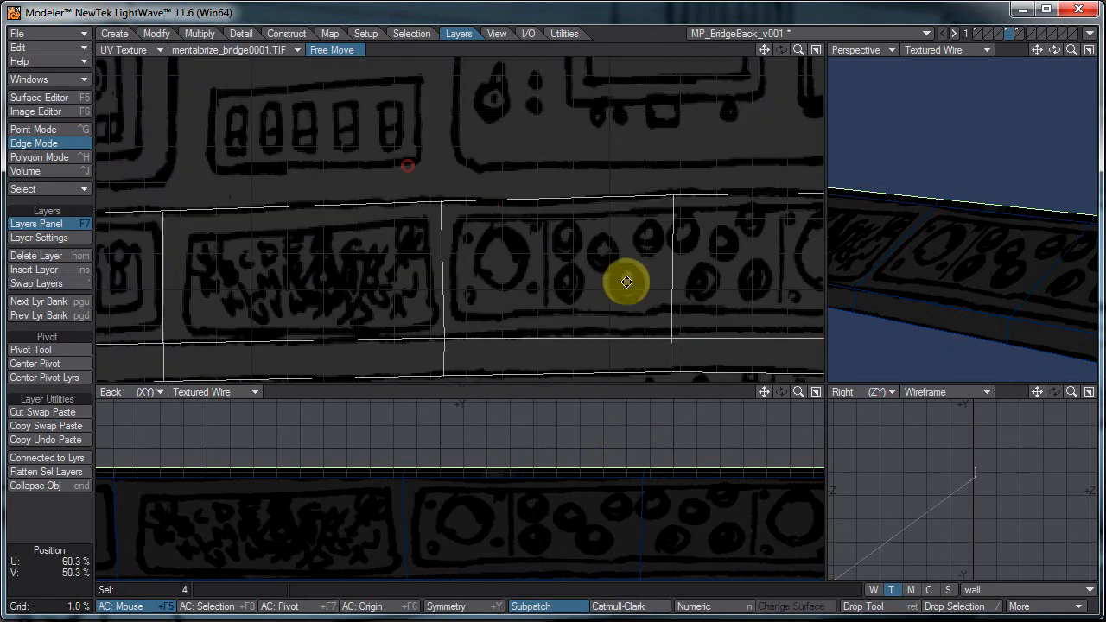
Step: Shift the desk's outer edge and end point slightly in the Right (ZY) side profile
left_click_drag(627, 282, 557, 309)
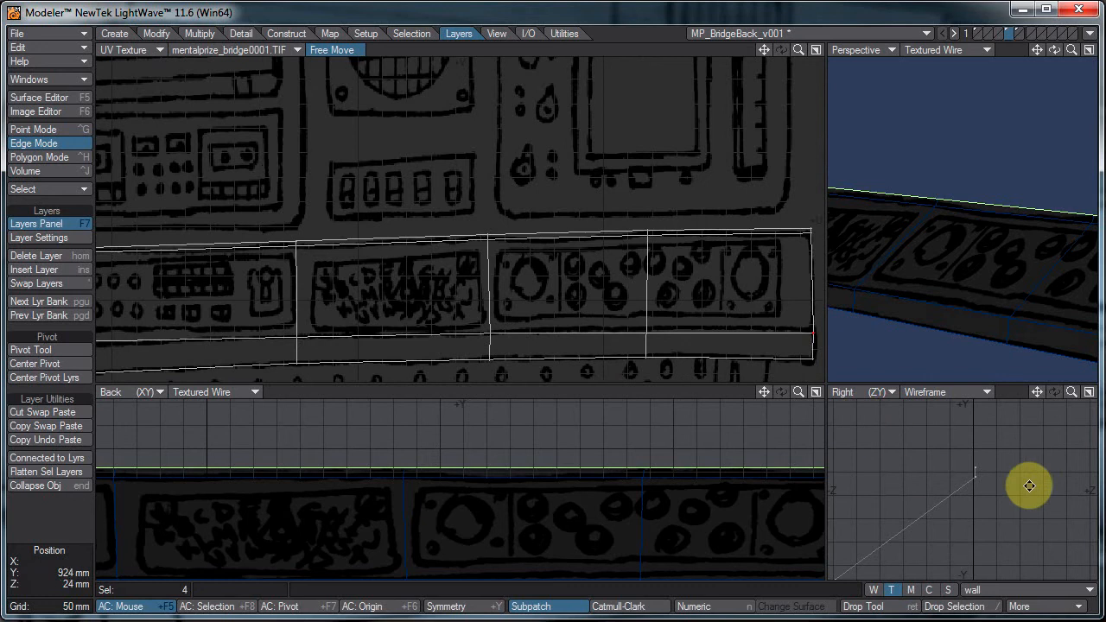
left_click_drag(1028, 485, 990, 486)
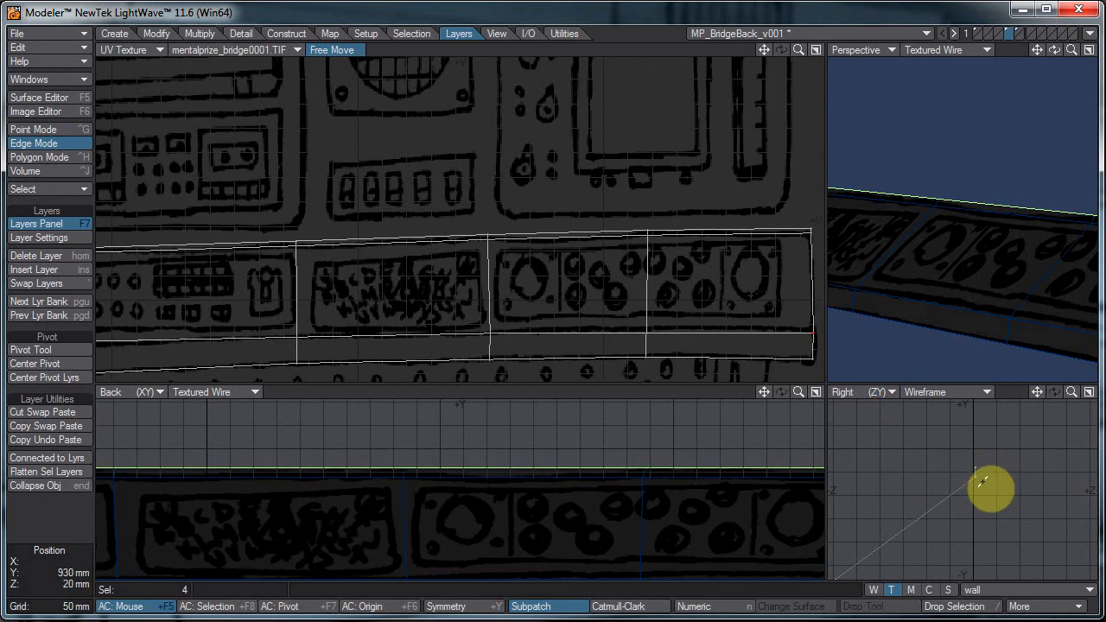
left_click_drag(990, 488, 557, 307)
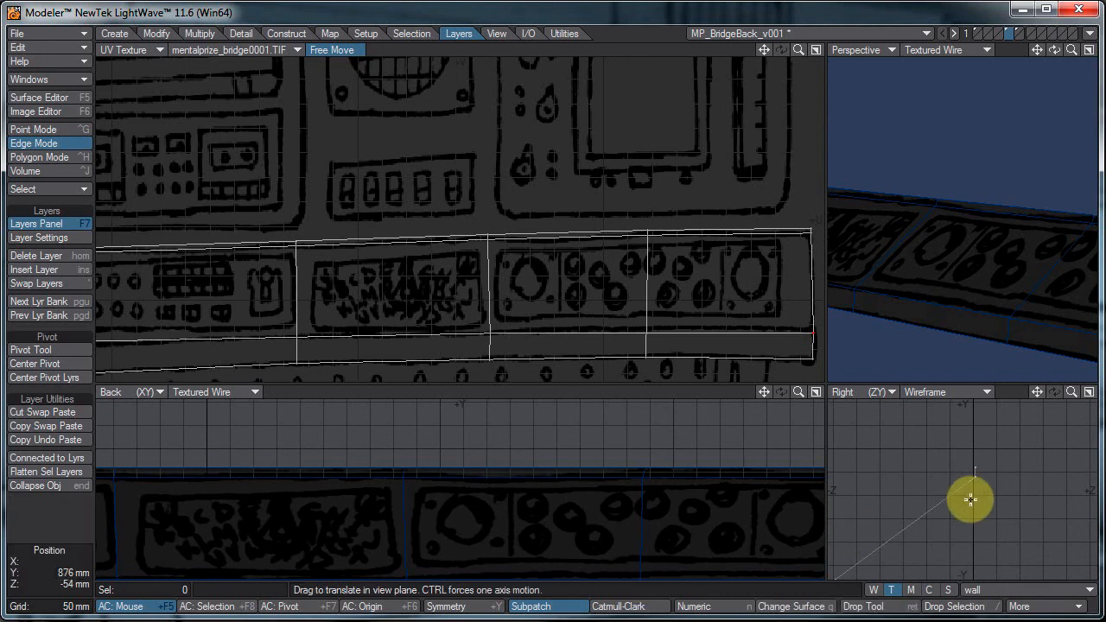
left_click_drag(970, 499, 974, 476)
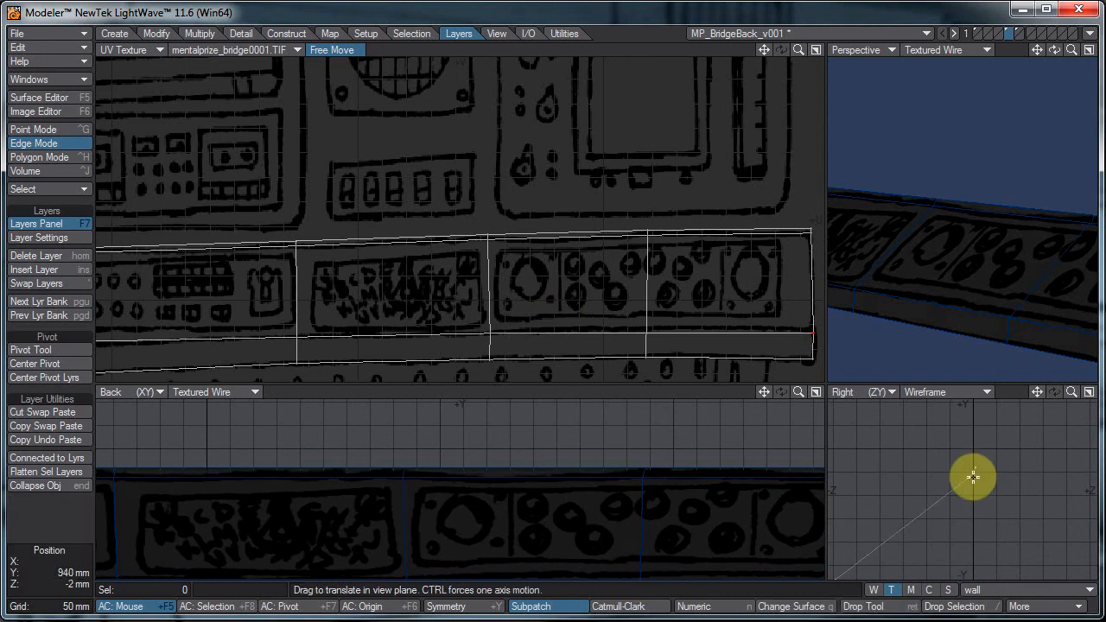
left_click_drag(973, 476, 378, 576)
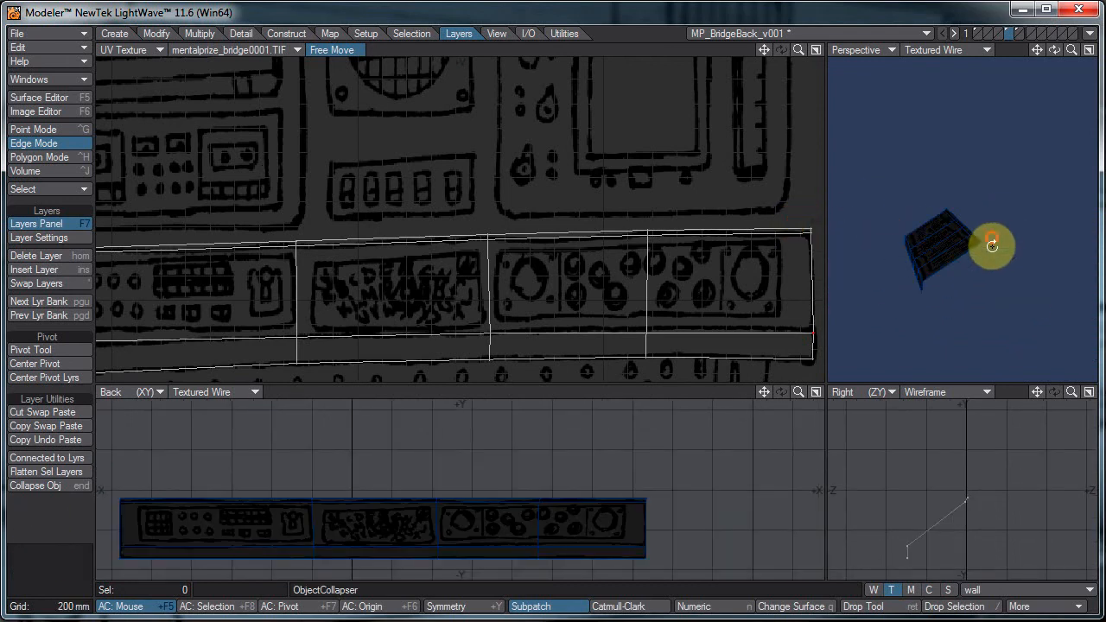
left_click(40, 156)
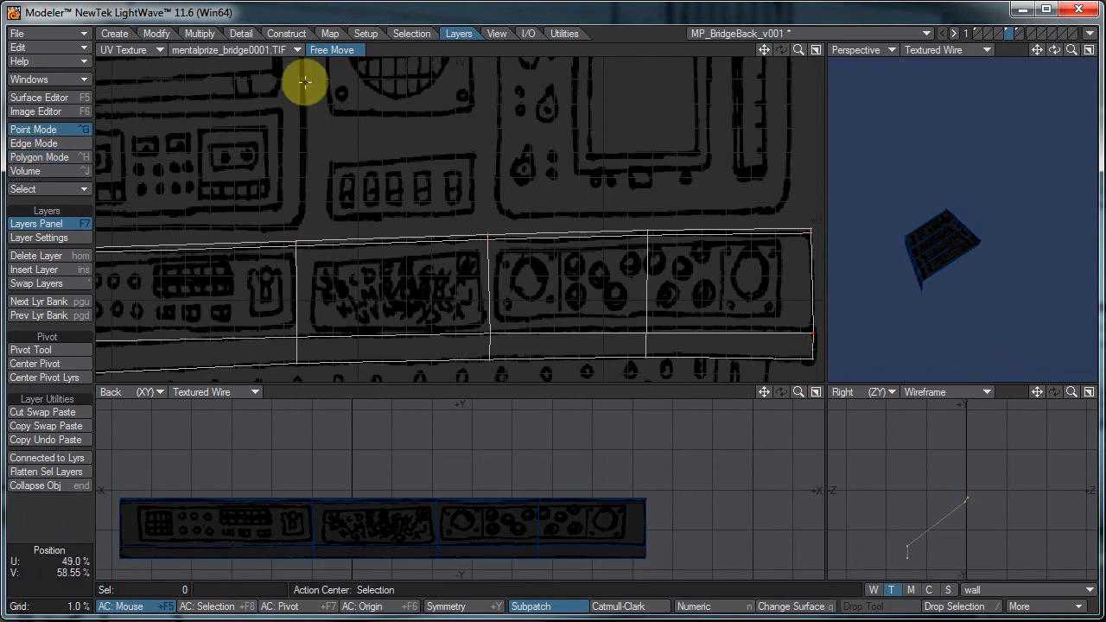
Step: Thicken the flat desk strip into a slim slab using Multiply > Thicken
left_click(241, 32)
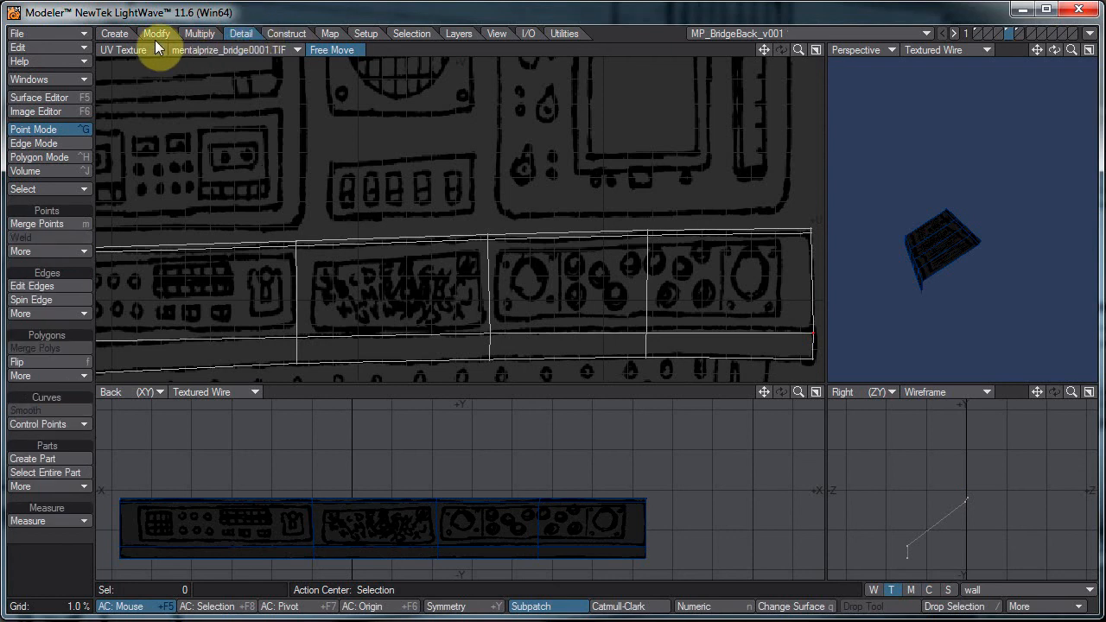
left_click(157, 33)
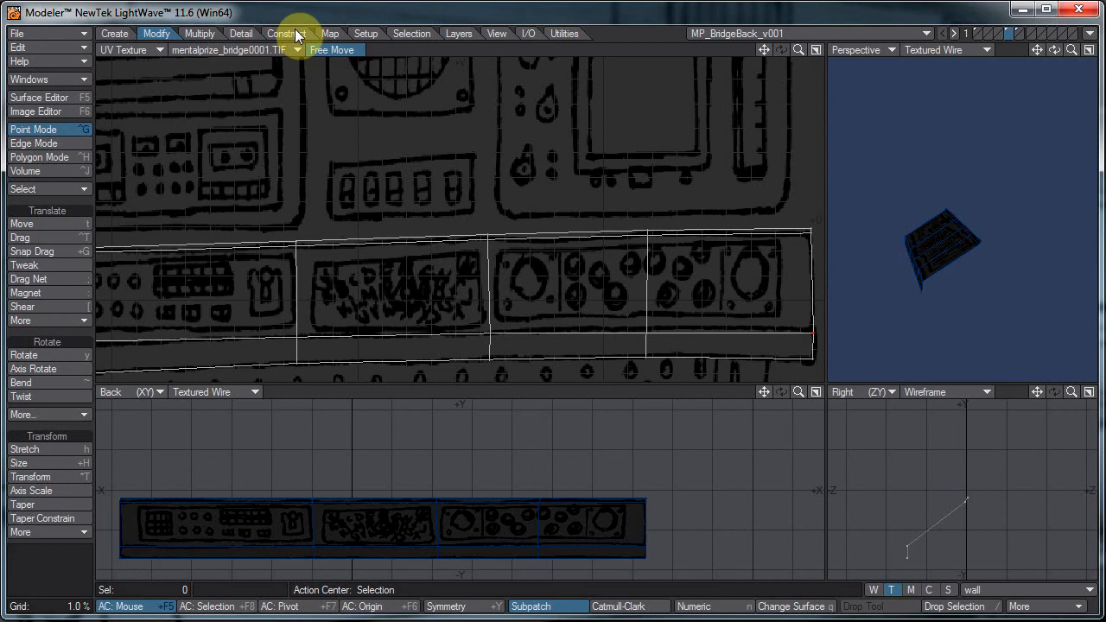
left_click(199, 32)
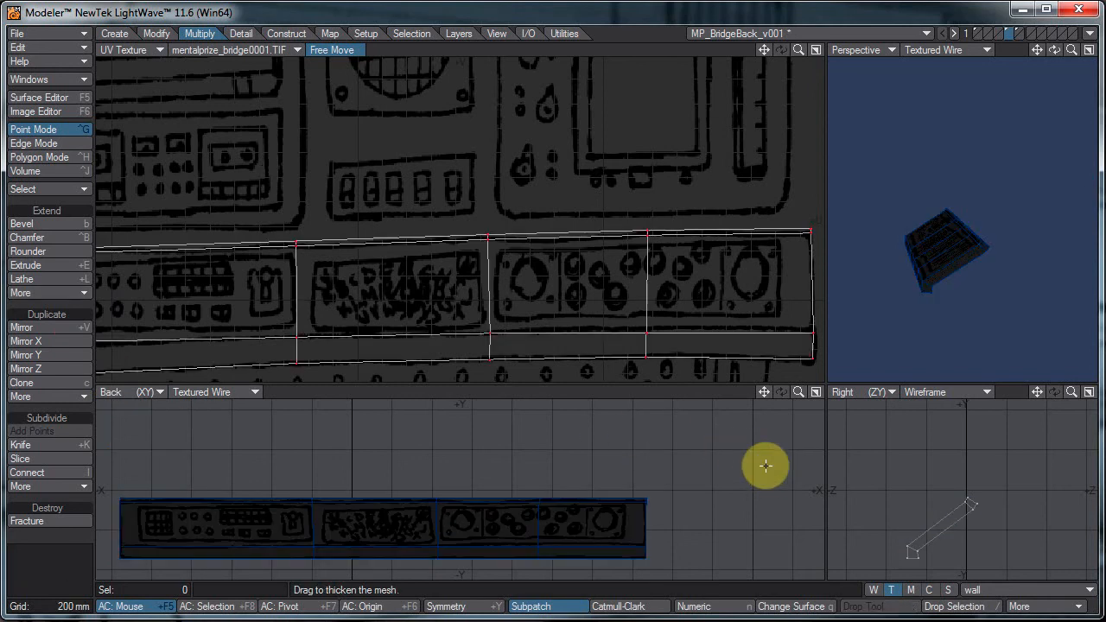
left_click_drag(765, 466, 956, 256)
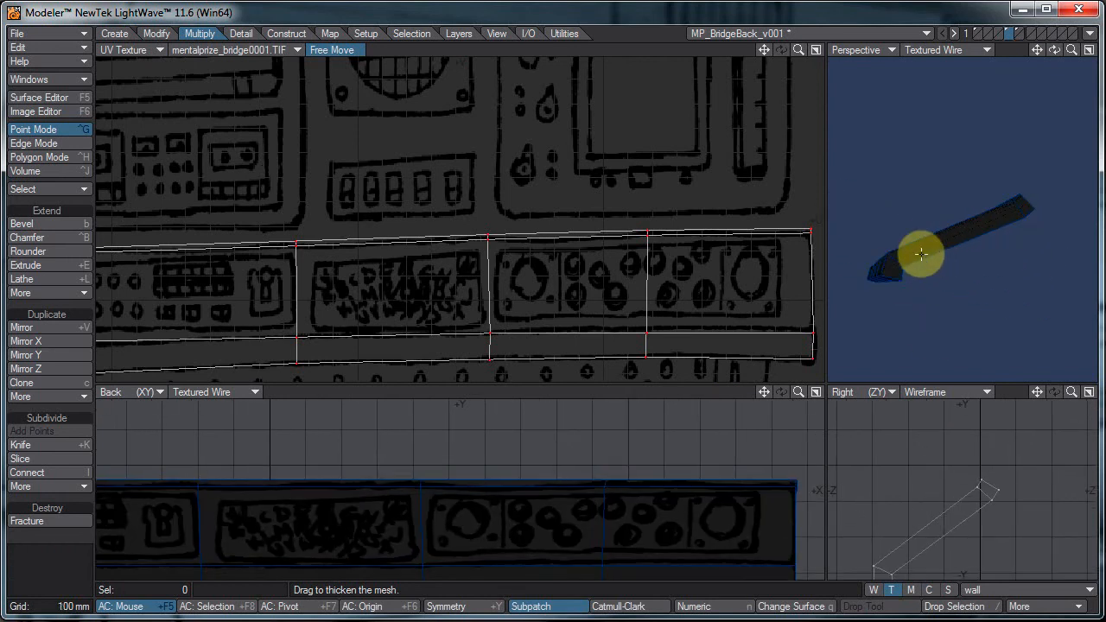
left_click(39, 156)
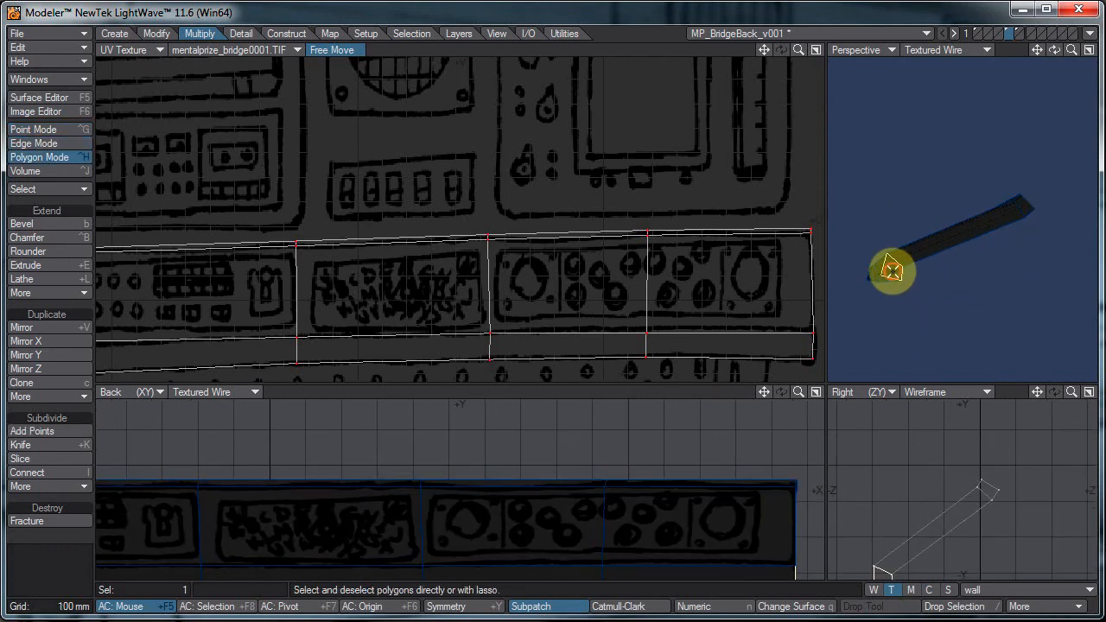
Step: Select the 14 desk slab polygons and orbit the Perspective view to inspect its underside
left_click_drag(892, 270, 1019, 206)
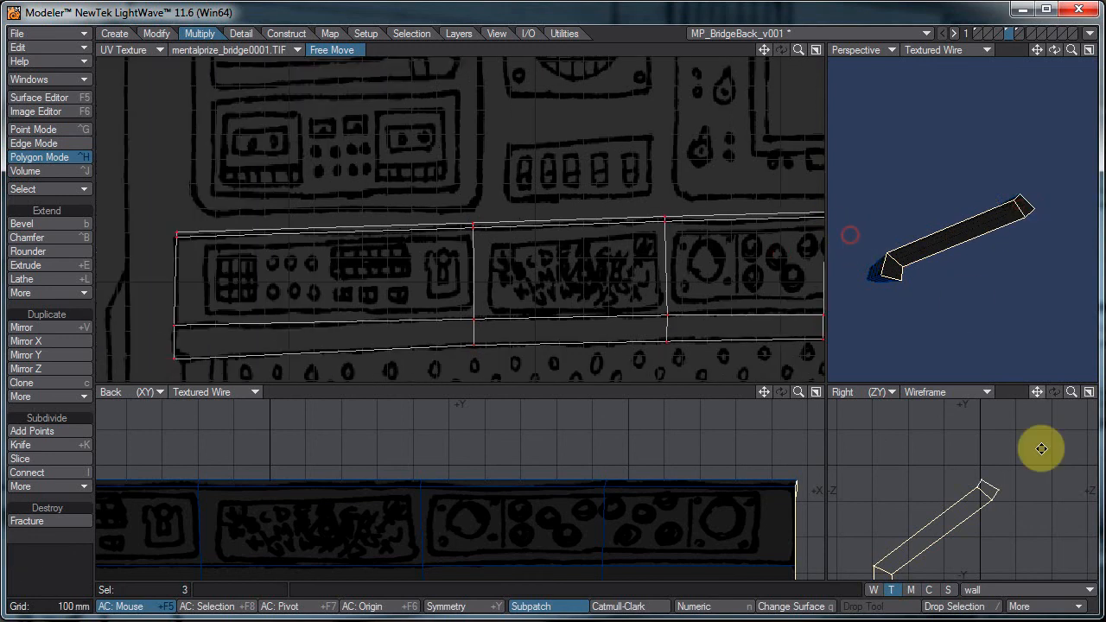
left_click_drag(1041, 448, 873, 195)
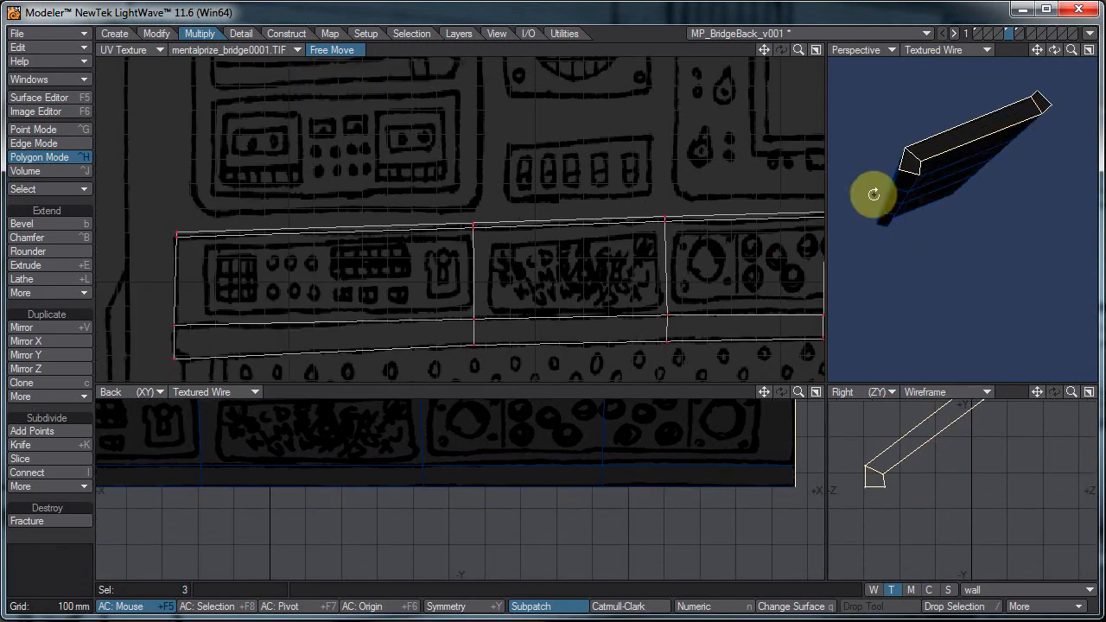
left_click_drag(872, 194, 963, 164)
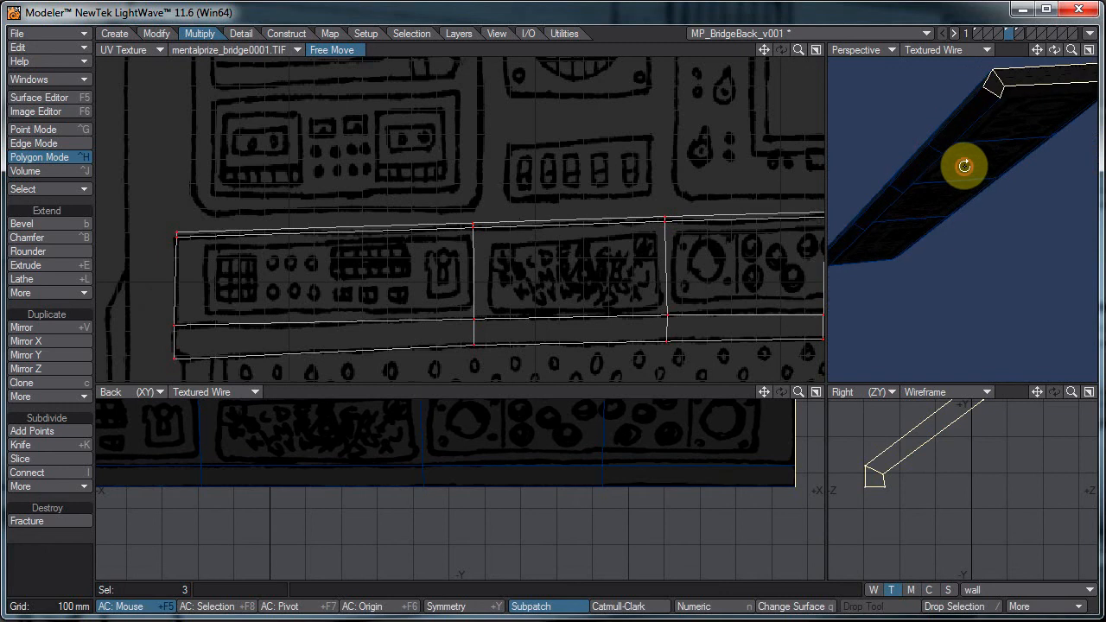
left_click_drag(963, 166, 899, 481)
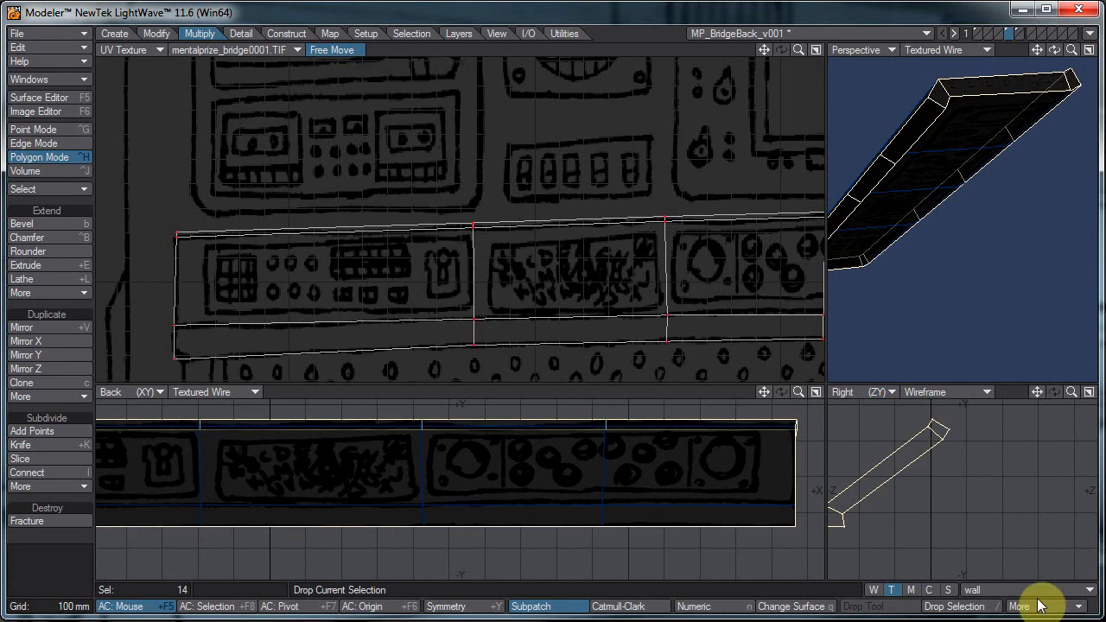
left_click(329, 33)
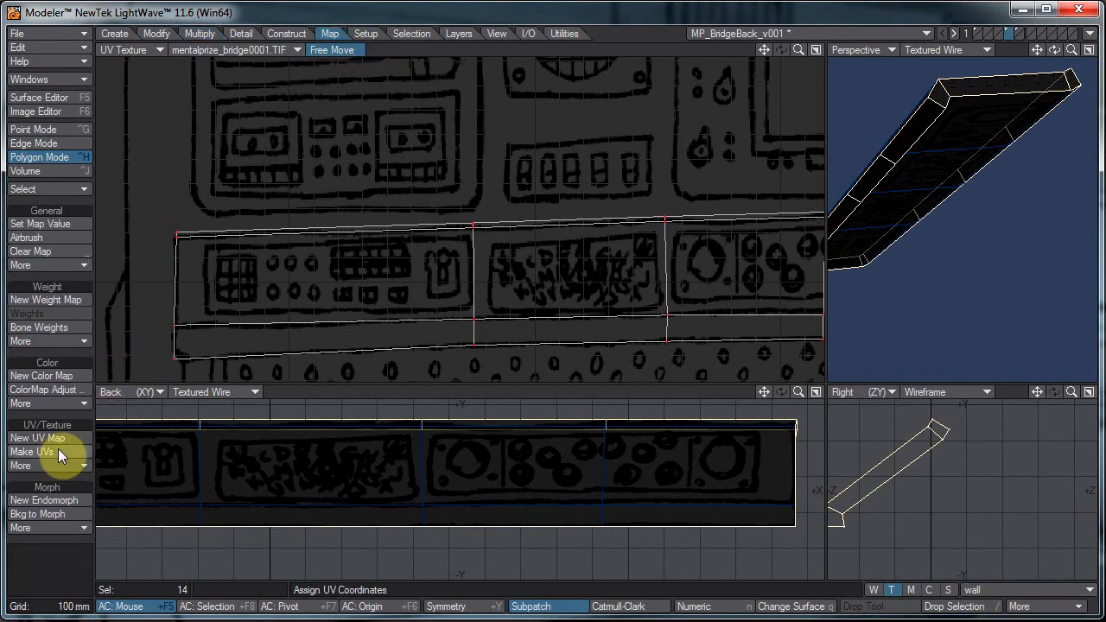
Step: Create a planar, Z-axis, automatic UV map named 'wall' for the desk polygons
left_click(36, 451)
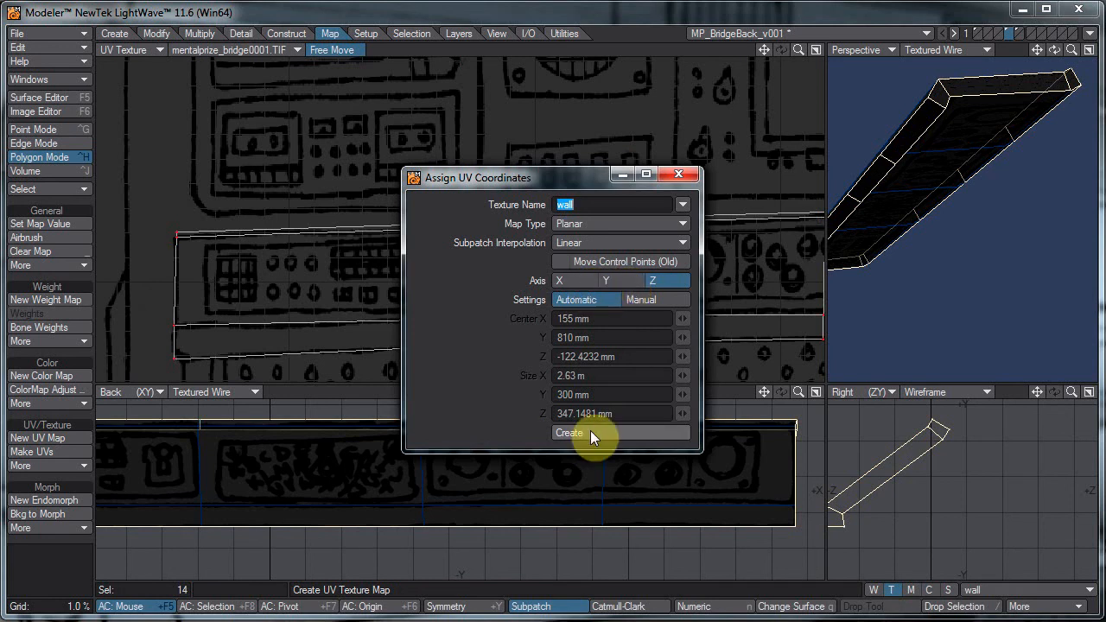
left_click(568, 433)
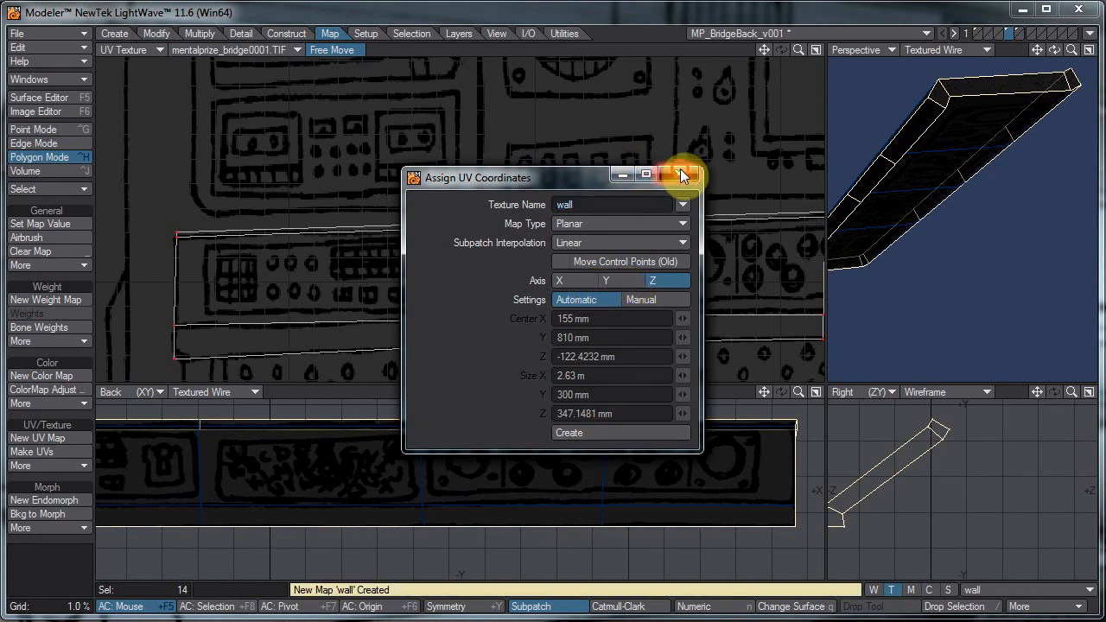
left_click(682, 173)
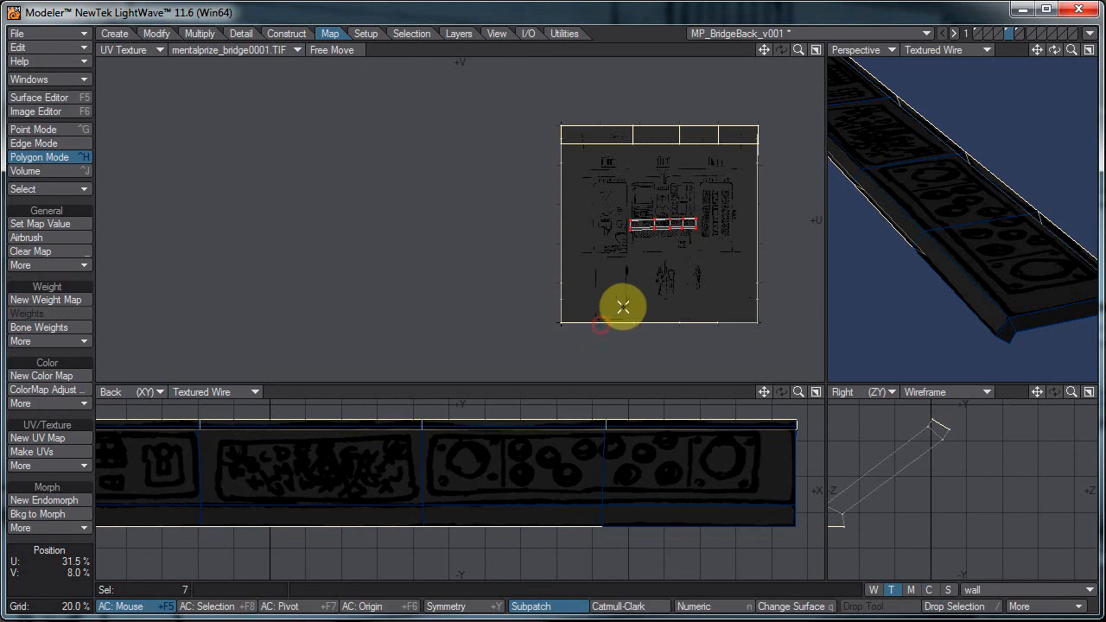
Step: Shift and squeeze the desk's UV points horizontally to sit over the console artwork
left_click_drag(622, 307, 557, 306)
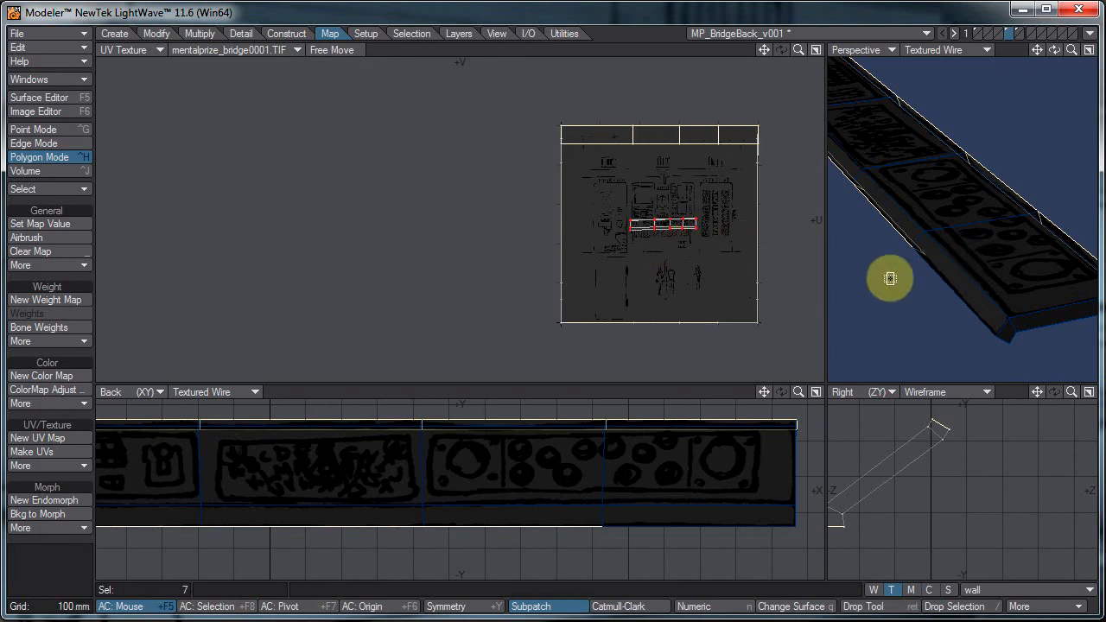
left_click(866, 241)
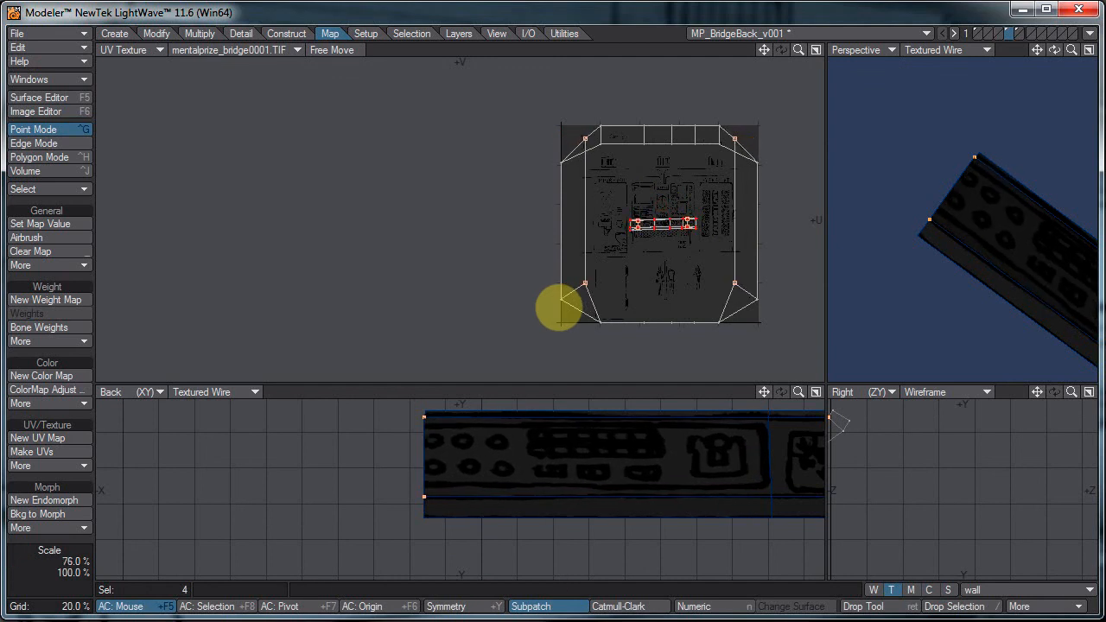
left_click_drag(559, 308, 641, 202)
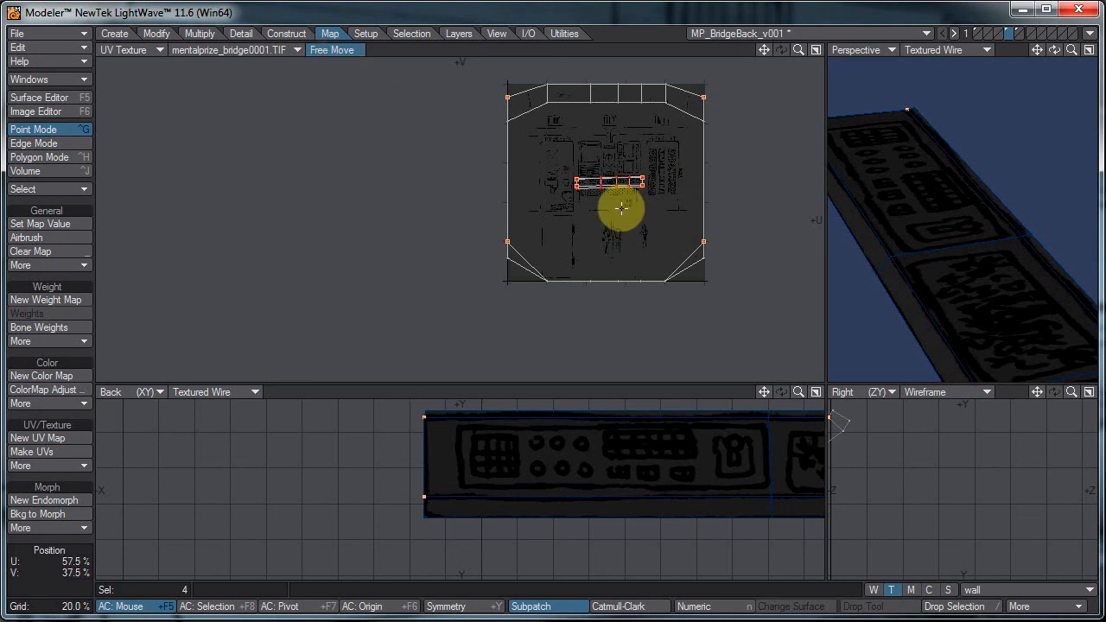
left_click_drag(620, 208, 553, 162)
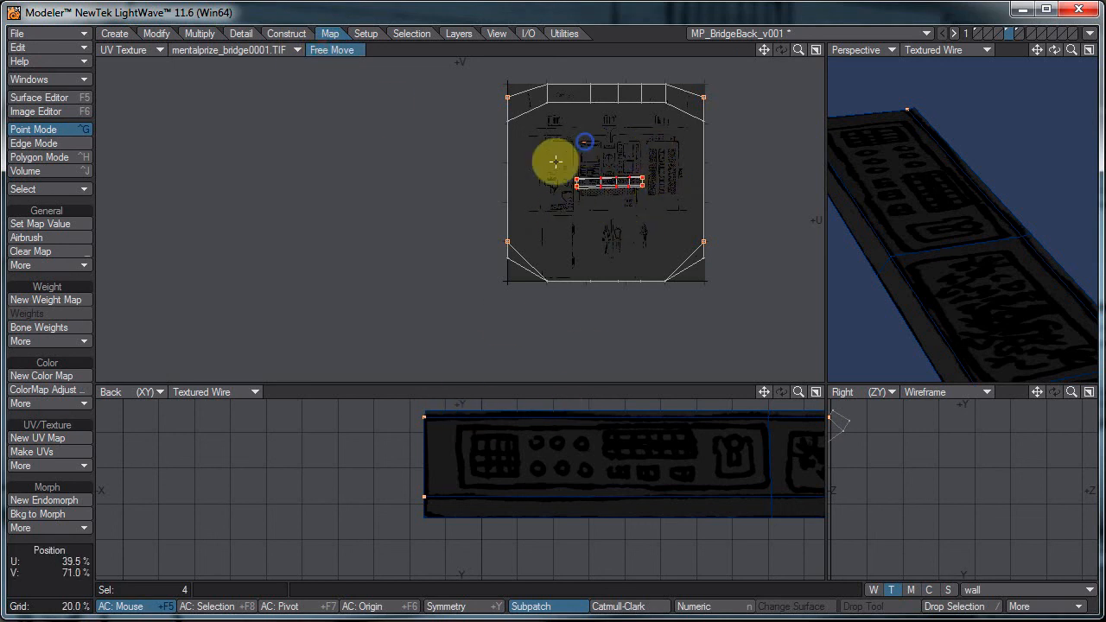
Step: Rescale and widen the desk UV points, then reselect all the desk polygons
left_click_drag(556, 162, 622, 186)
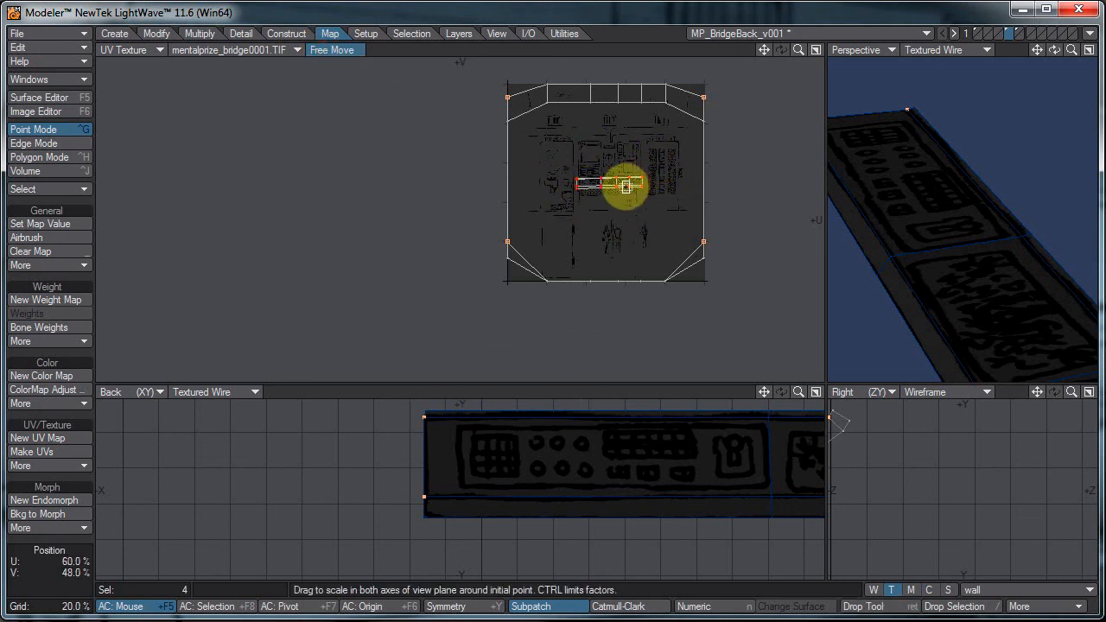
left_click_drag(624, 186, 558, 308)
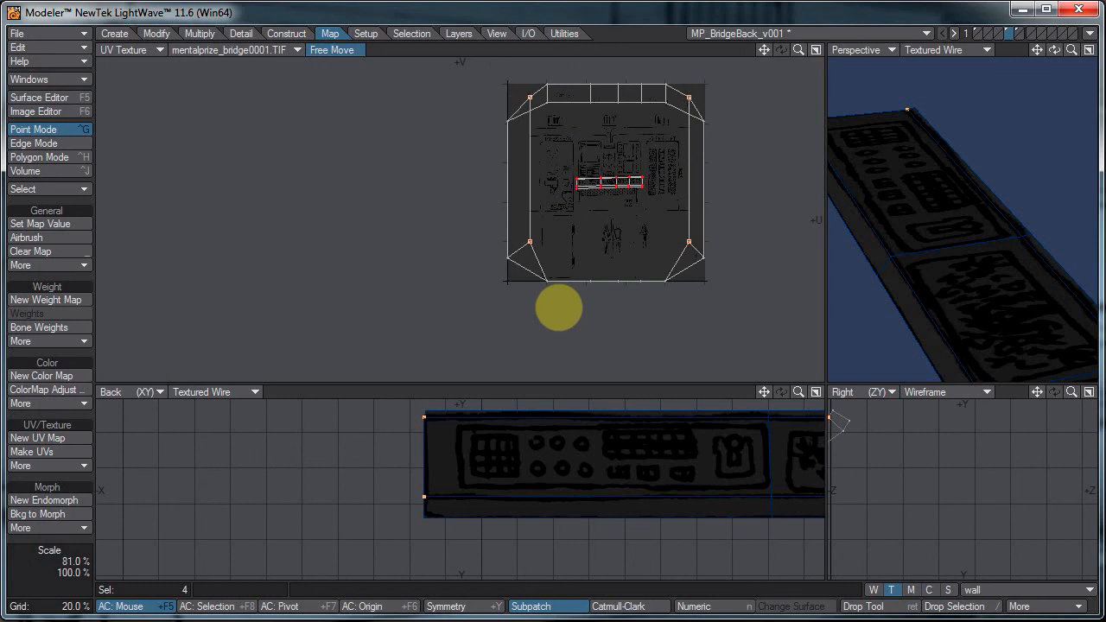
left_click_drag(558, 307, 637, 139)
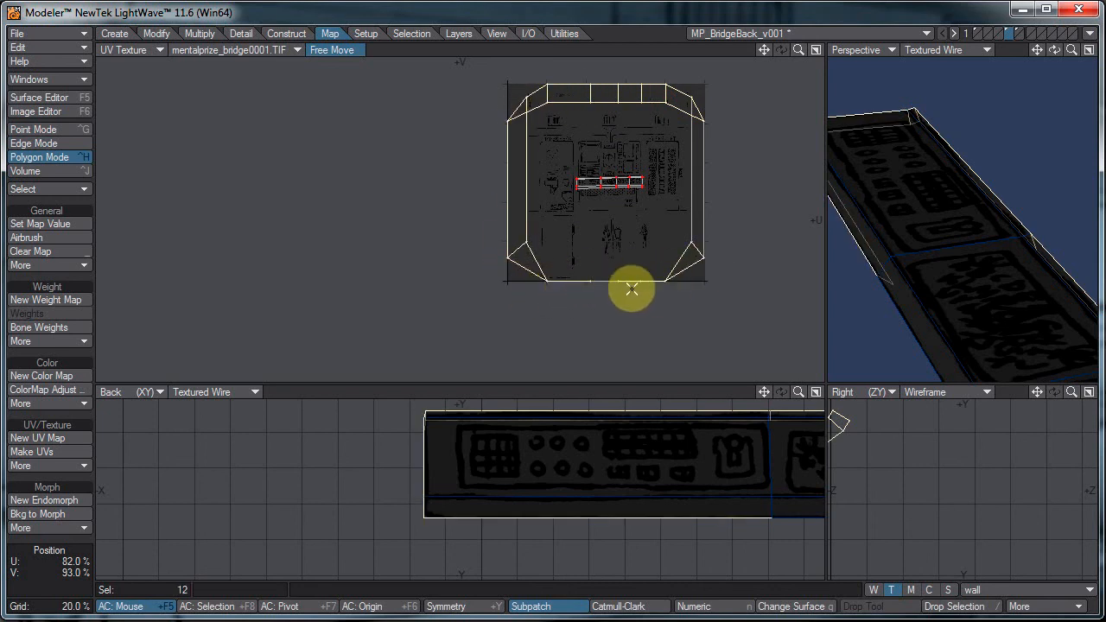
left_click_drag(632, 289, 696, 187)
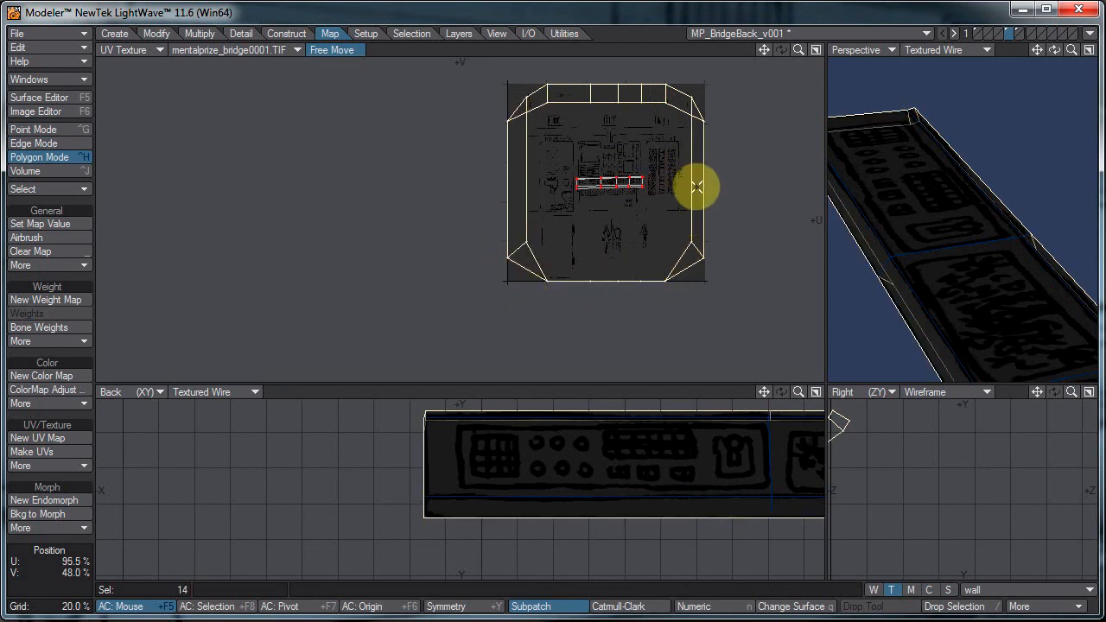
left_click_drag(697, 188, 558, 308)
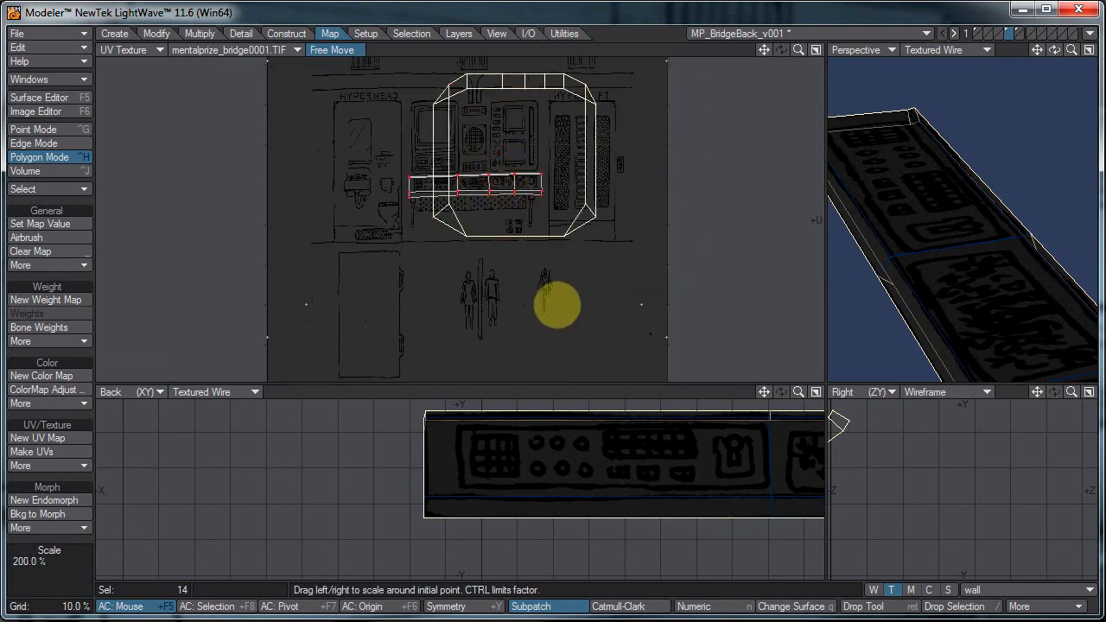
Step: Shrink the desk outline UVs onto a blank artwork patch and nudge its bottom edges upward
left_click_drag(557, 305, 513, 154)
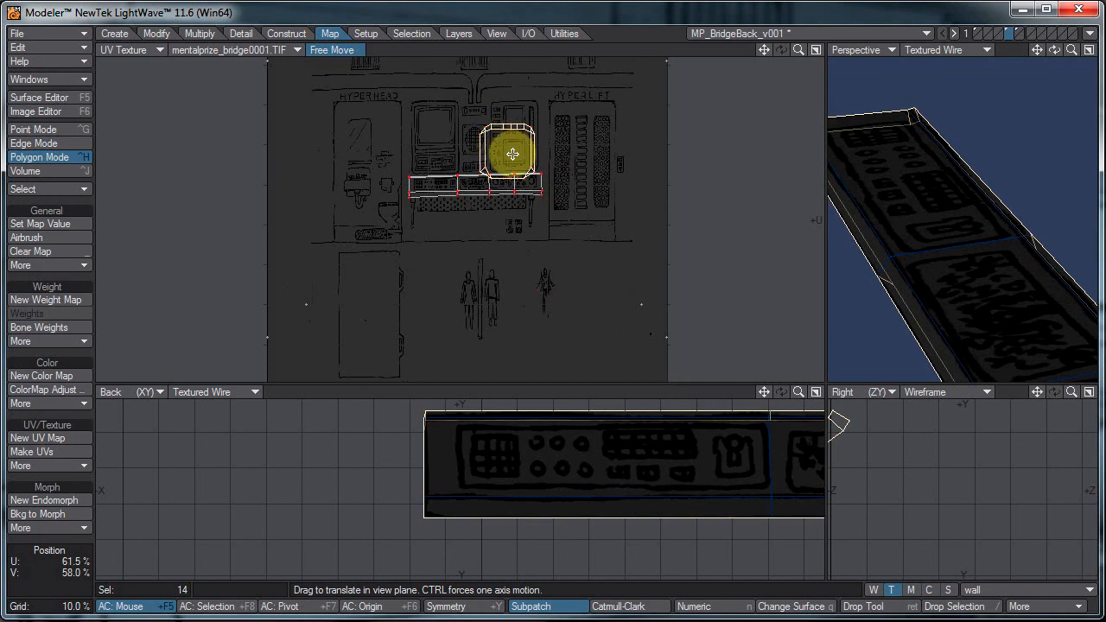
left_click_drag(512, 154, 583, 256)
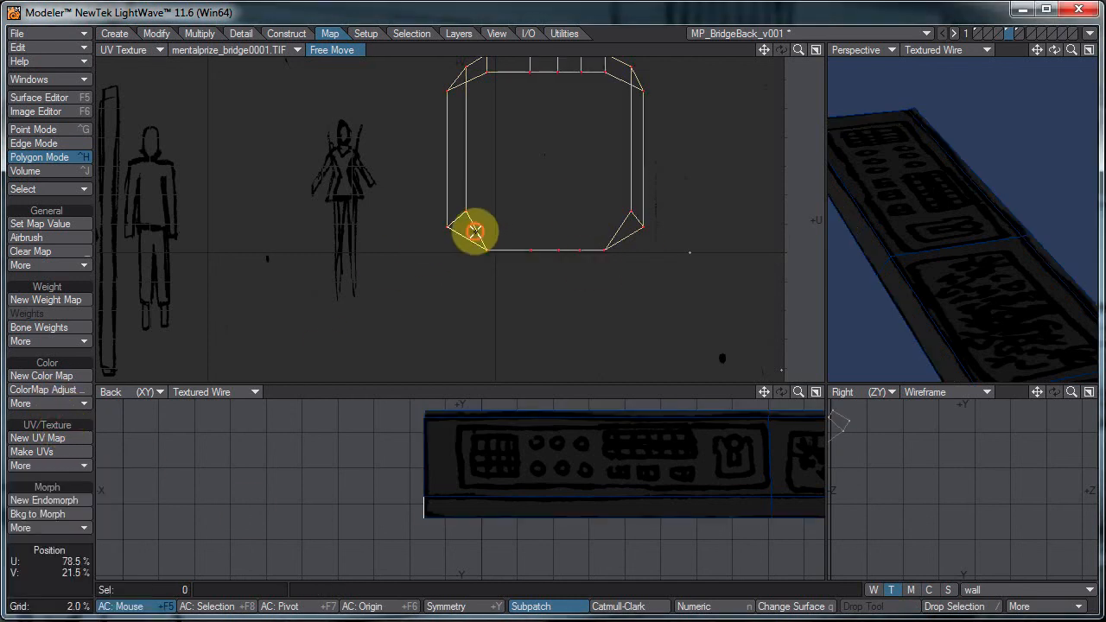
left_click(39, 128)
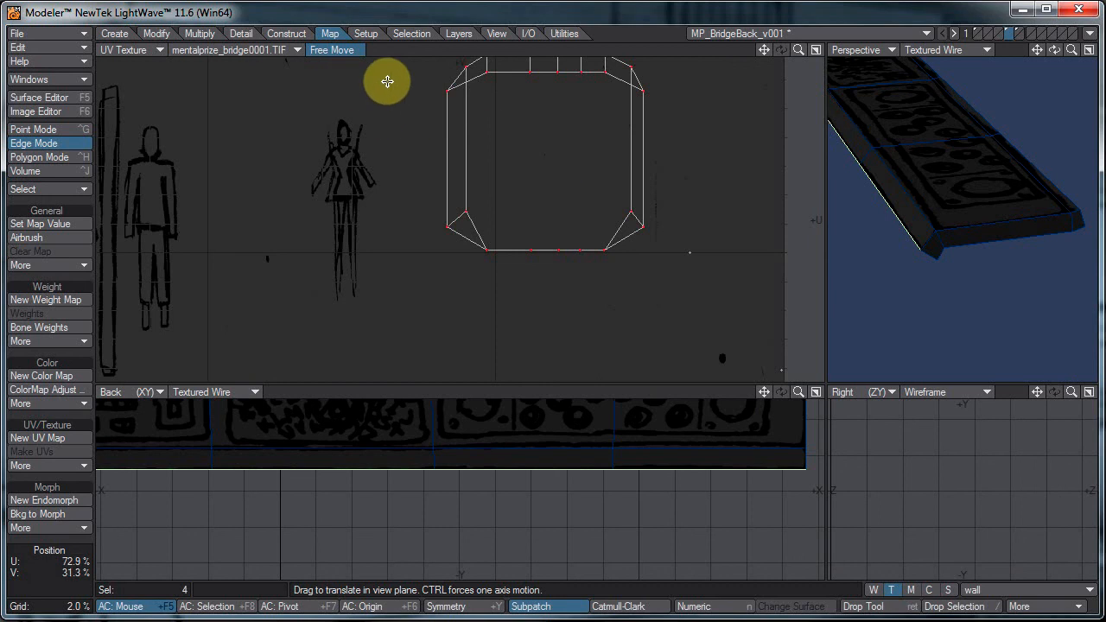
left_click_drag(387, 81, 558, 307)
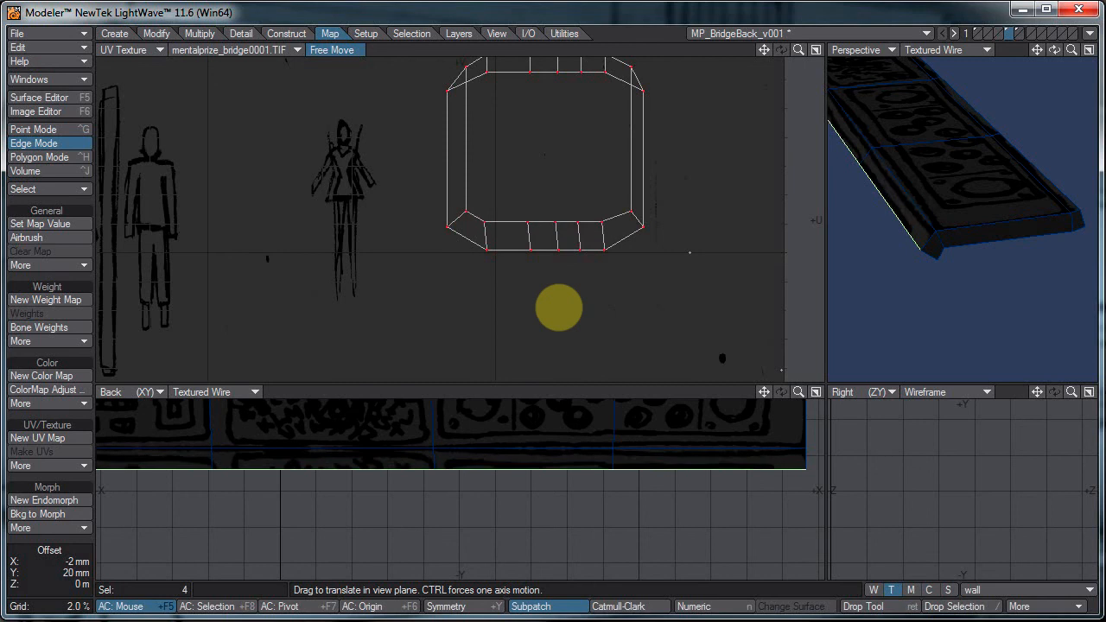
left_click_drag(559, 307, 513, 252)
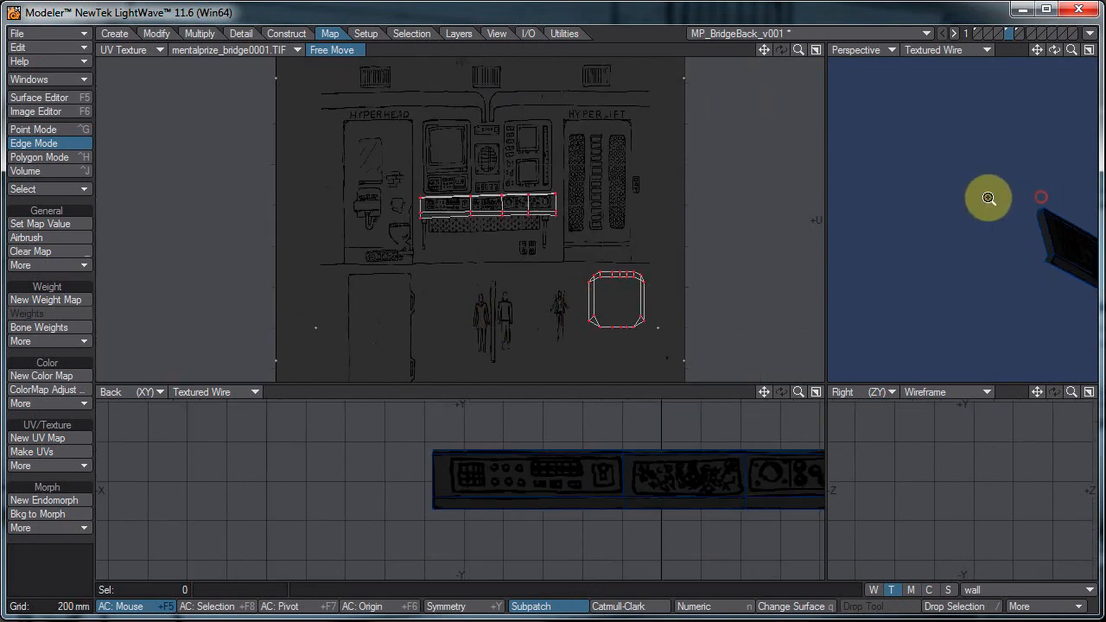
Step: Select the two wall panels flanking the console and orbit the 3D view to inspect them
left_click_drag(988, 198, 543, 217)
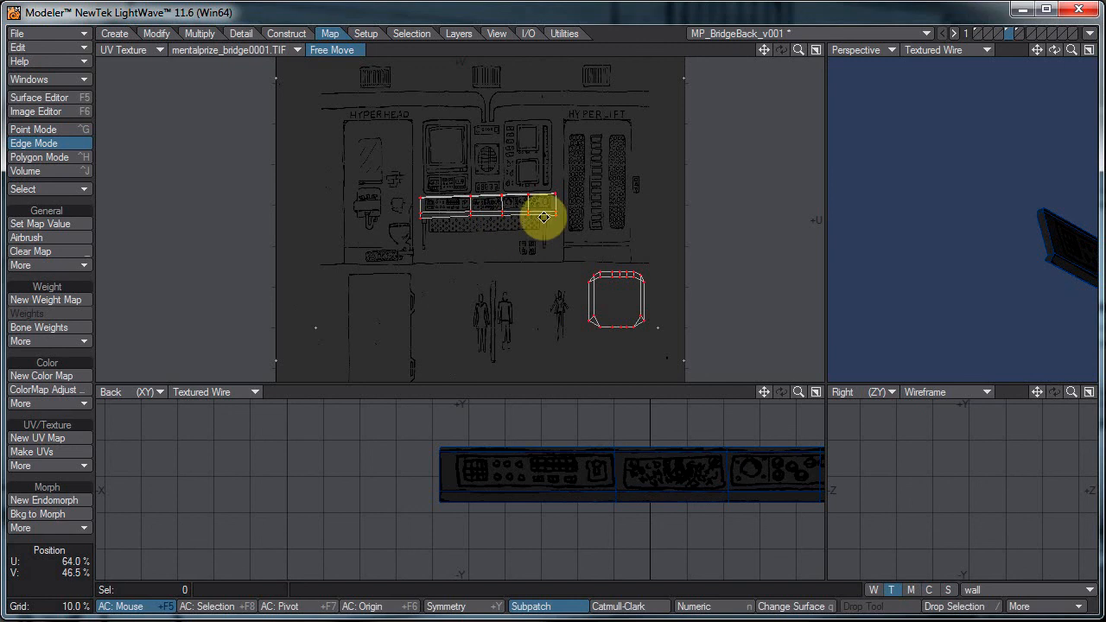
left_click_drag(542, 218, 545, 261)
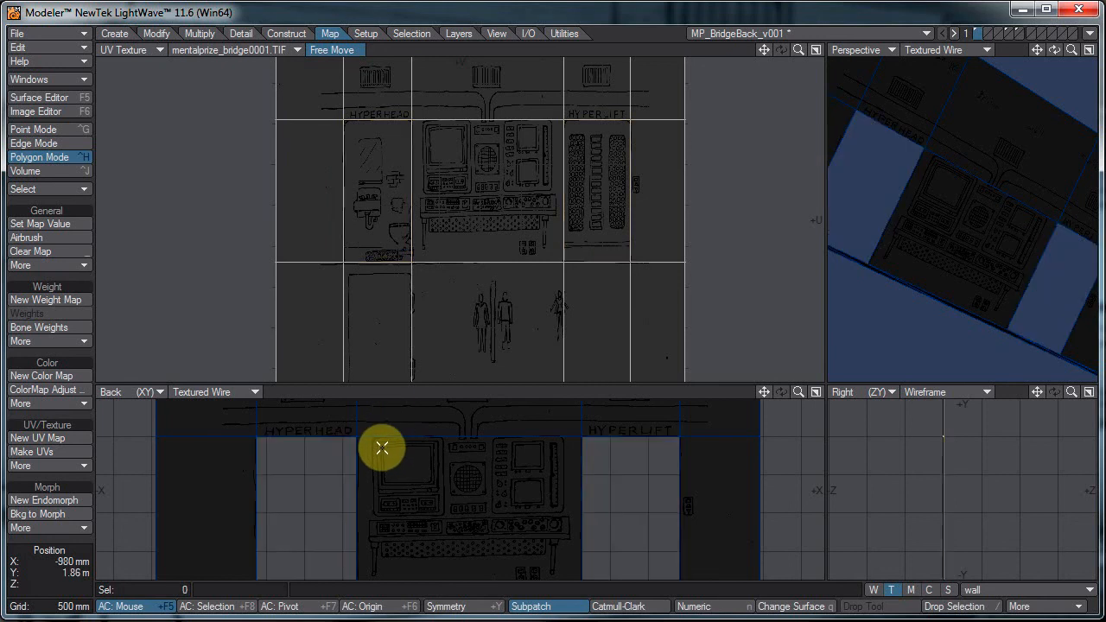
left_click_drag(381, 448, 475, 341)
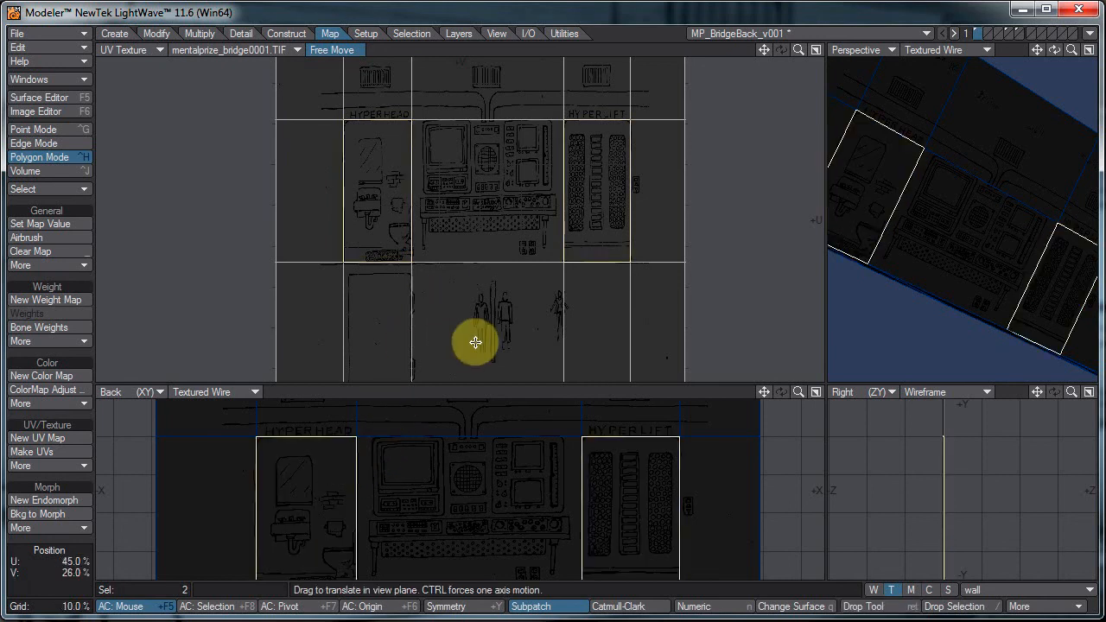
left_click_drag(475, 343, 558, 309)
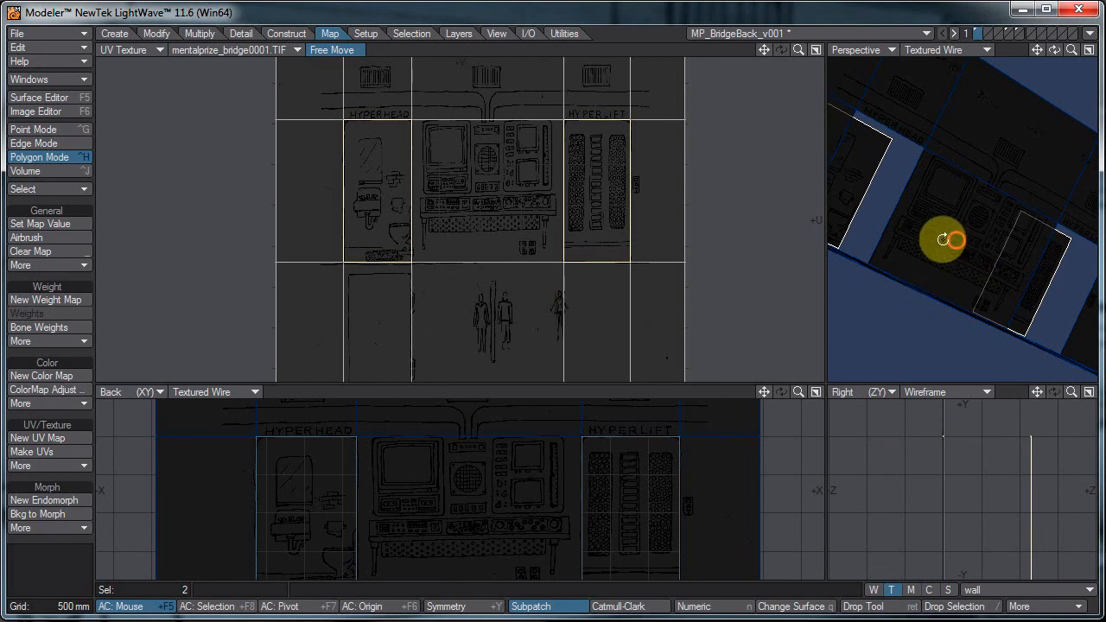
left_click_drag(946, 240, 972, 301)
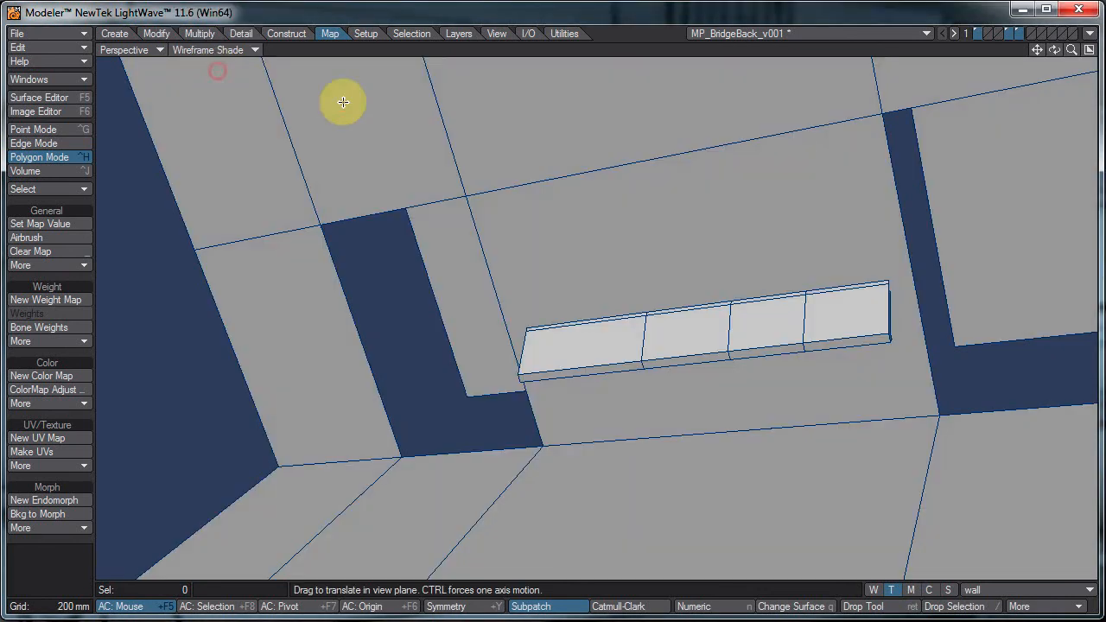
Step: Set the Perspective viewport to Texture display to show the bridge artwork, then open Surface Editor
left_click(215, 49)
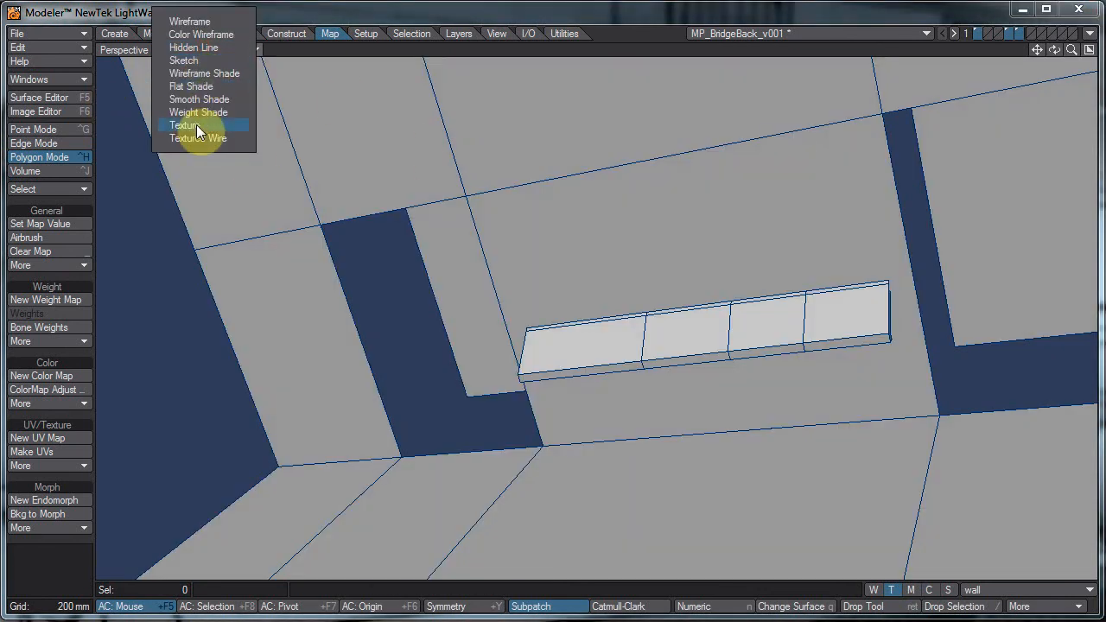
left_click(182, 125)
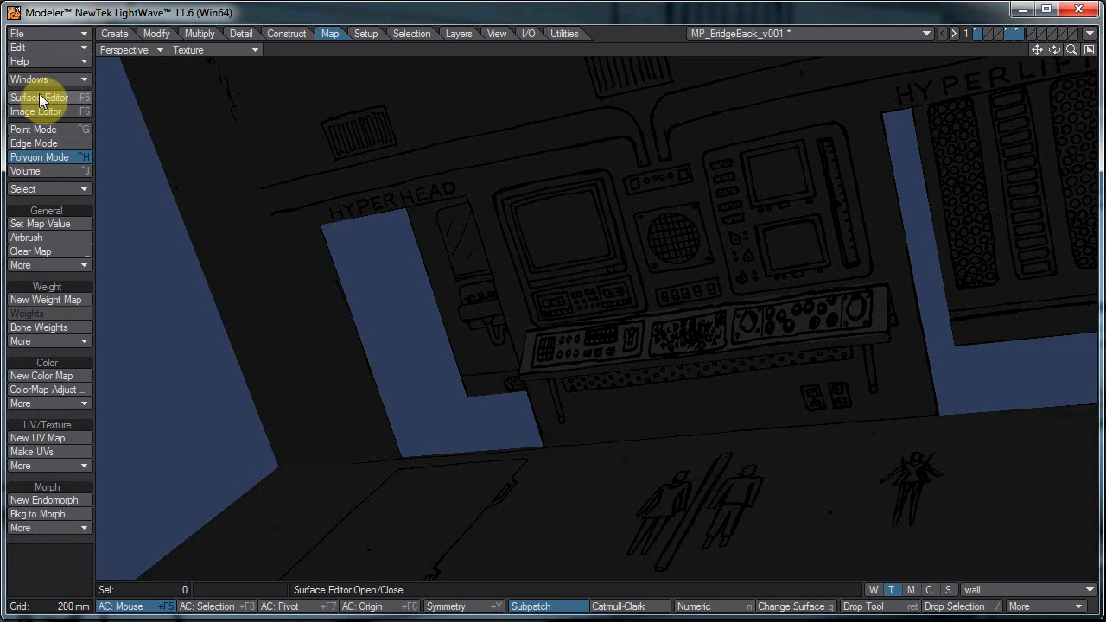
left_click(37, 111)
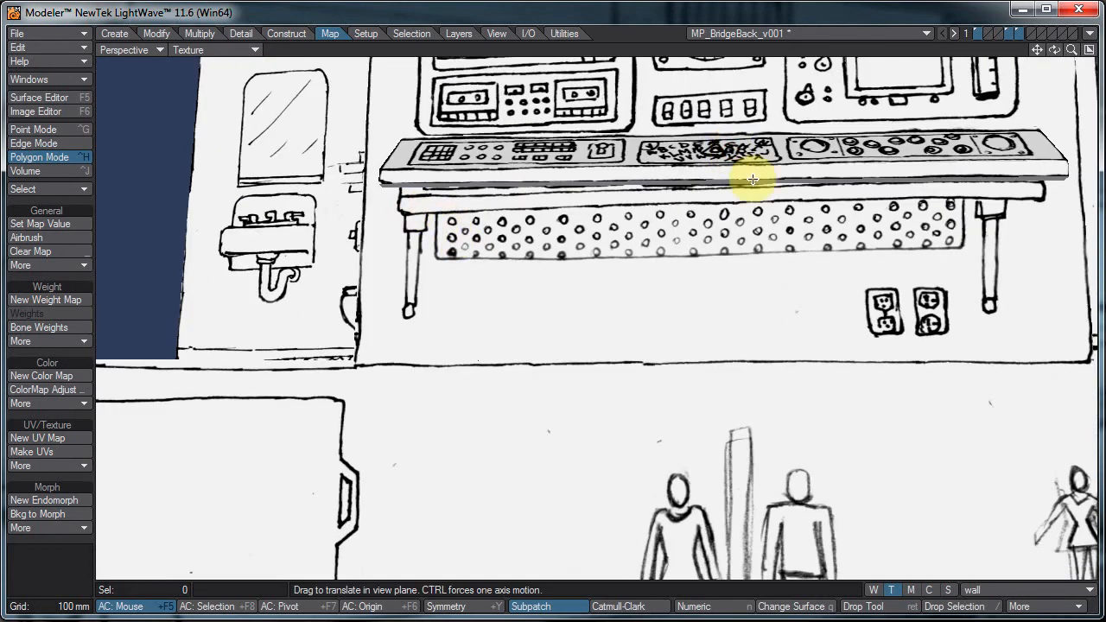
left_click_drag(752, 180, 704, 259)
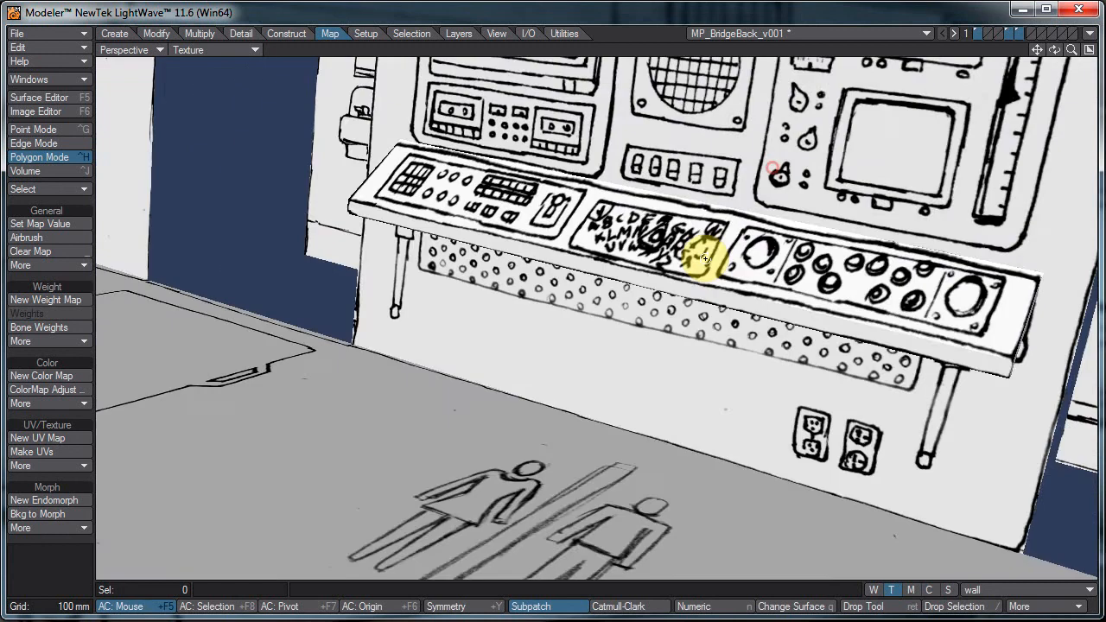
left_click_drag(704, 259, 596, 279)
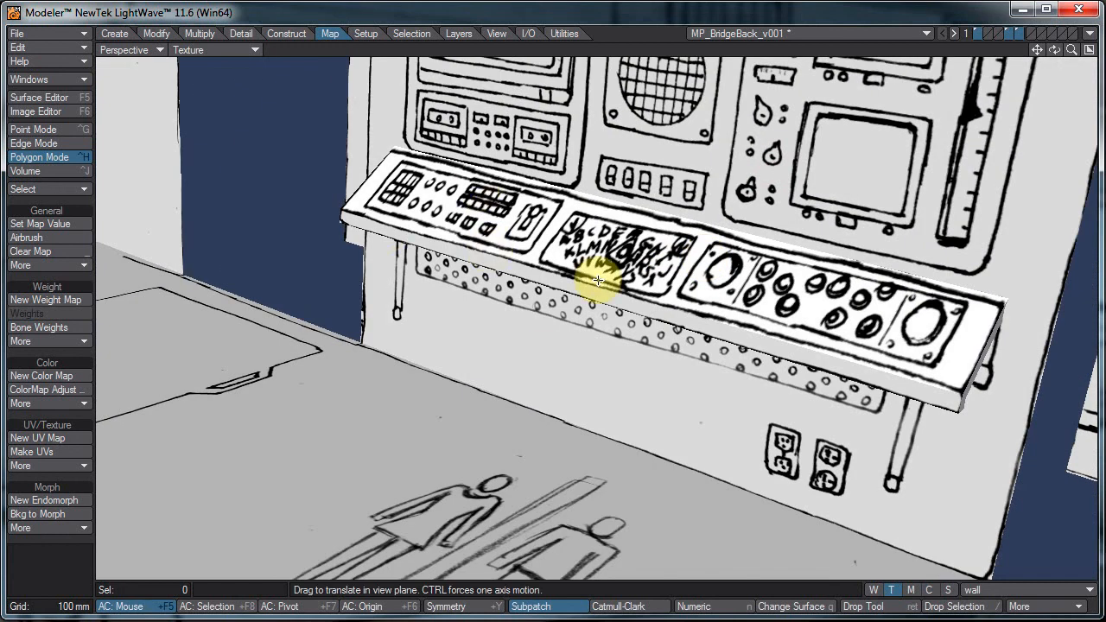
mouse_move(902, 276)
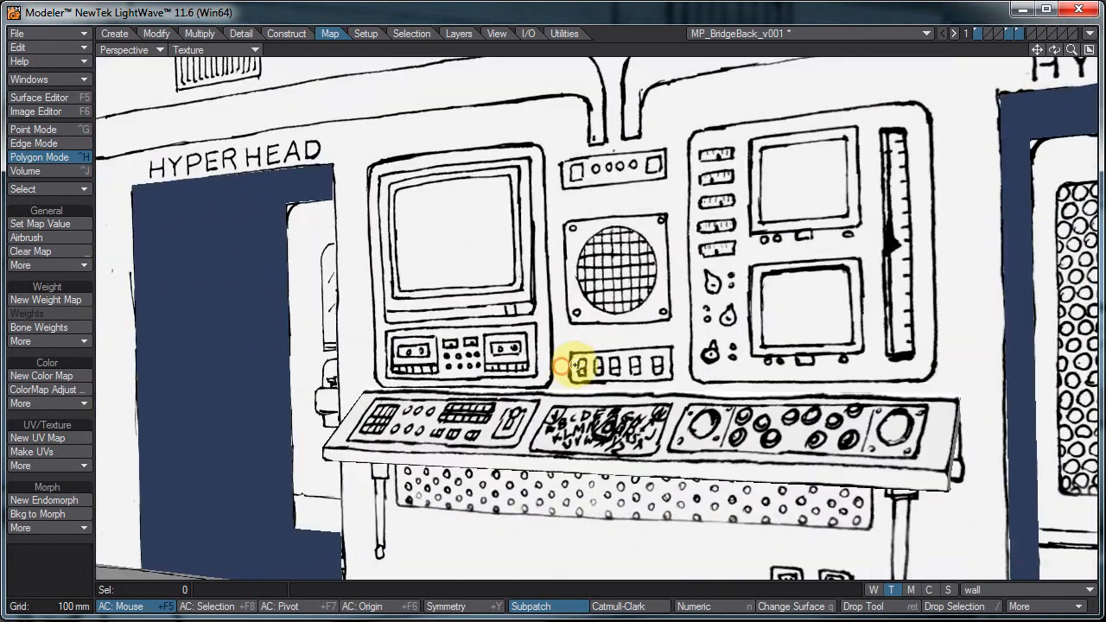
mouse_move(691, 400)
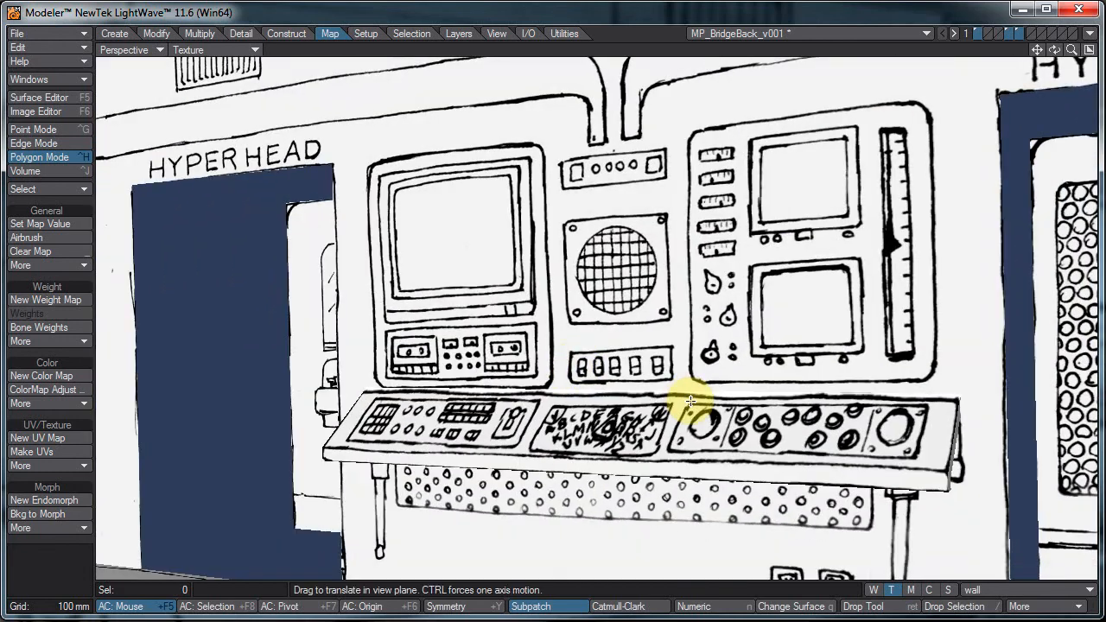